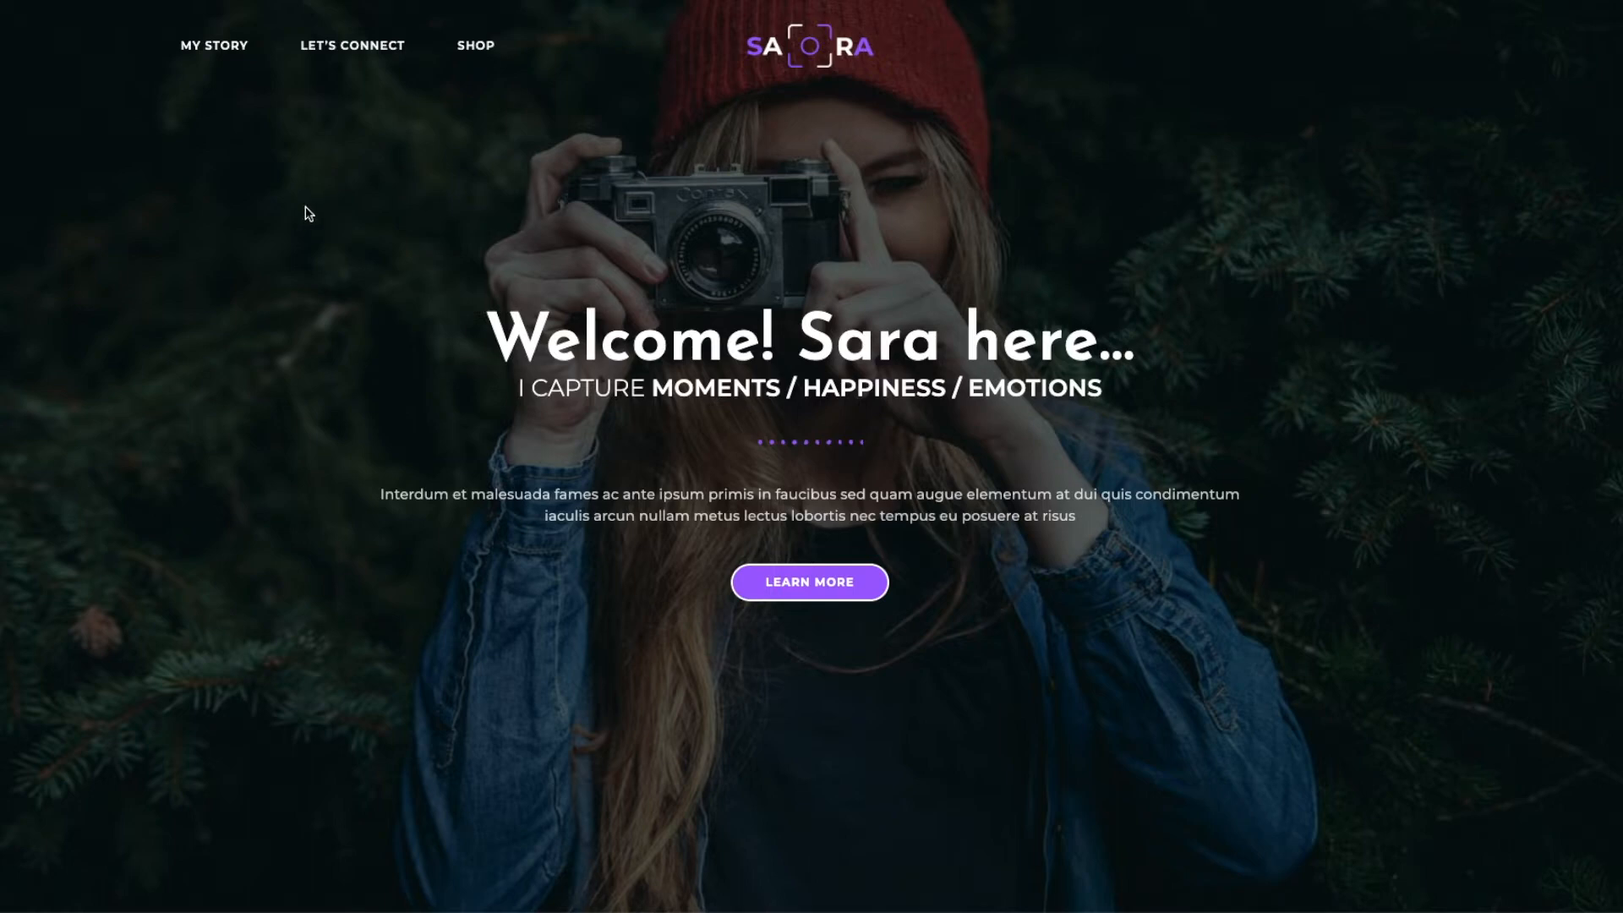
mouse_move(282, 227)
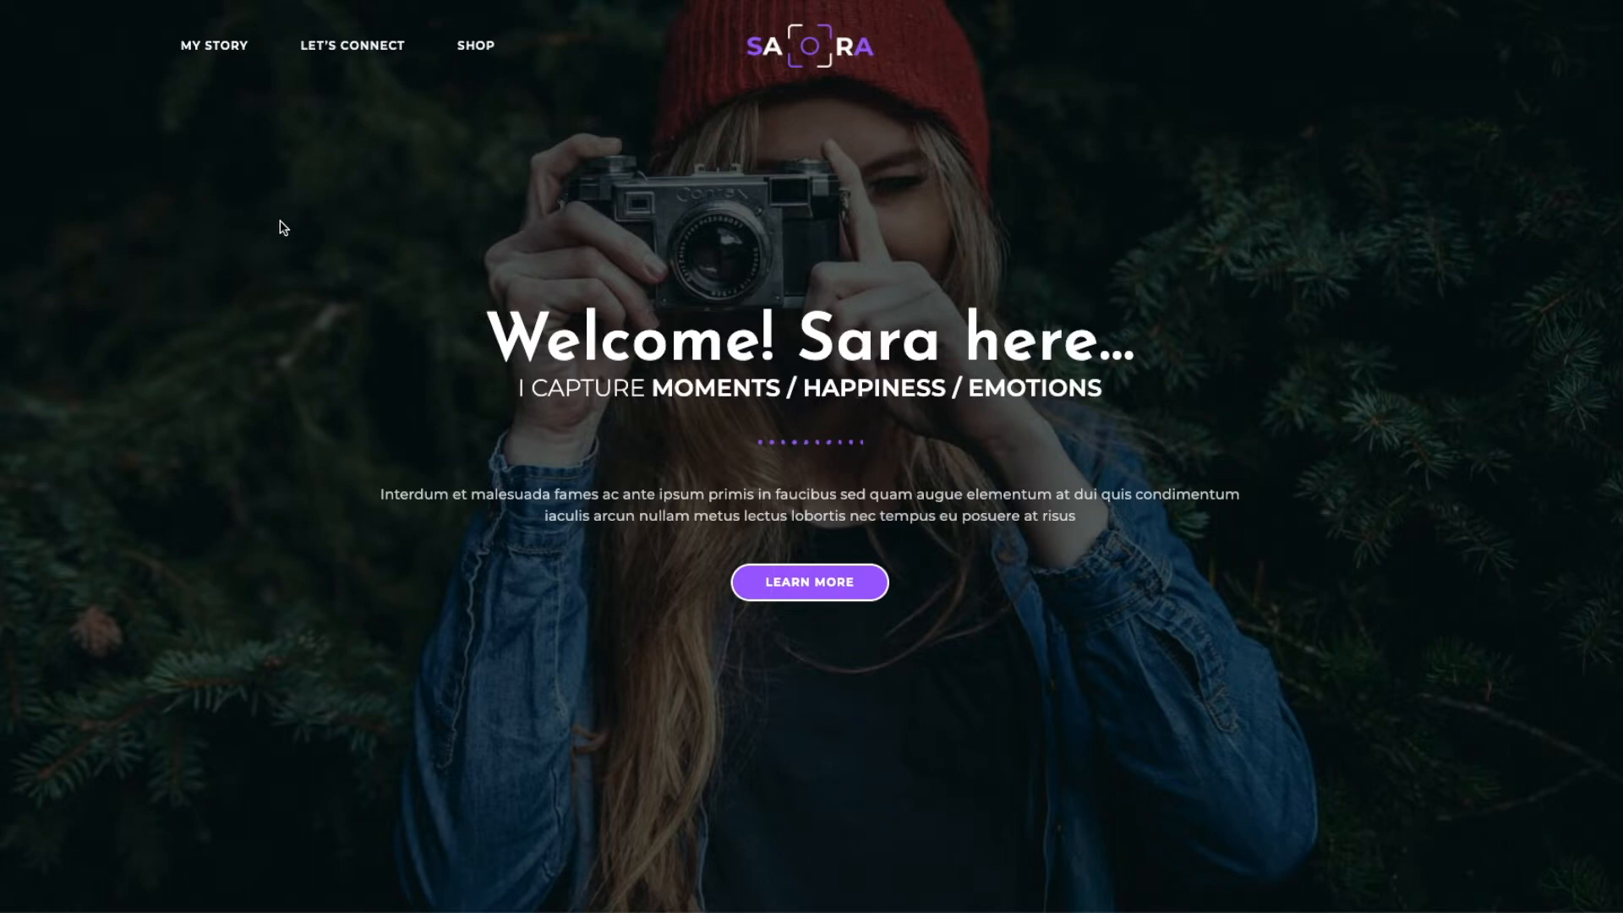
mouse_move(266, 218)
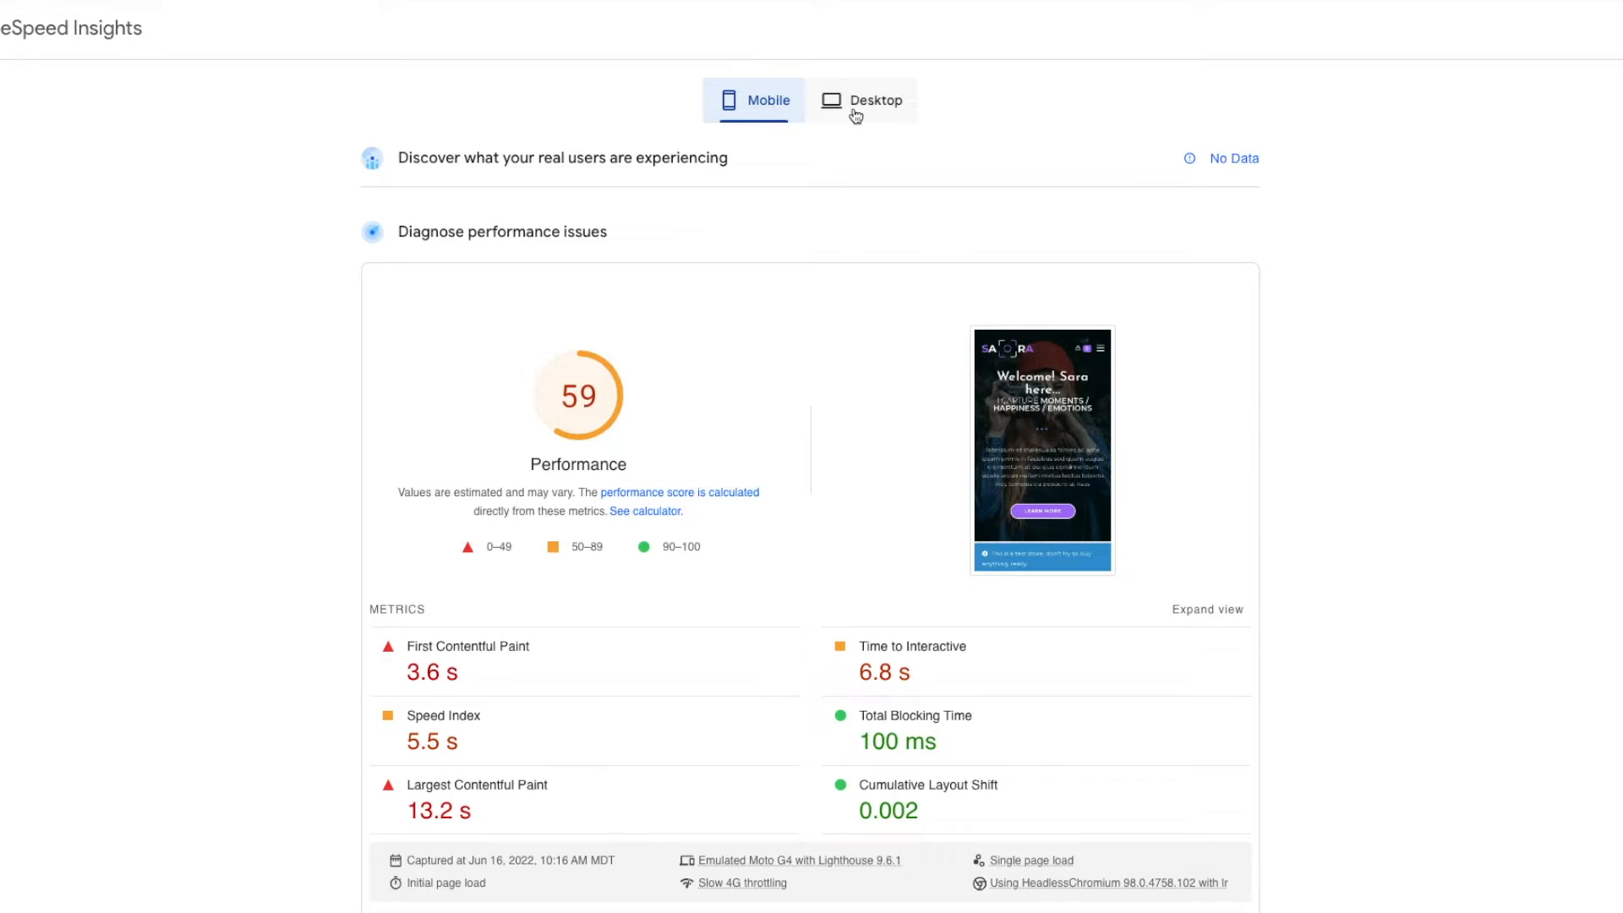
- View the desktop PageSpeed result of 94 after the mobile score of 59
left_click(873, 99)
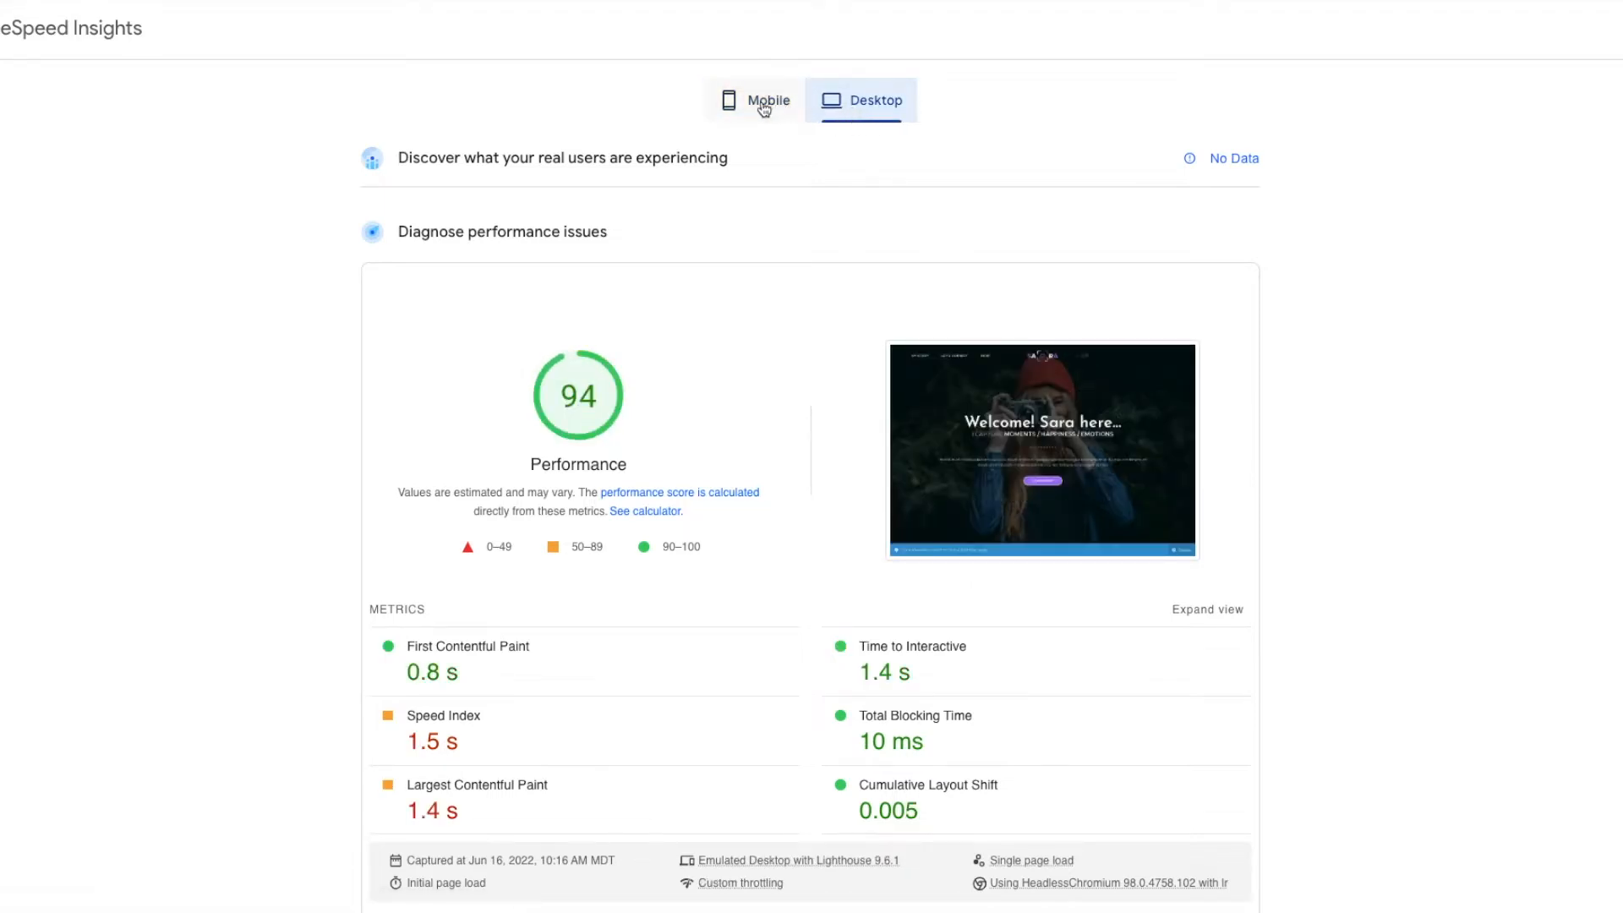
mouse_move(740, 88)
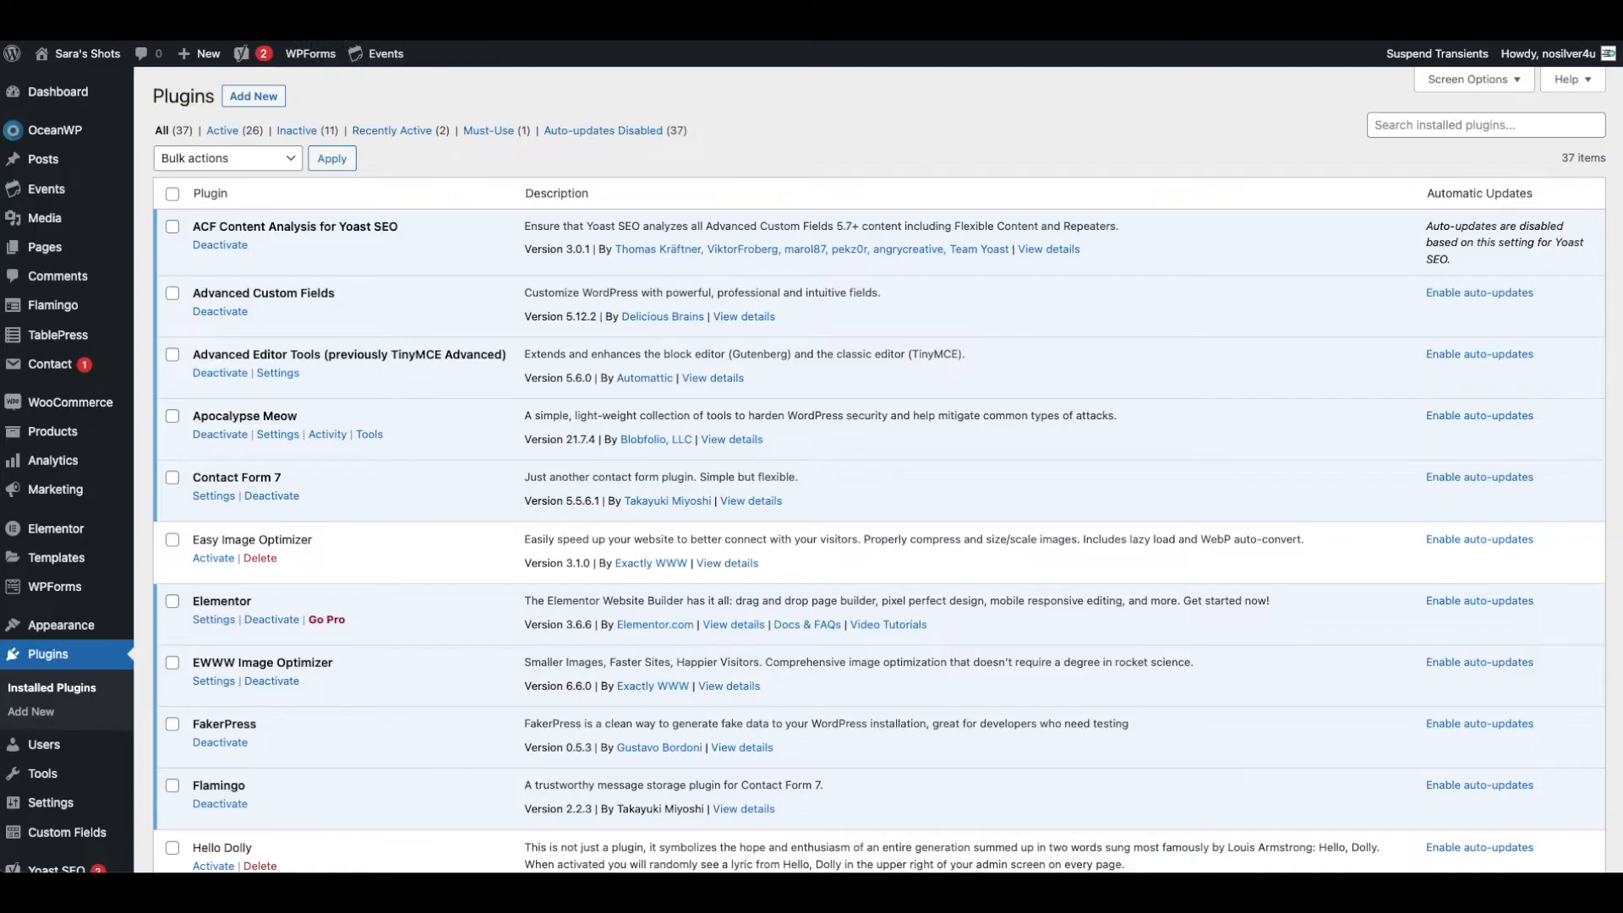
mouse_move(216, 690)
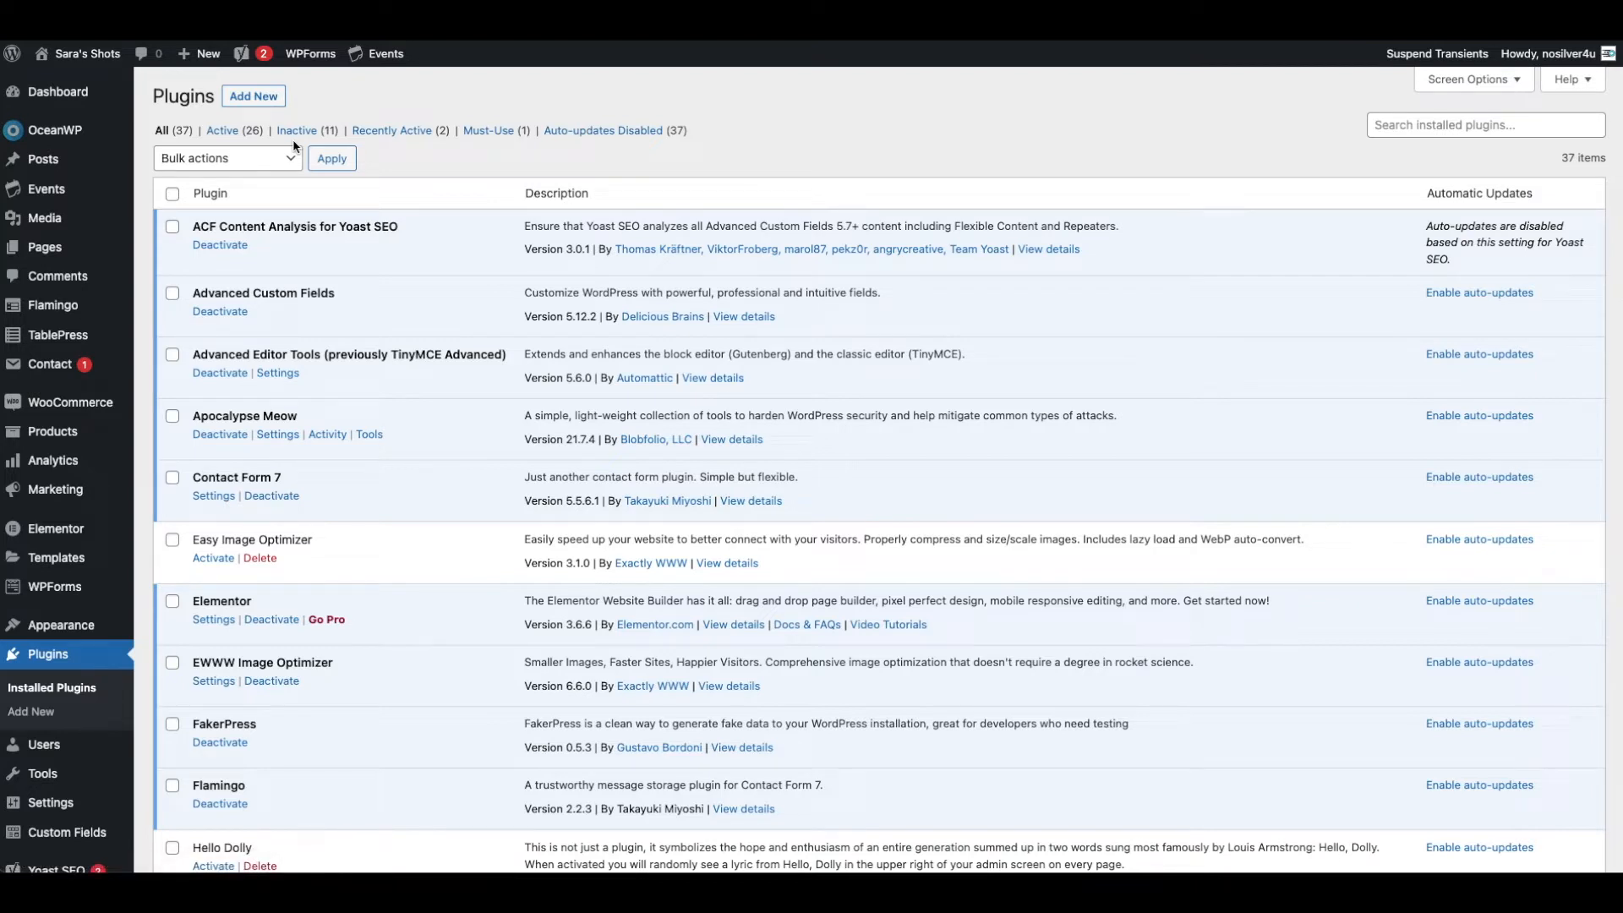
mouse_move(217, 686)
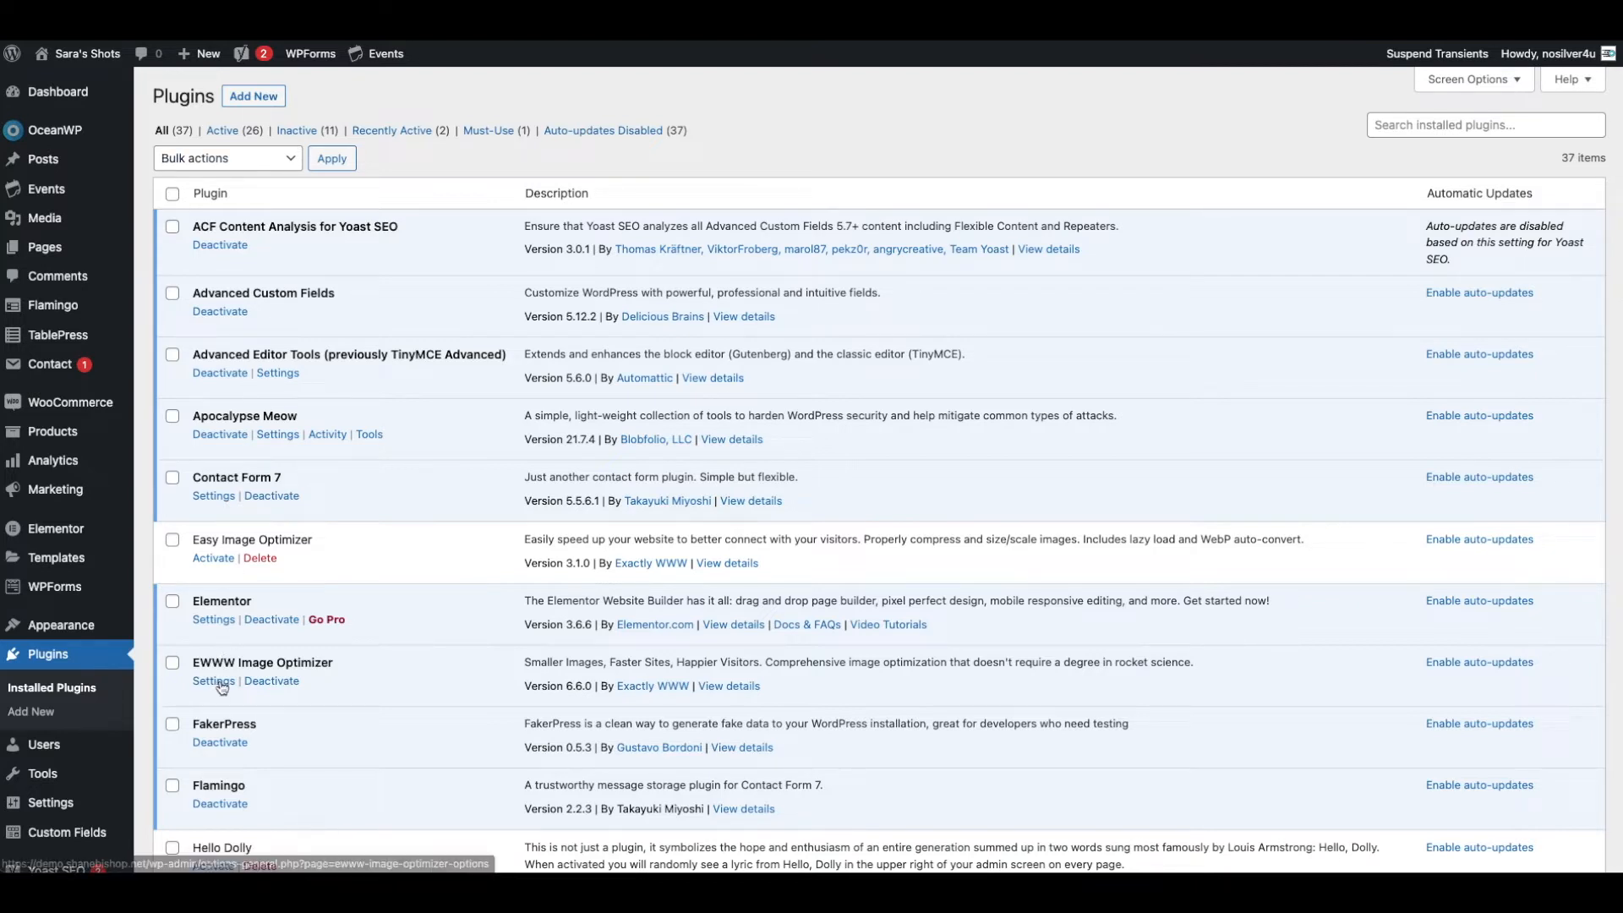
- Start the EWWW Image Optimizer setup wizard with 'Speed up your site' ticked as the goal
left_click(213, 679)
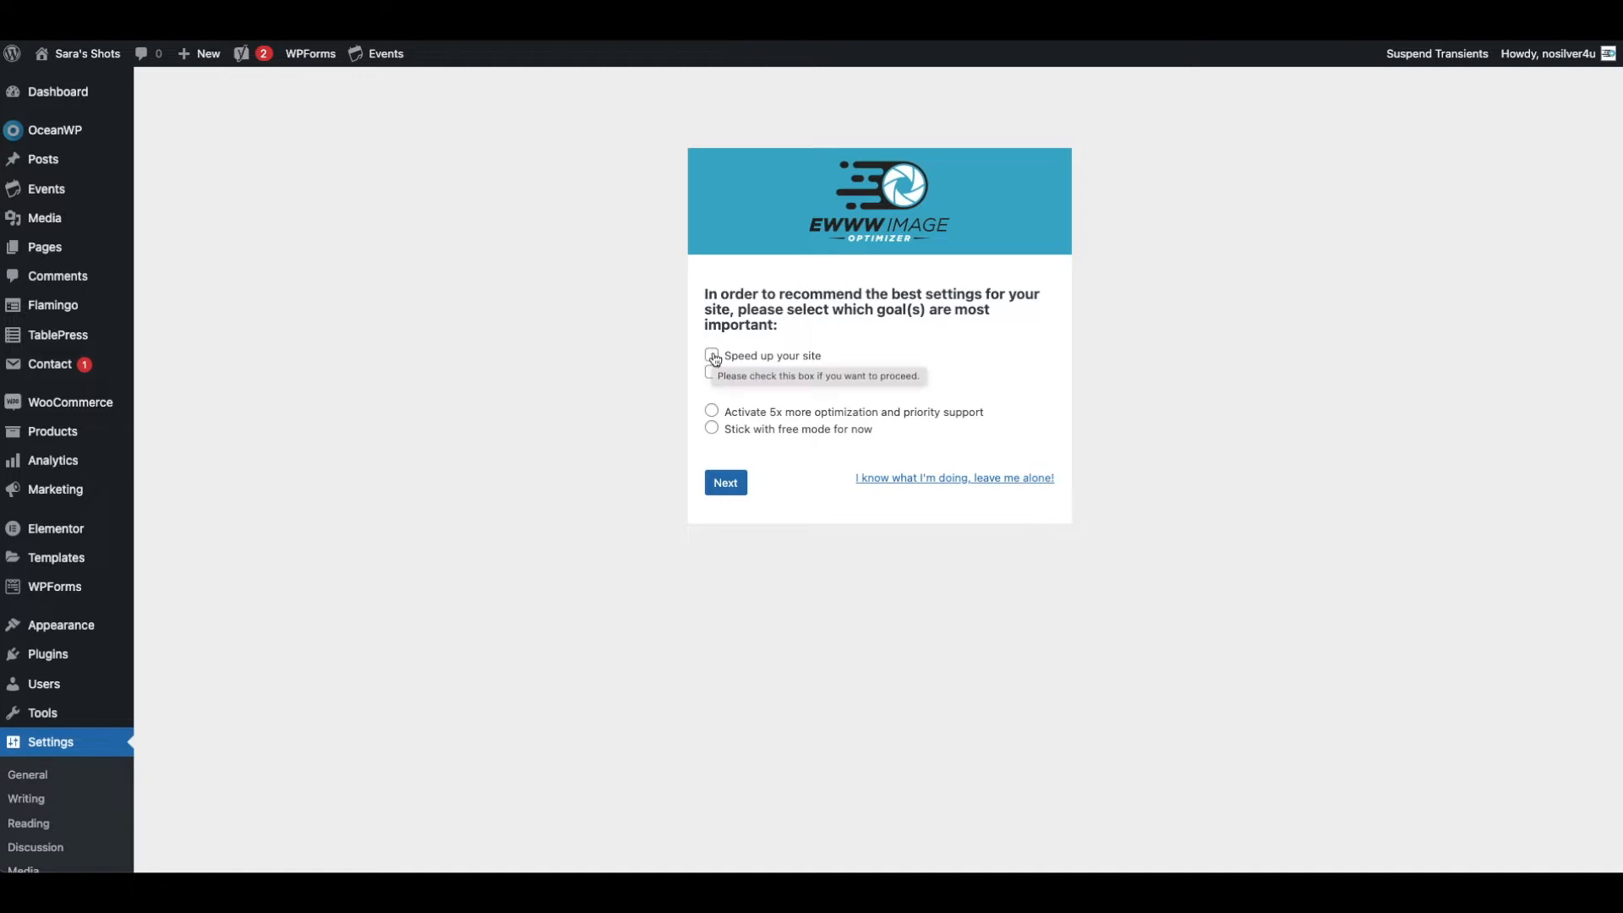
left_click(710, 355)
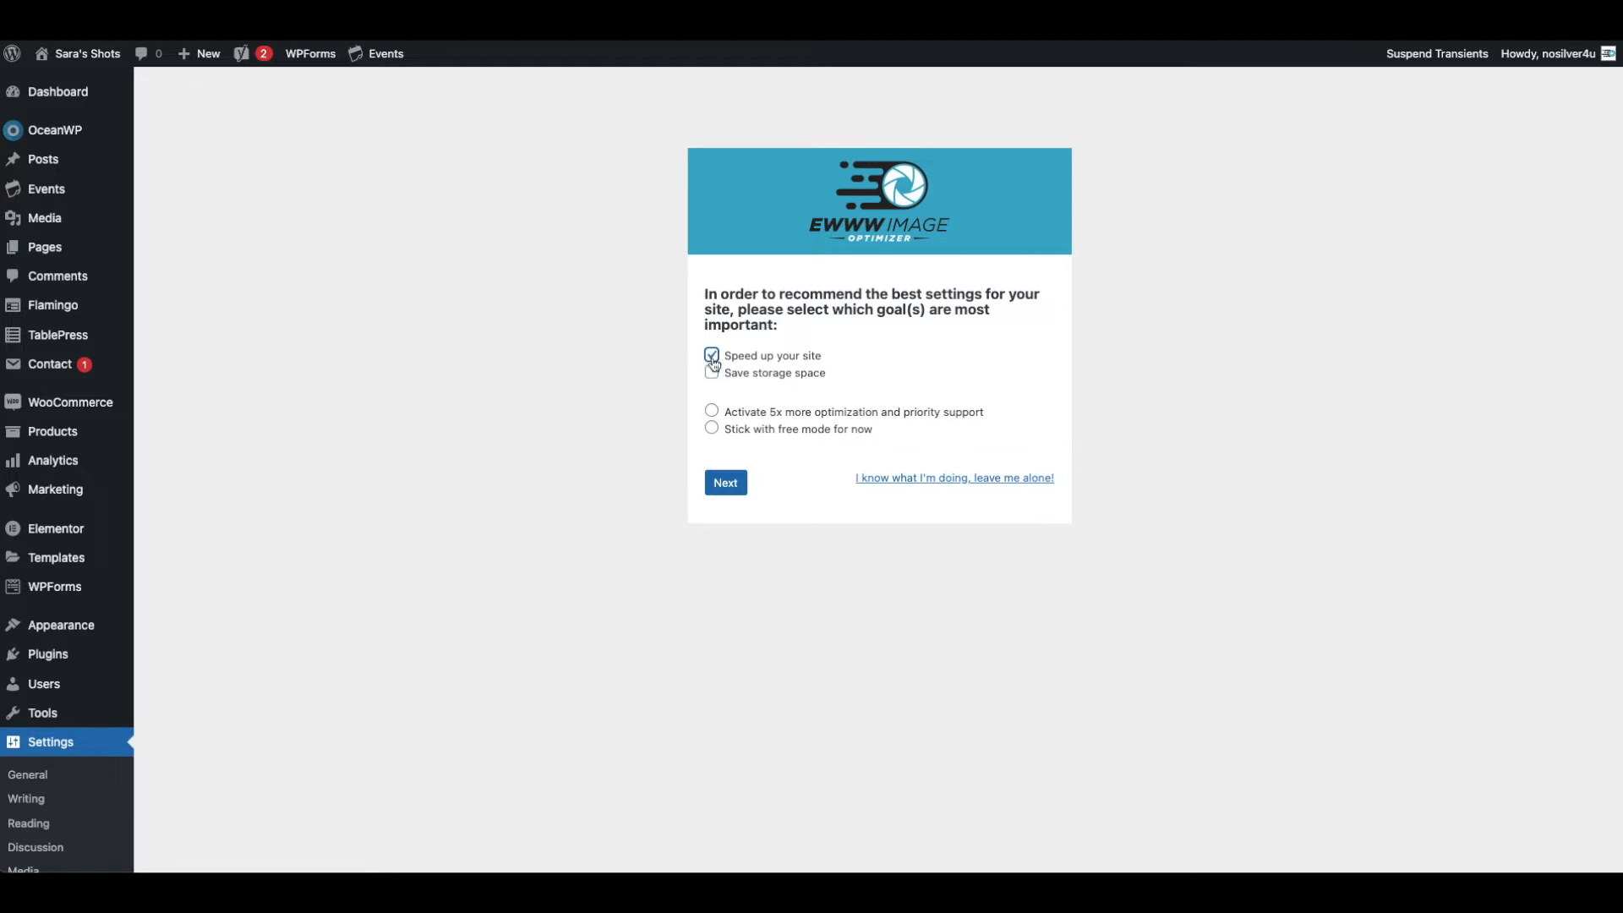
left_click(712, 355)
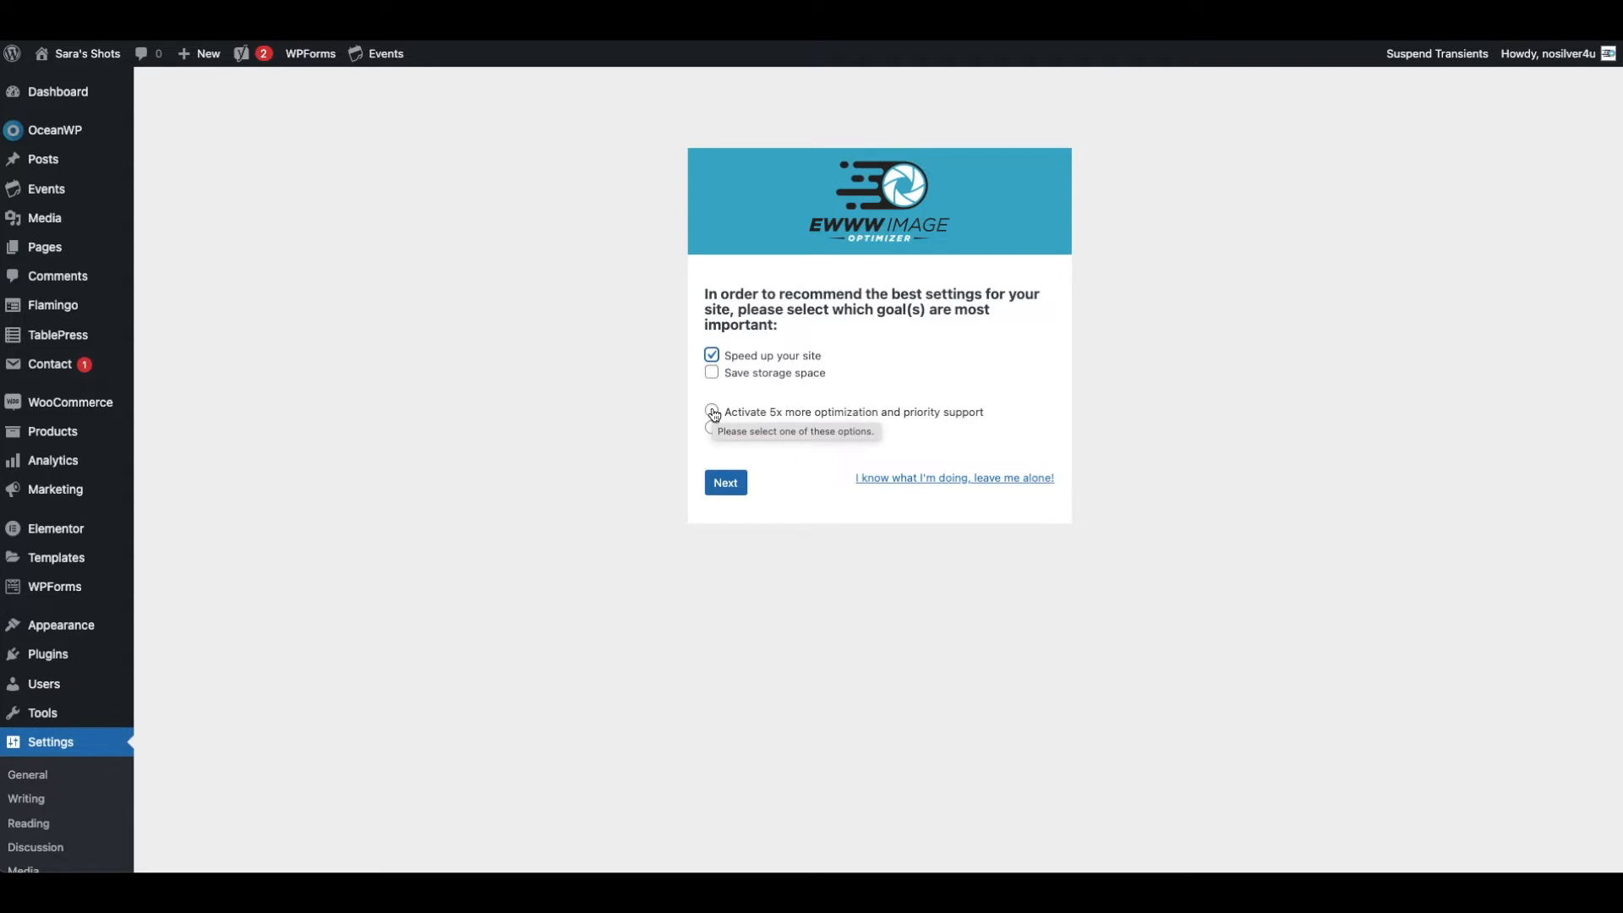
- Choose the 5x premium optimization option and validate the pasted Compress API Key
left_click(710, 411)
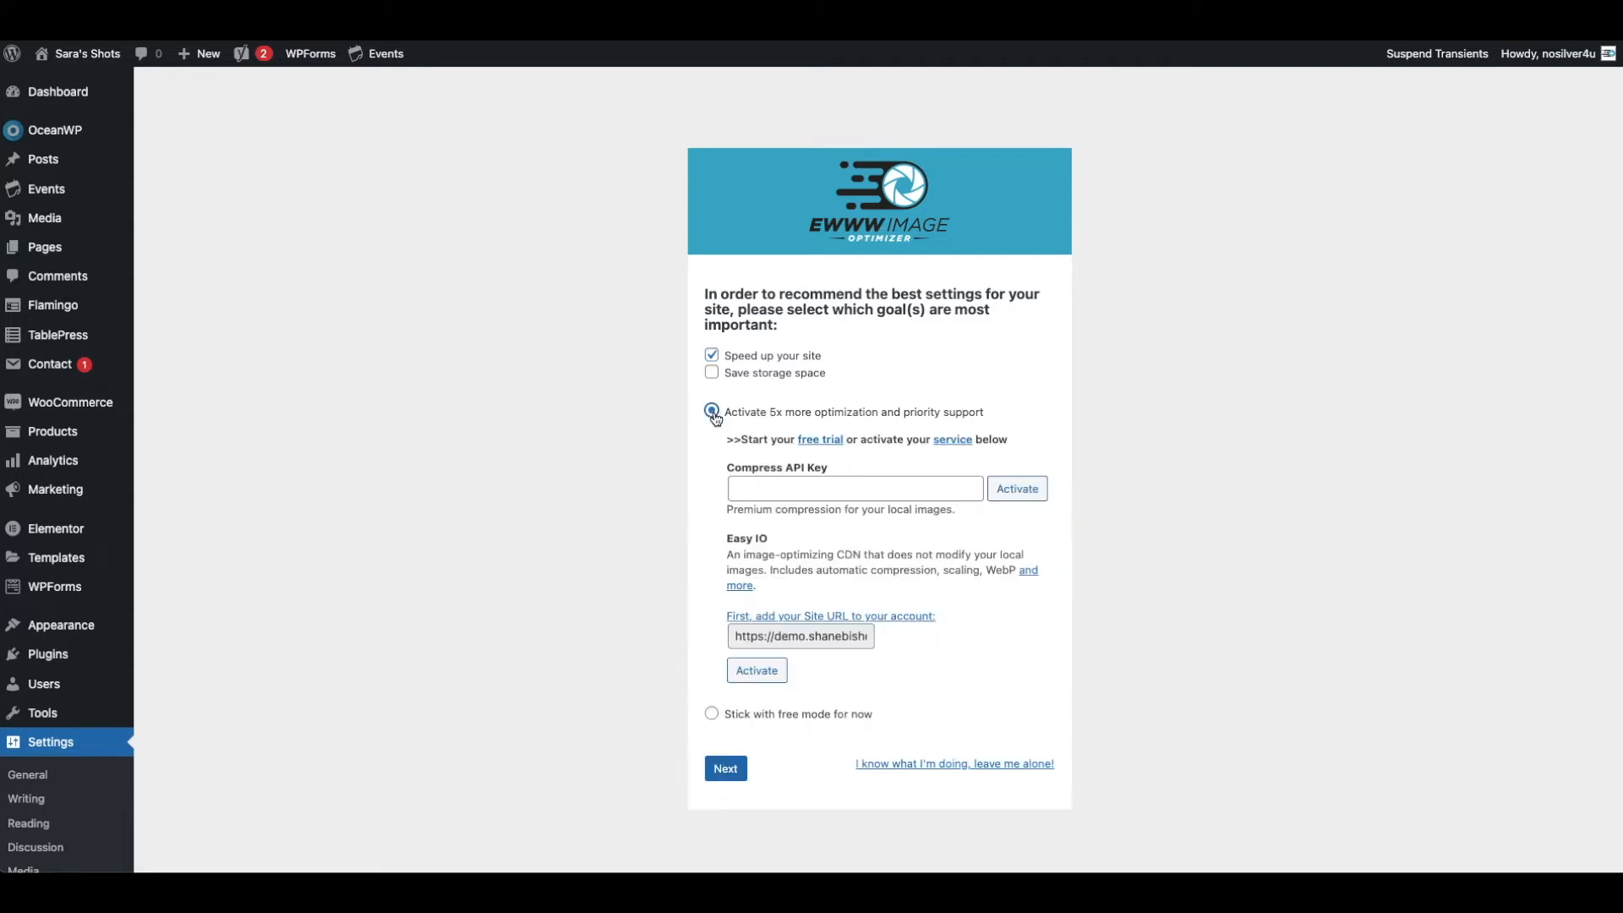
left_click(710, 411)
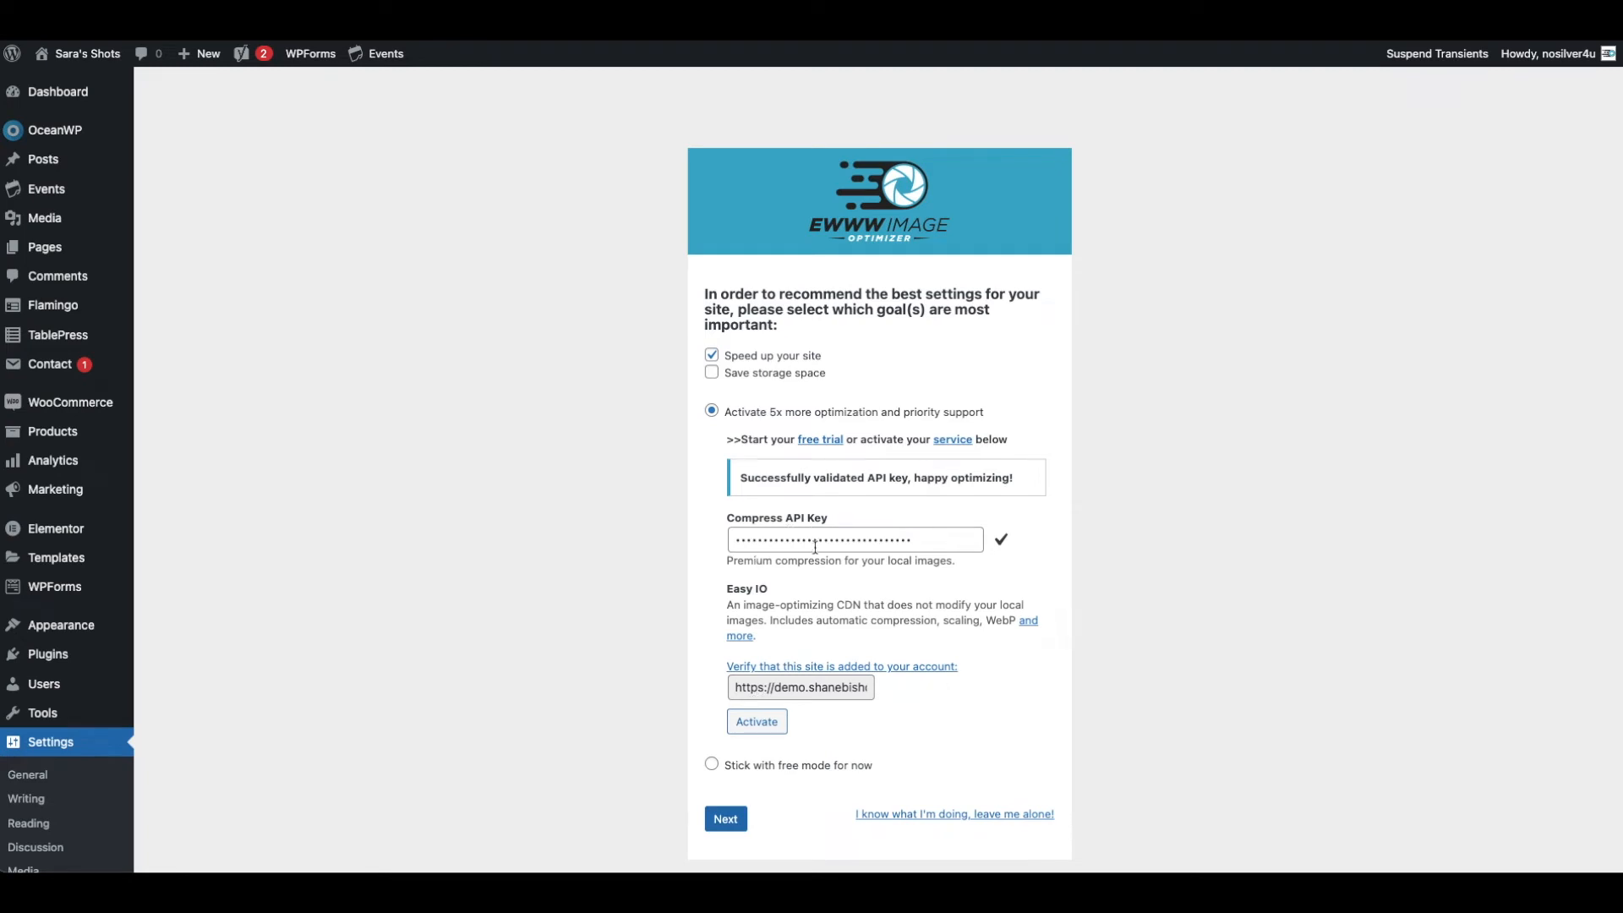
mouse_move(128, 203)
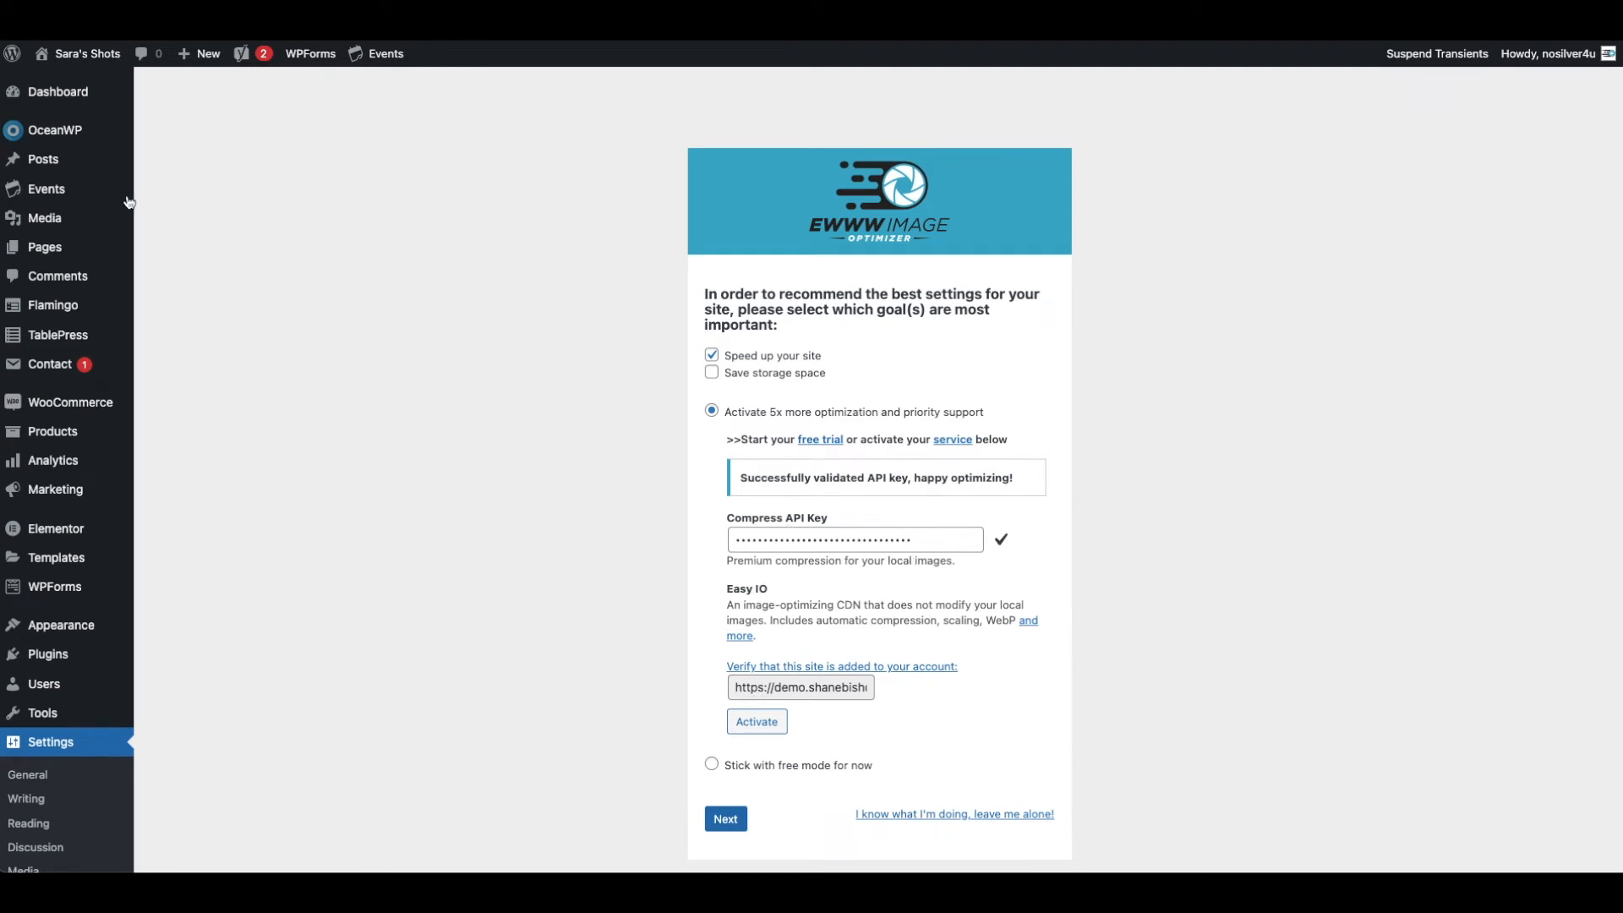
mouse_move(44, 217)
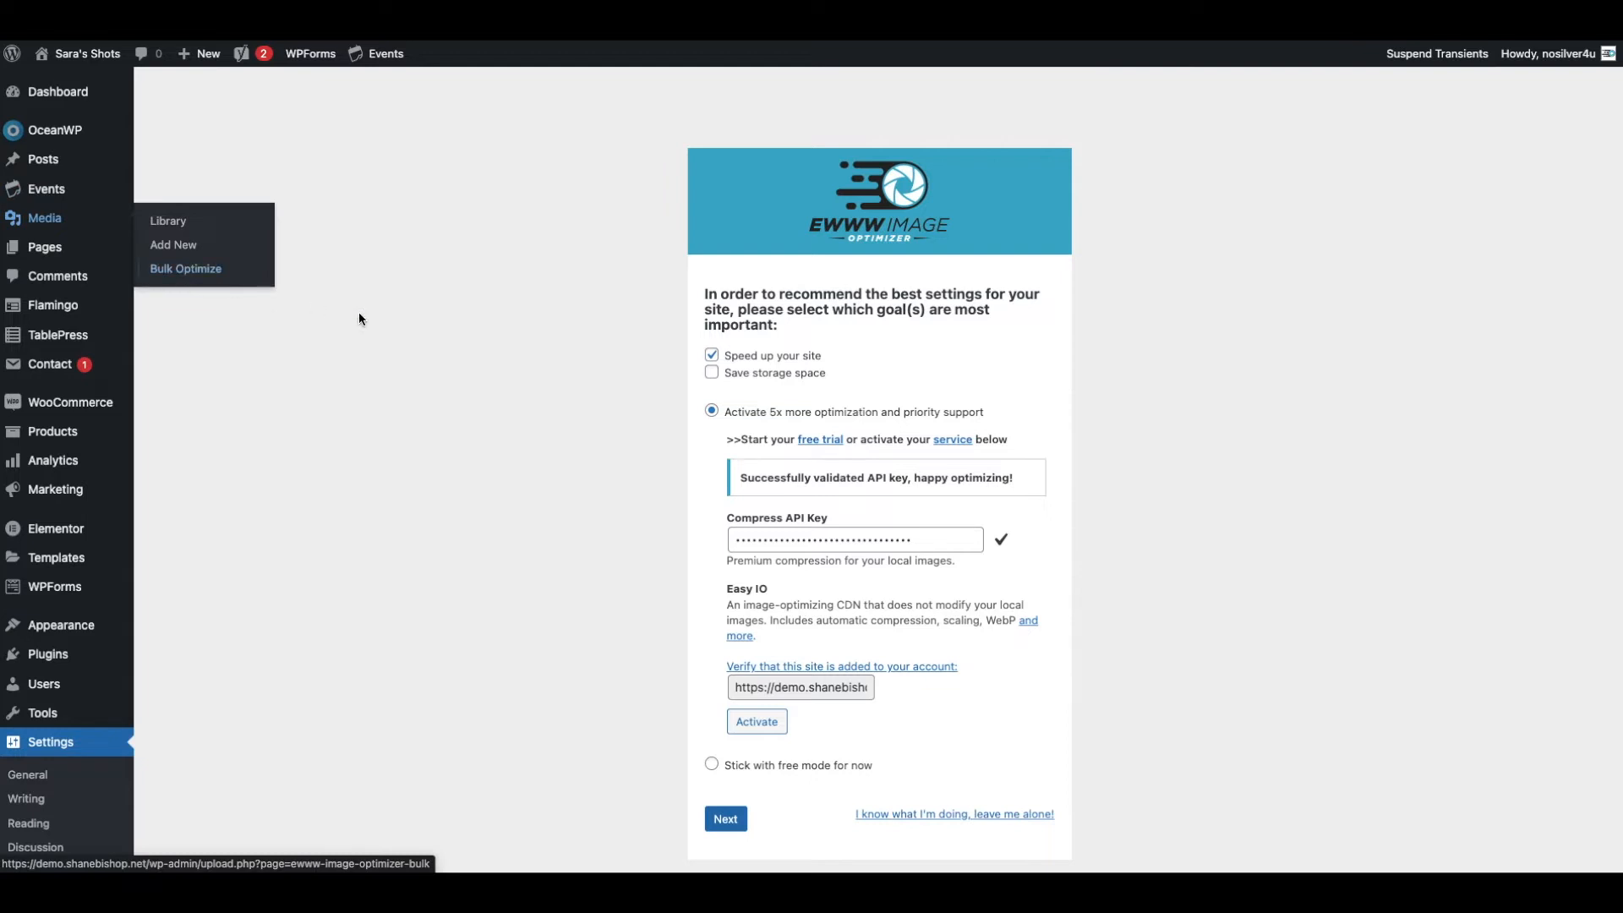
mouse_move(612, 413)
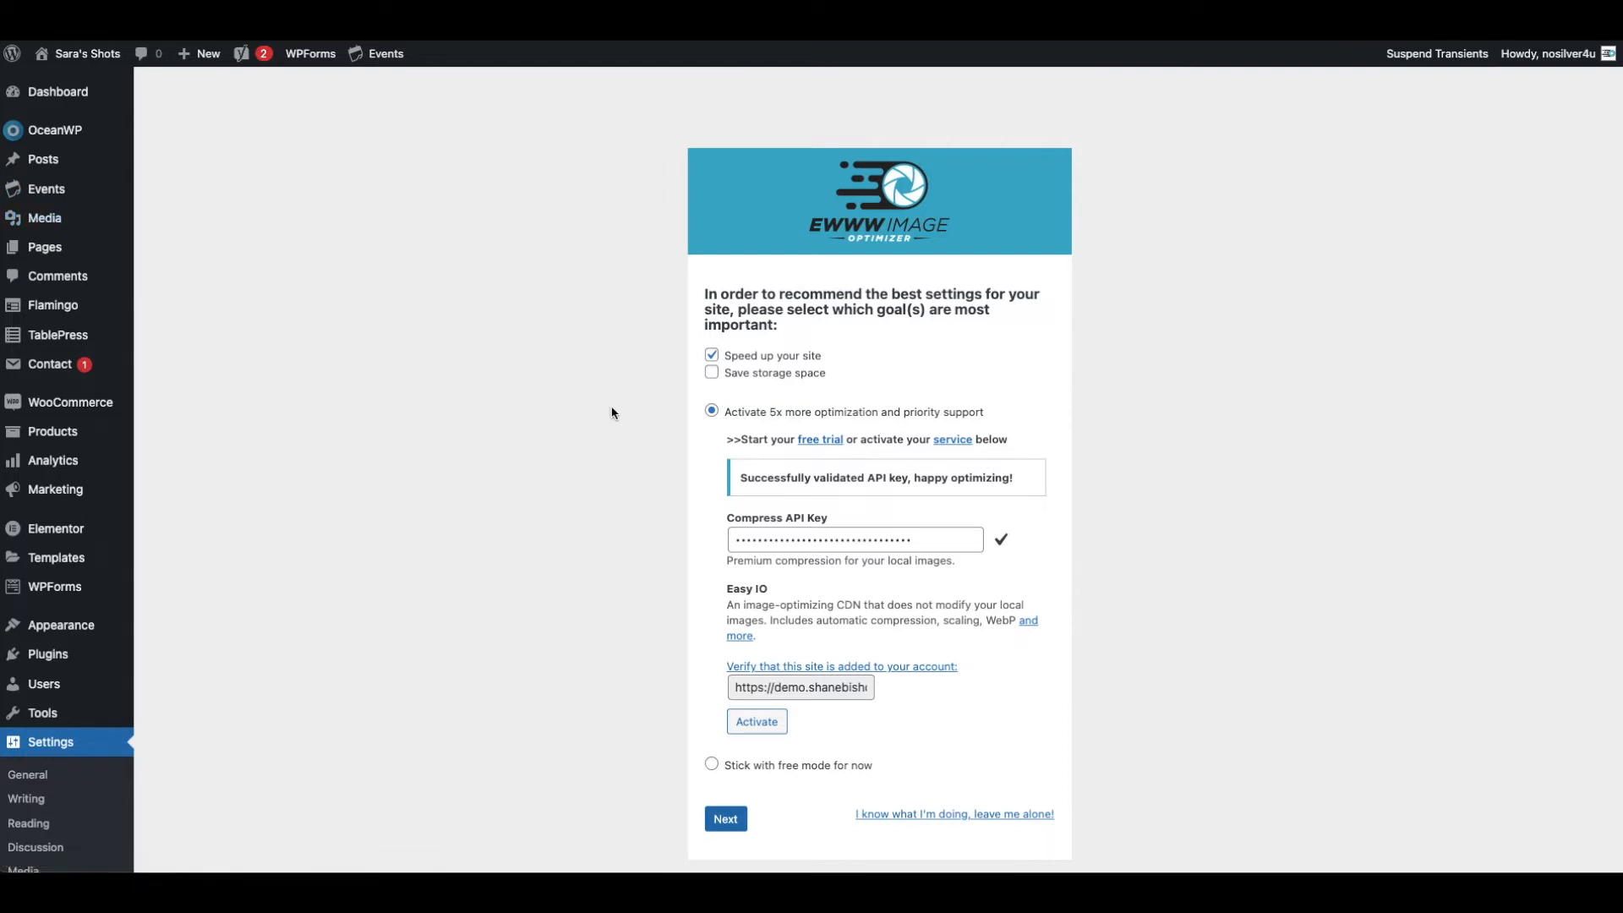
mouse_move(733, 581)
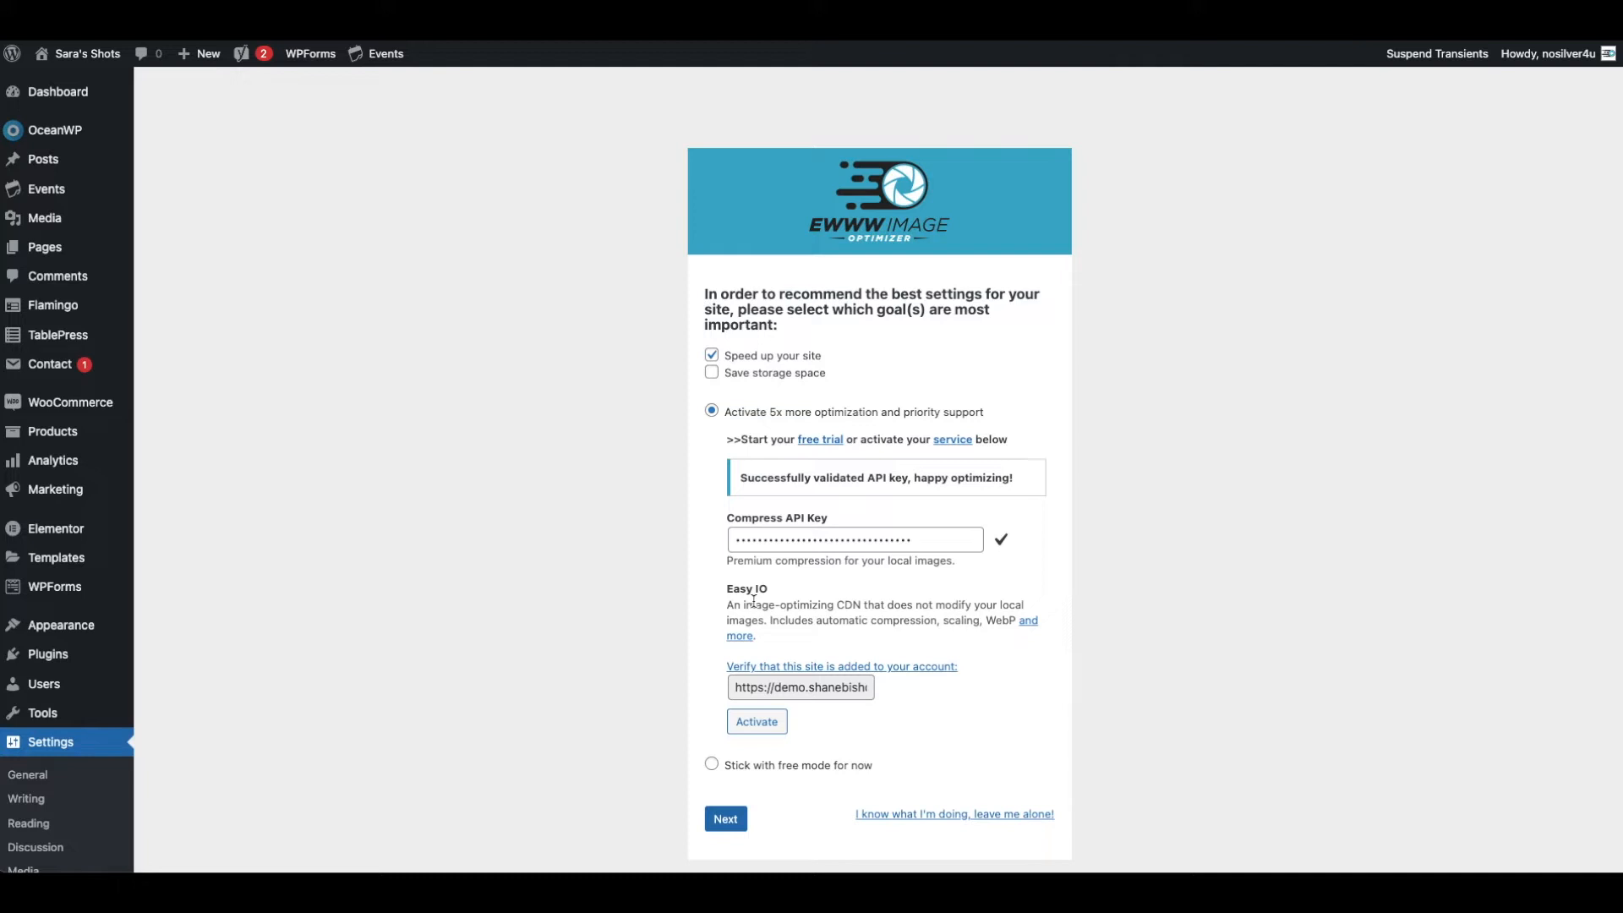
mouse_move(805, 603)
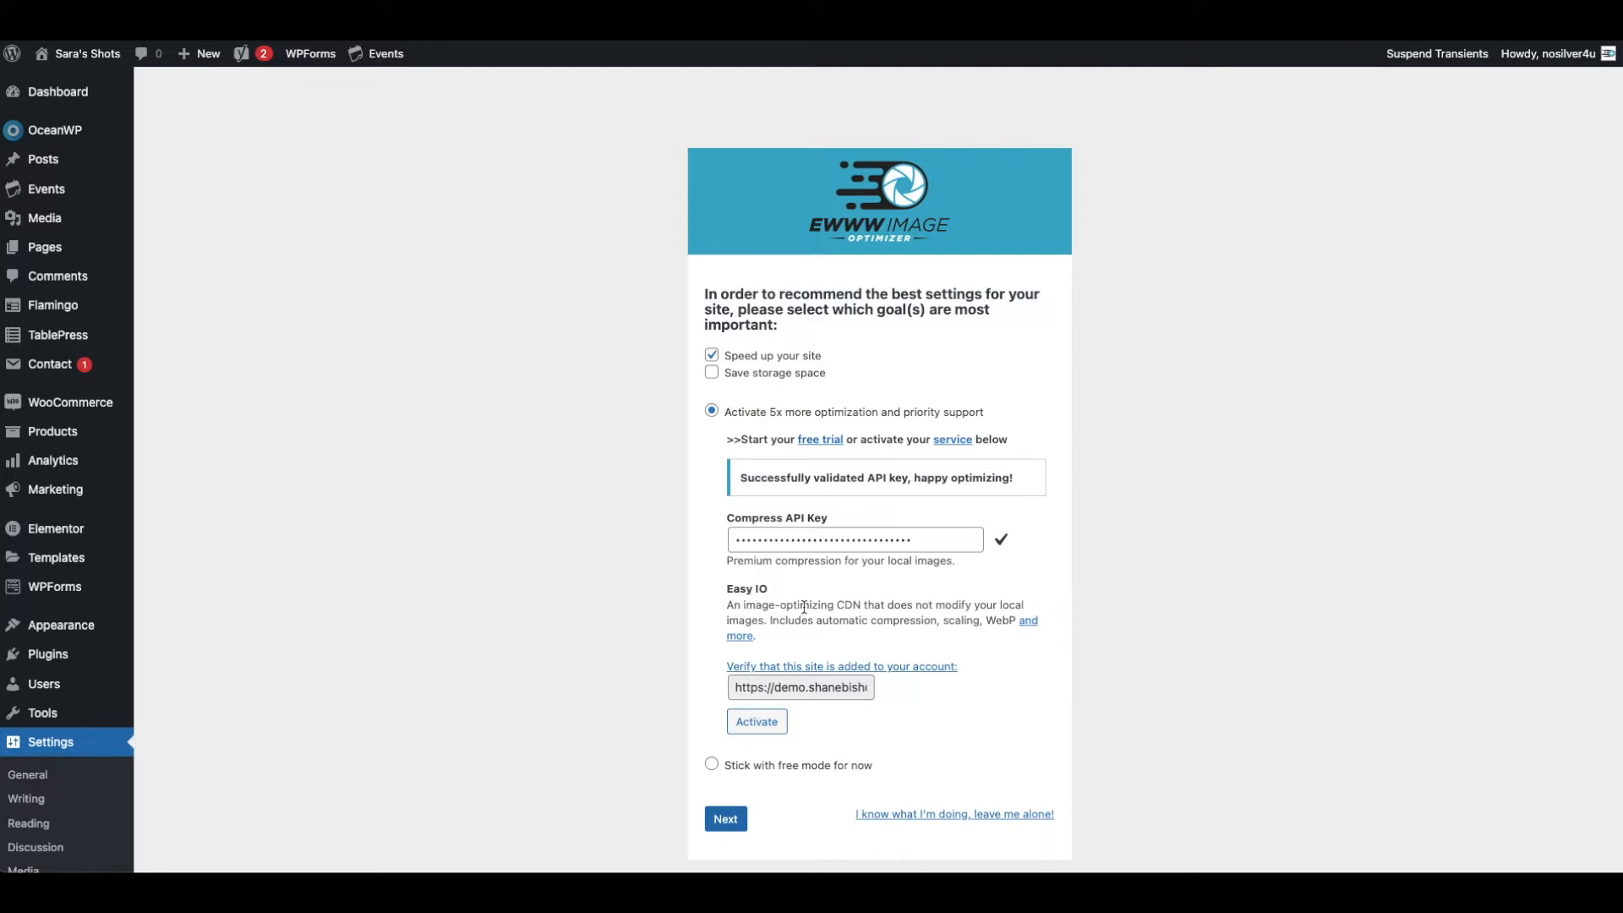
mouse_move(813, 609)
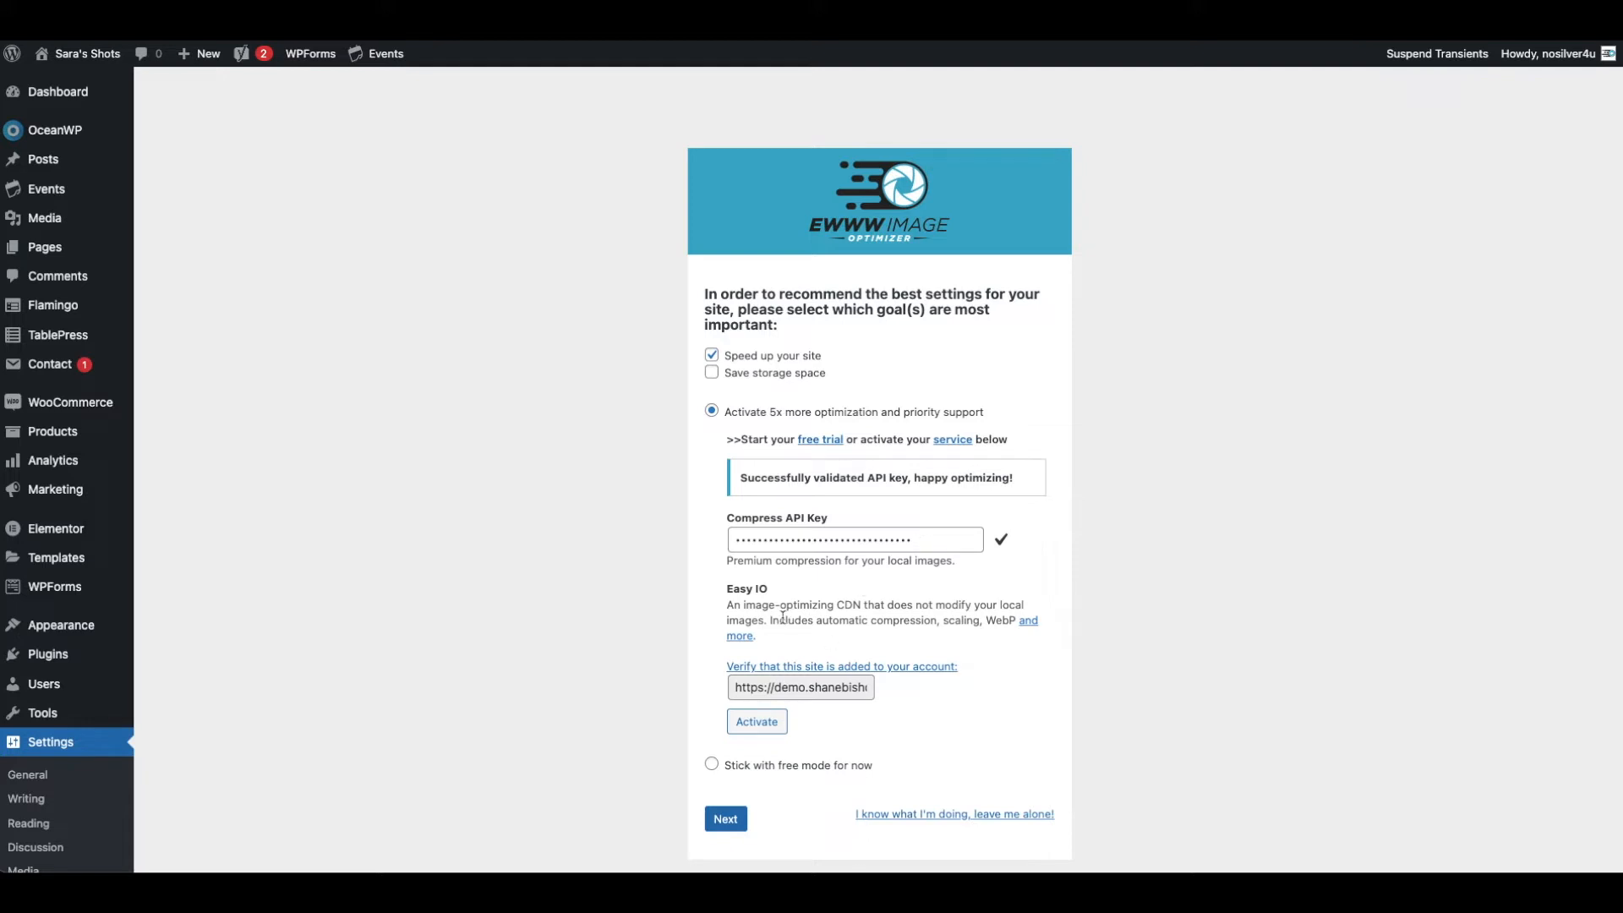
- Activate Easy IO for the site and continue to the next wizard step
left_click(758, 720)
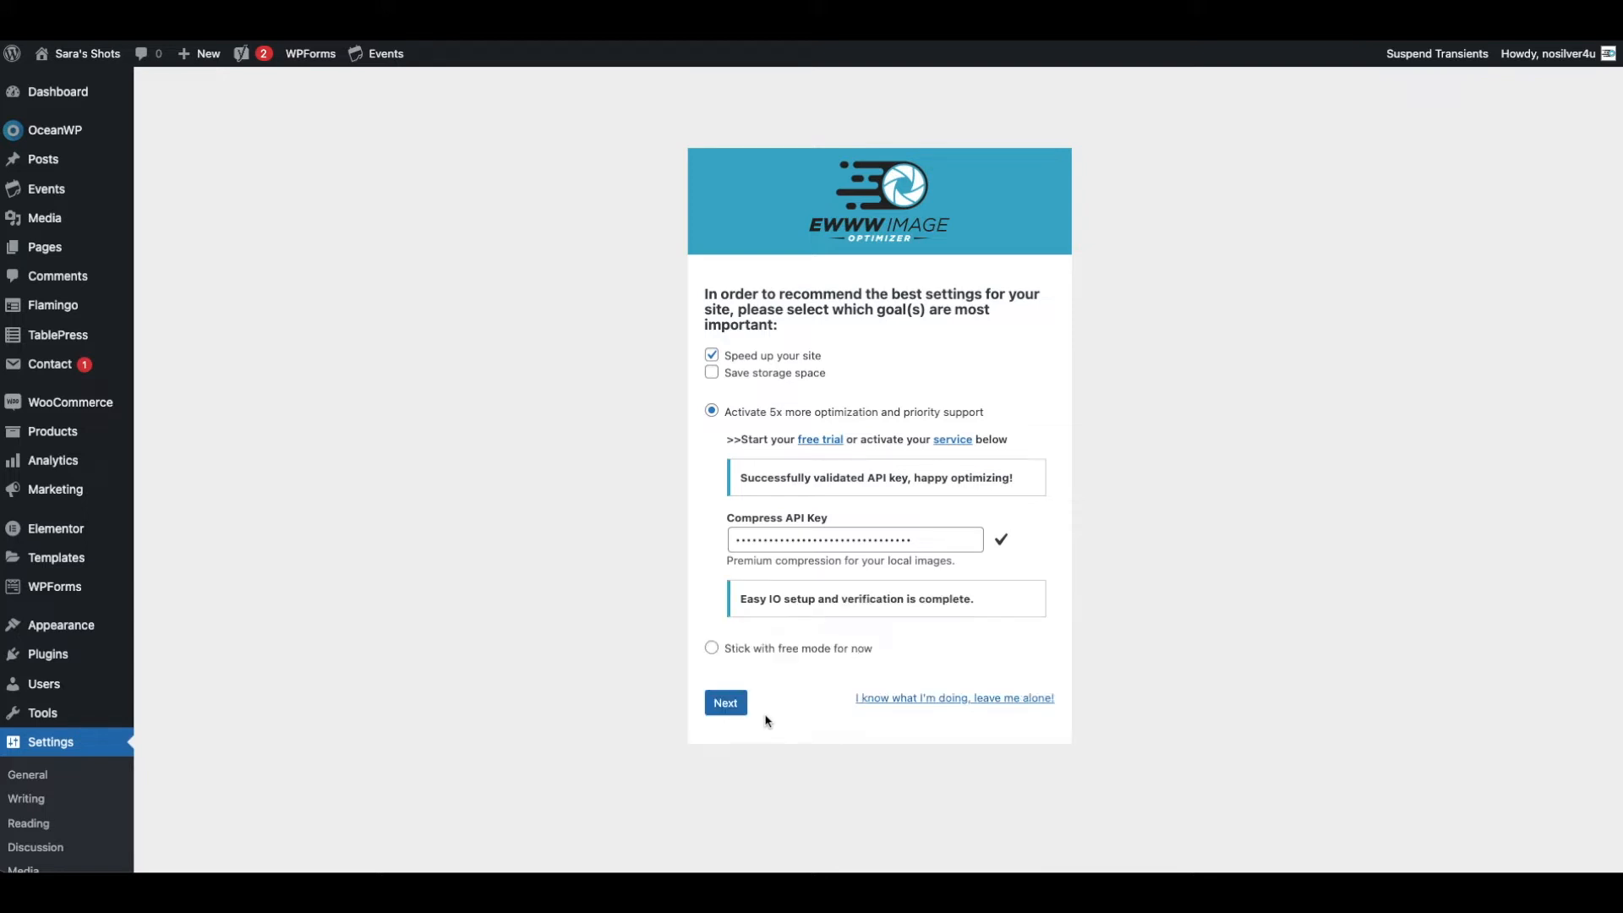
mouse_move(750, 641)
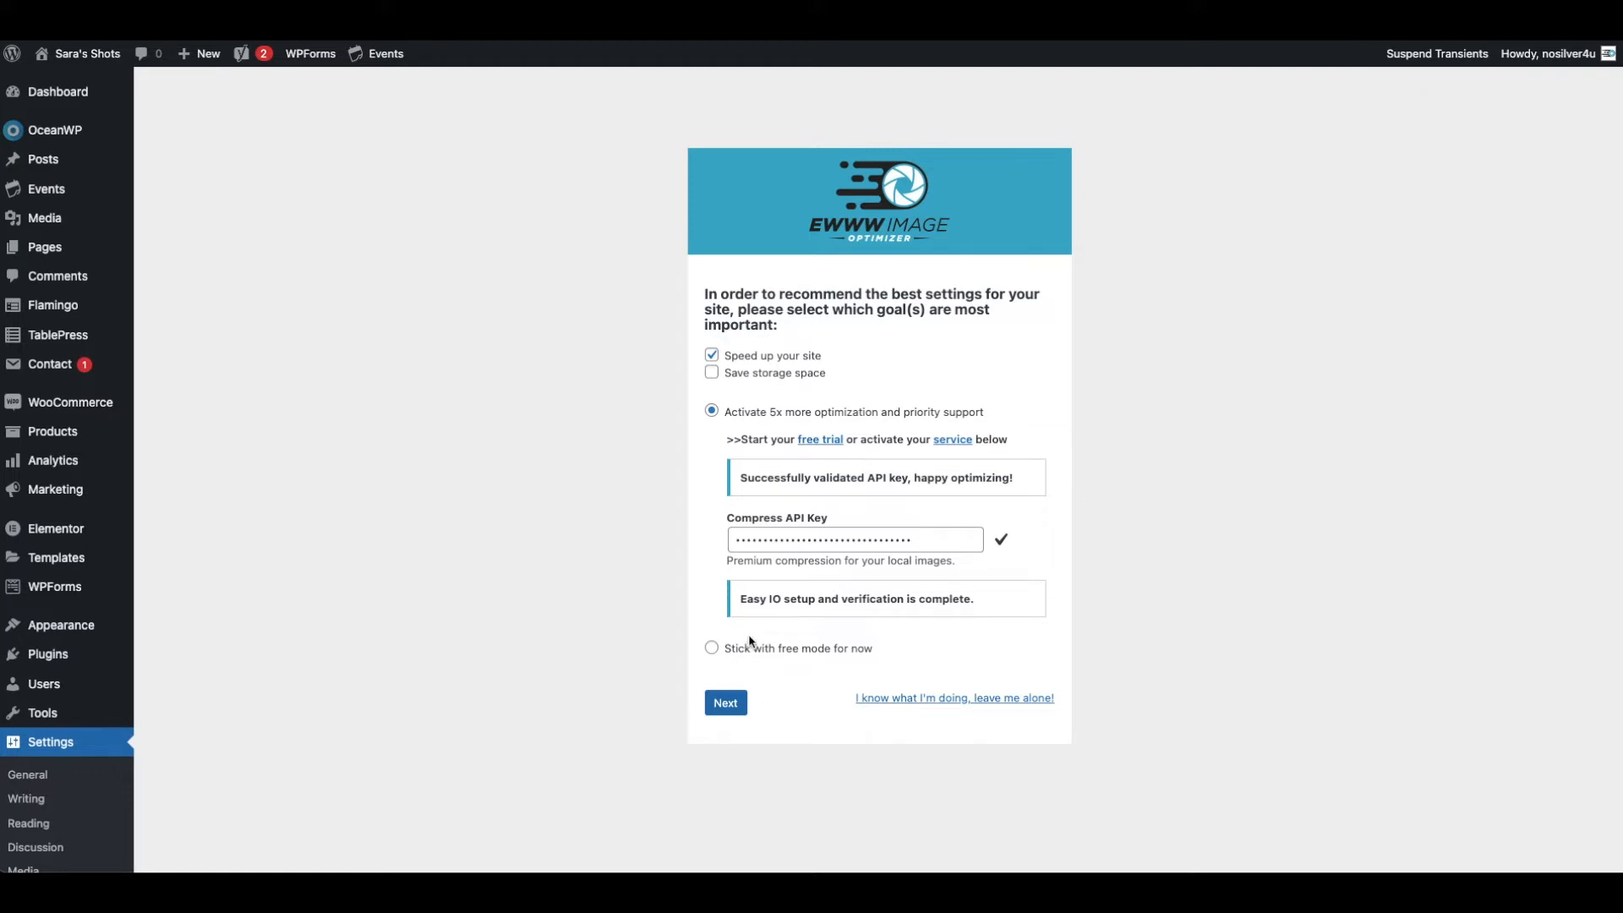
left_click(725, 701)
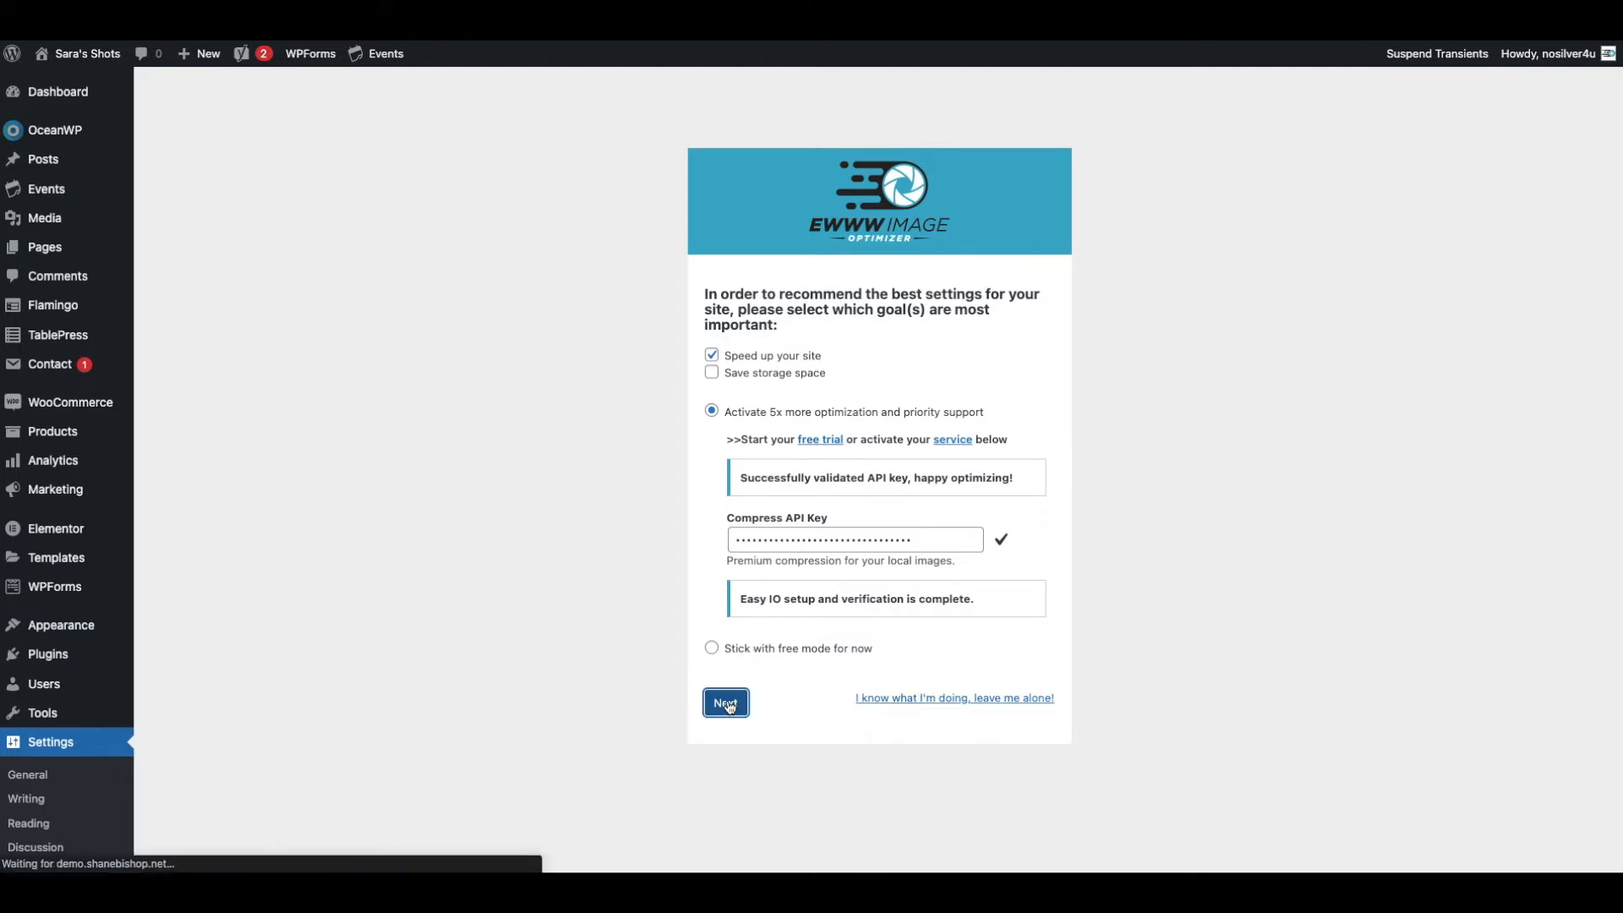
- Save the recommended settings: Remove Metadata, Lazy Load, Embedded Help and 1920 max width/height
left_click(725, 702)
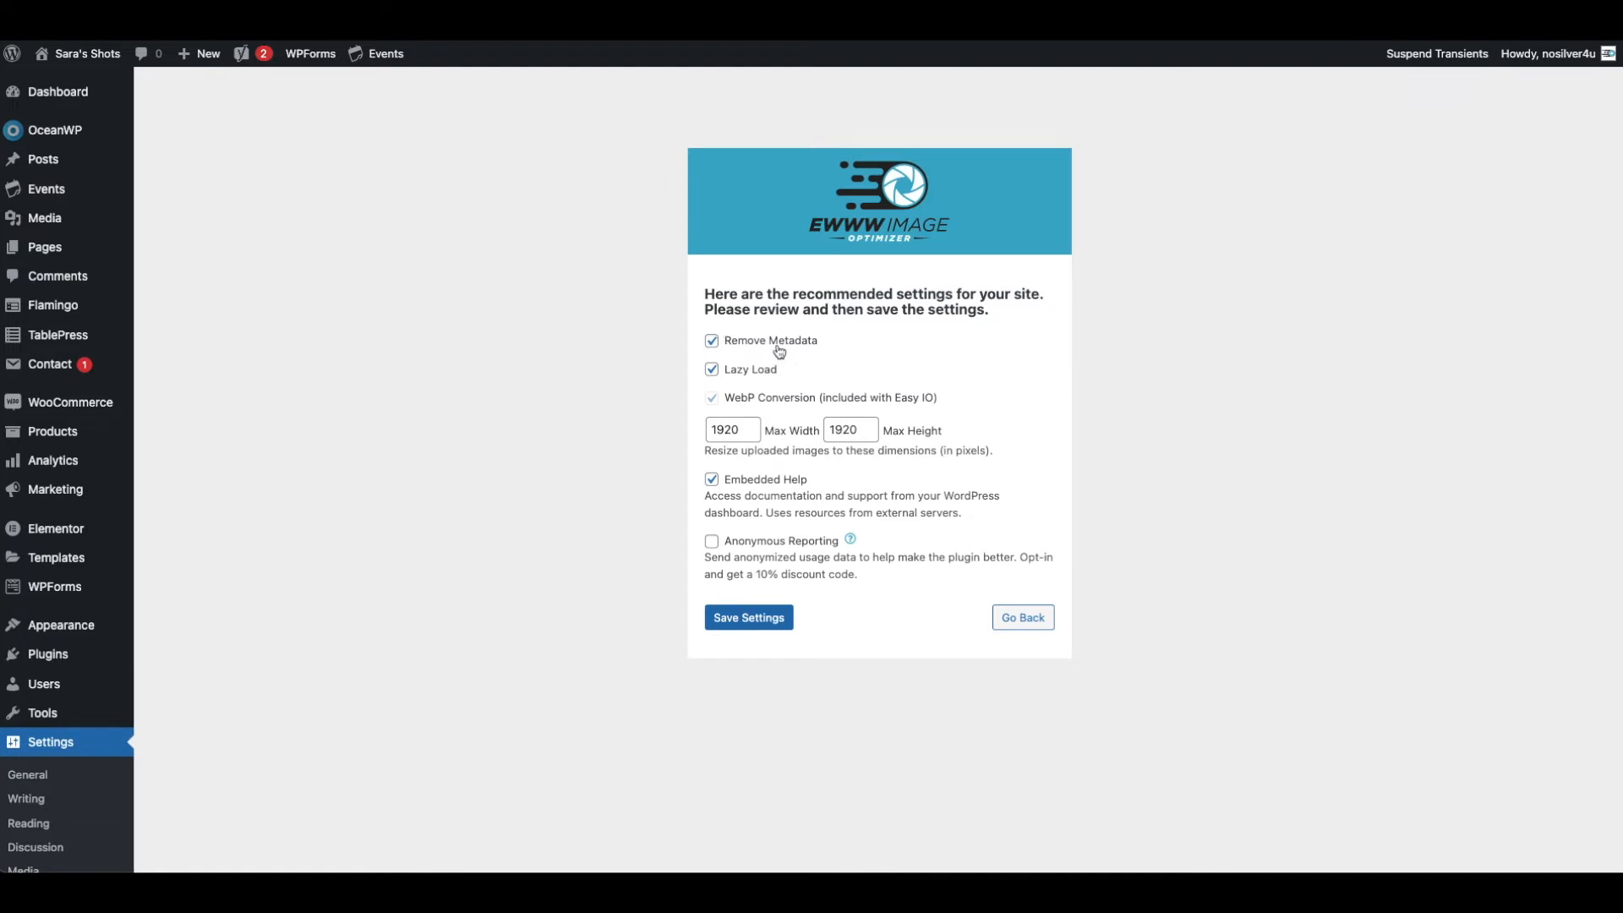
mouse_move(724, 374)
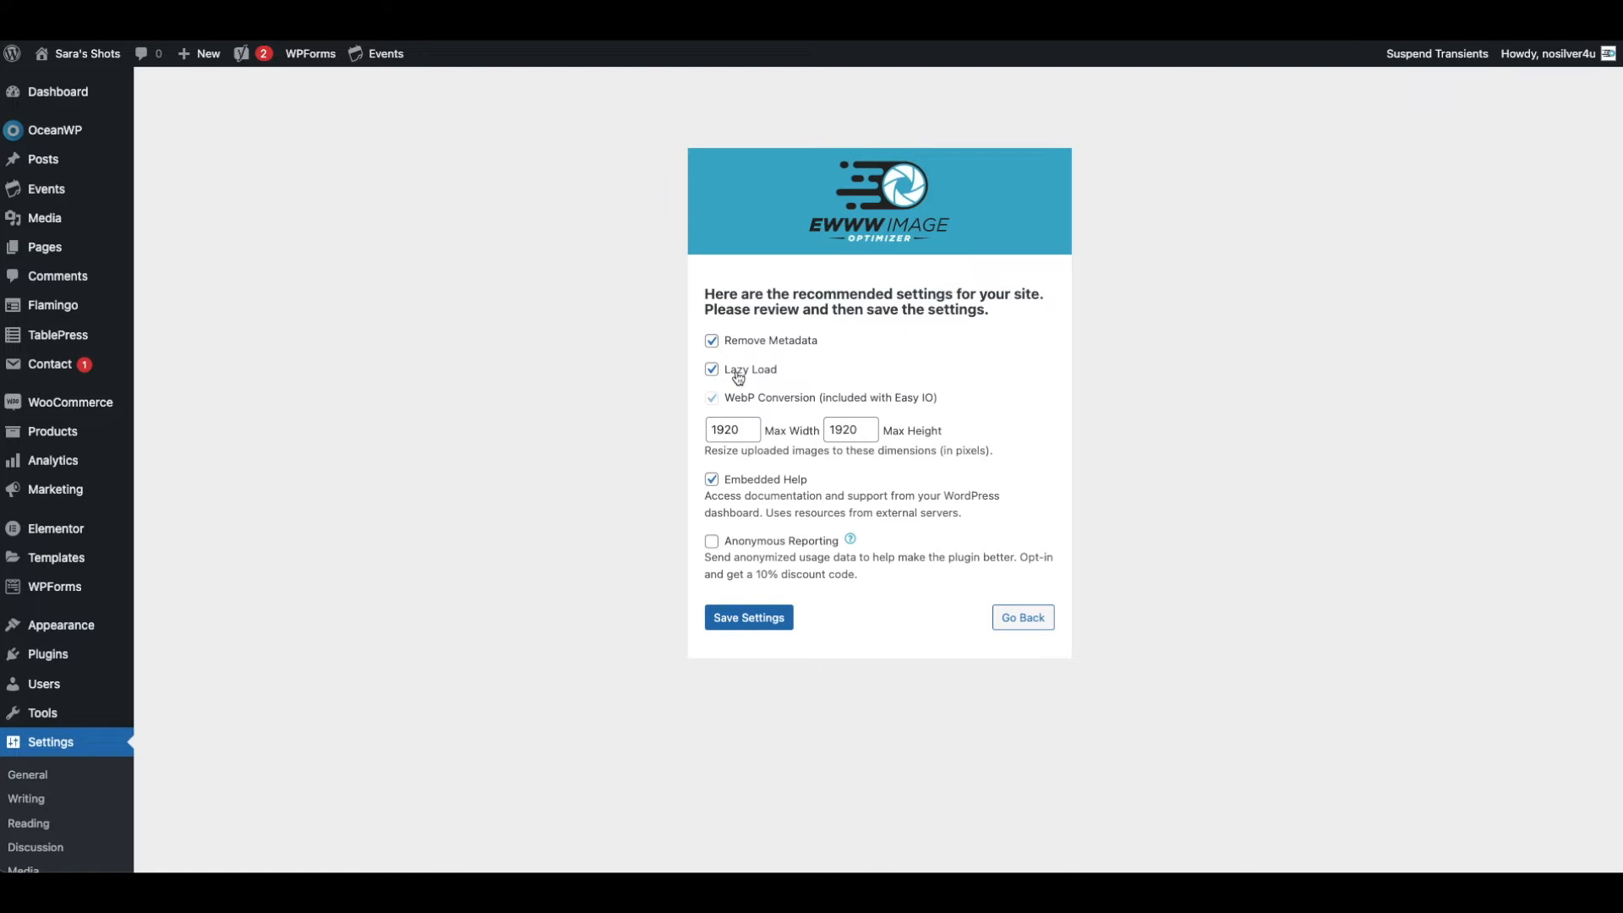
mouse_move(741, 374)
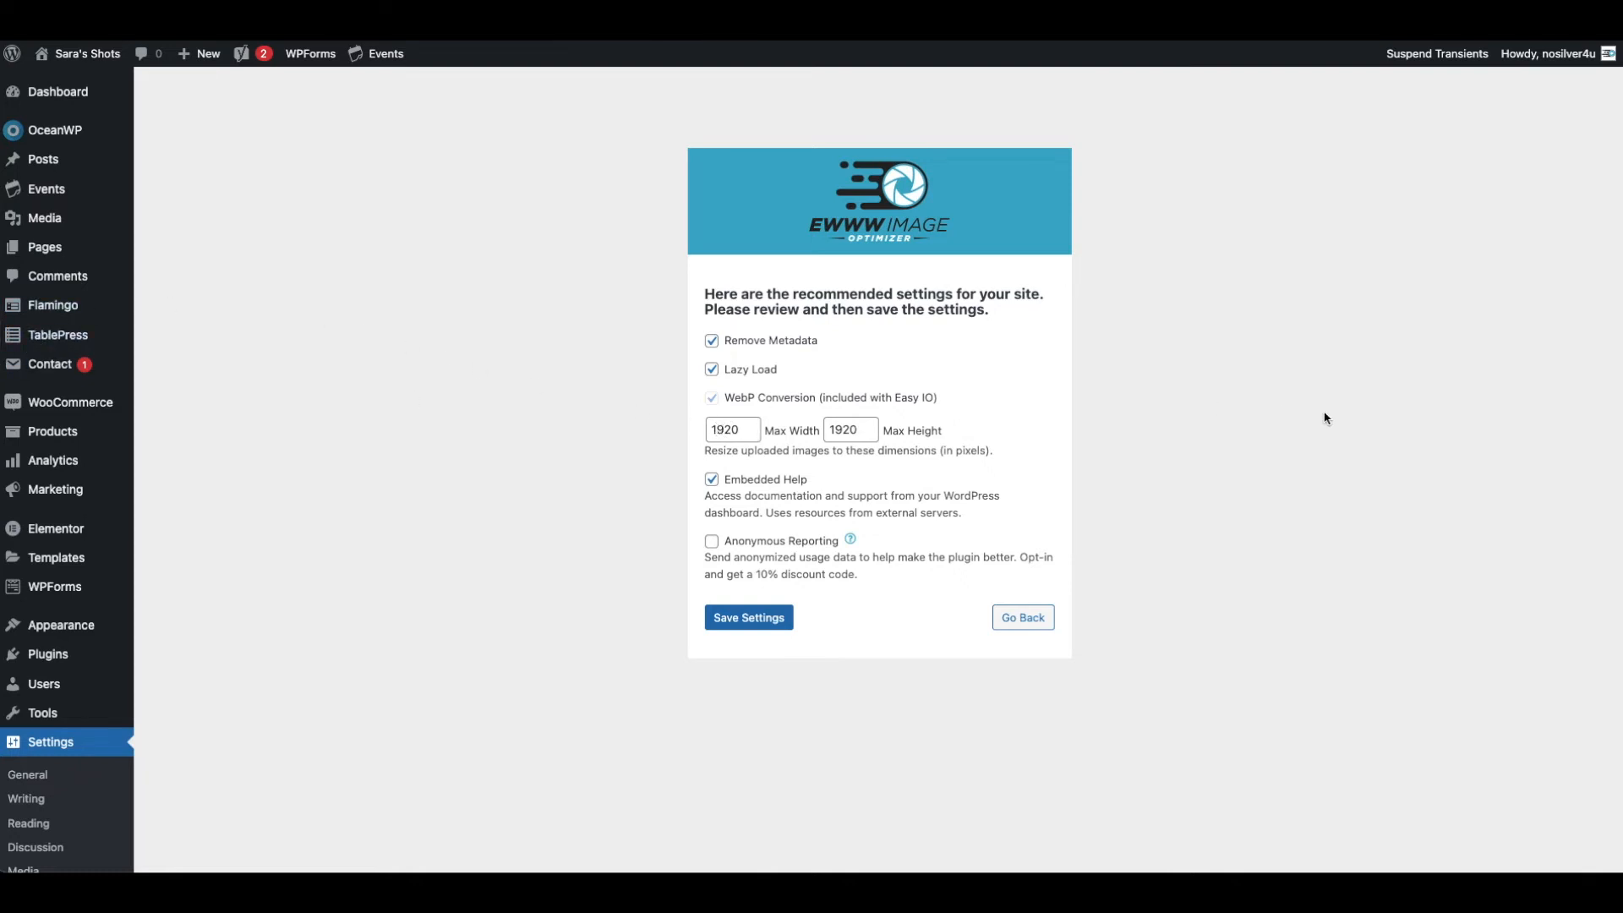
mouse_move(1214, 432)
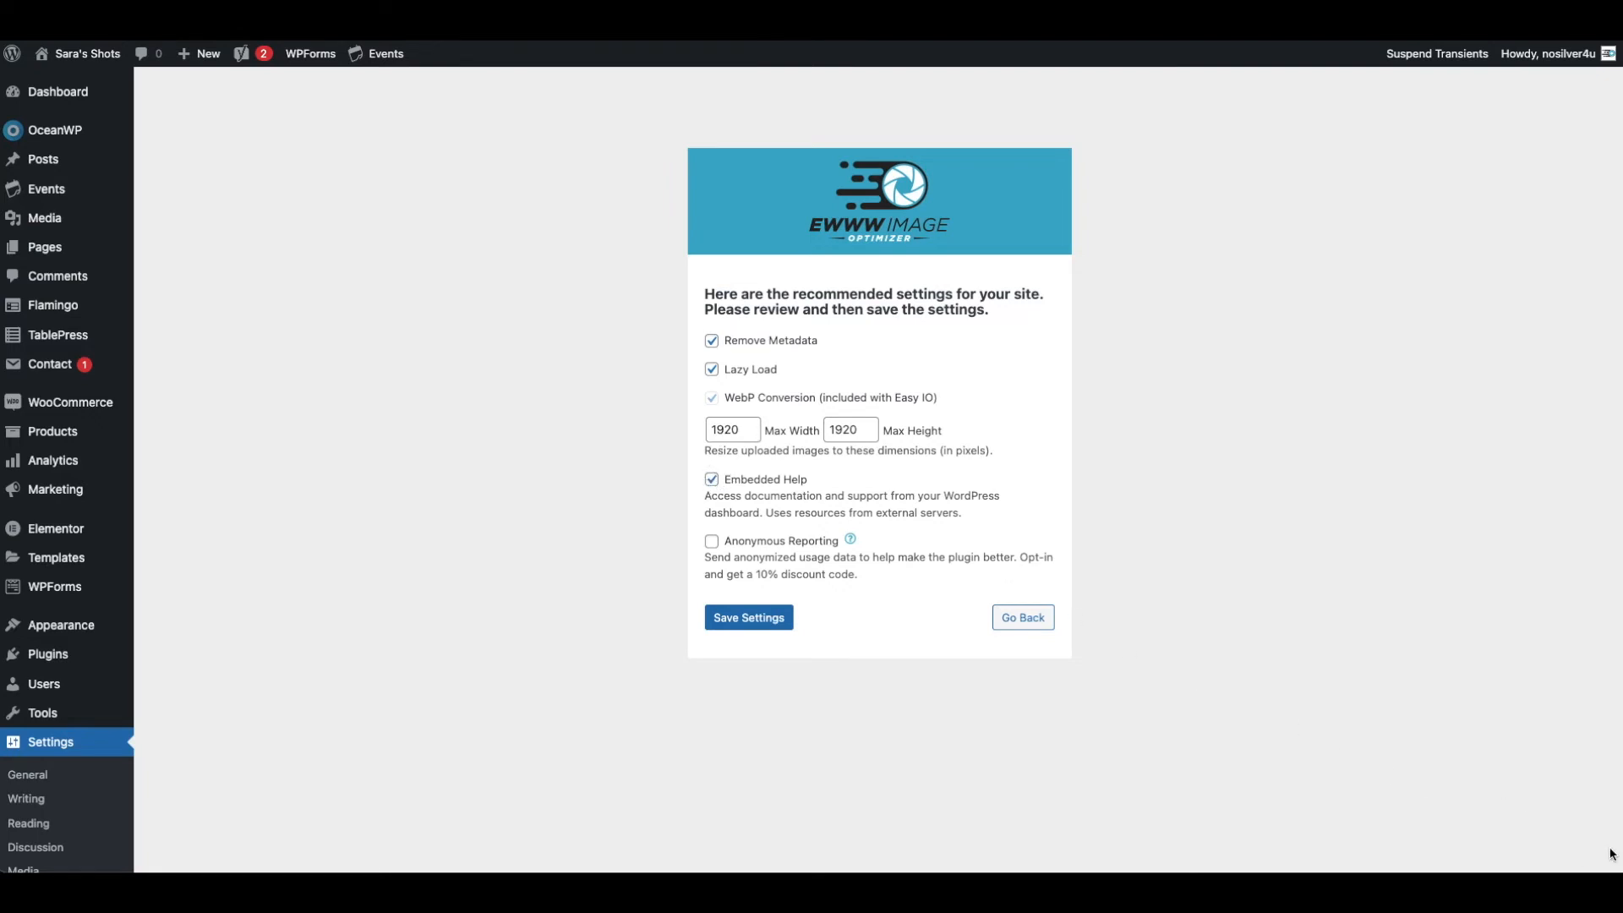
mouse_move(1017, 652)
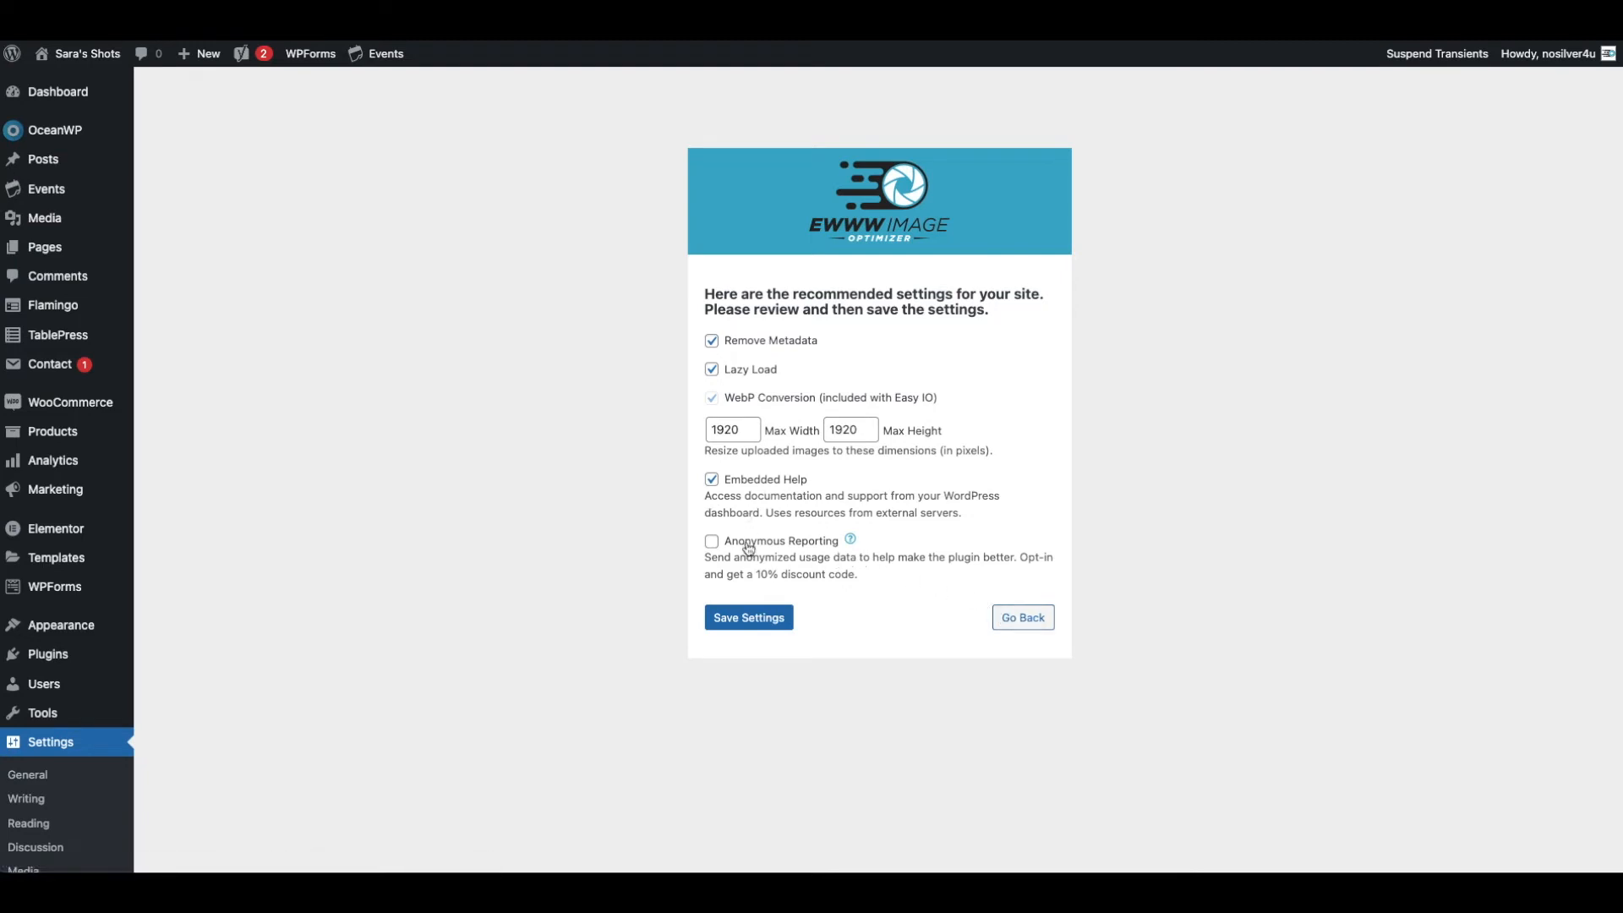
left_click(748, 617)
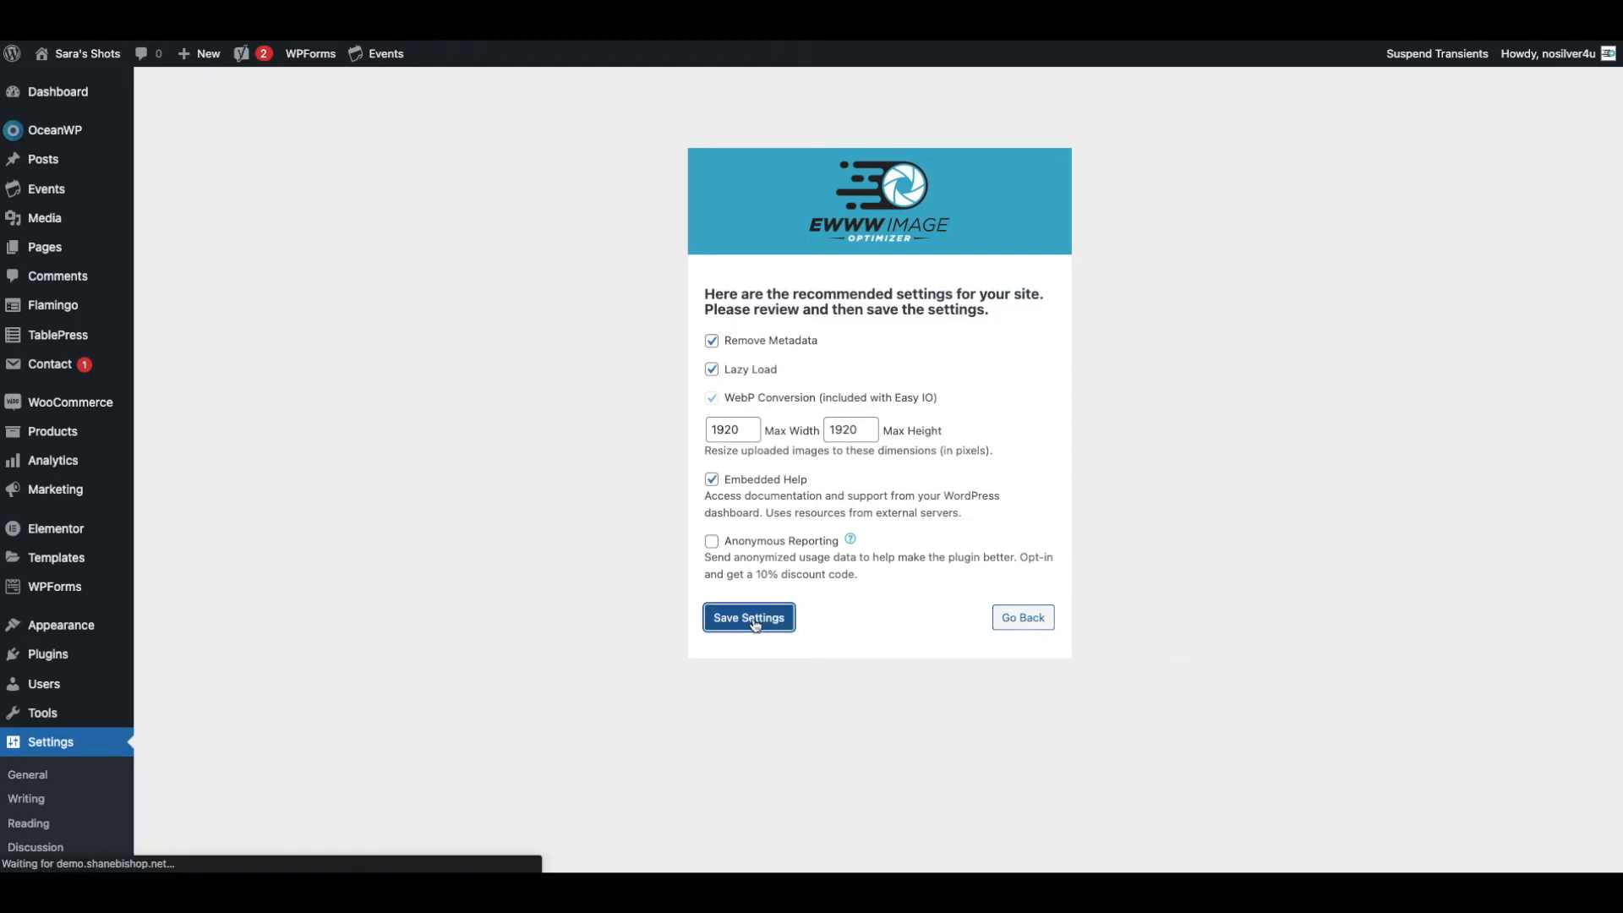
- Complete the wizard's final page with Done so the full EWWW settings page loads
left_click(747, 618)
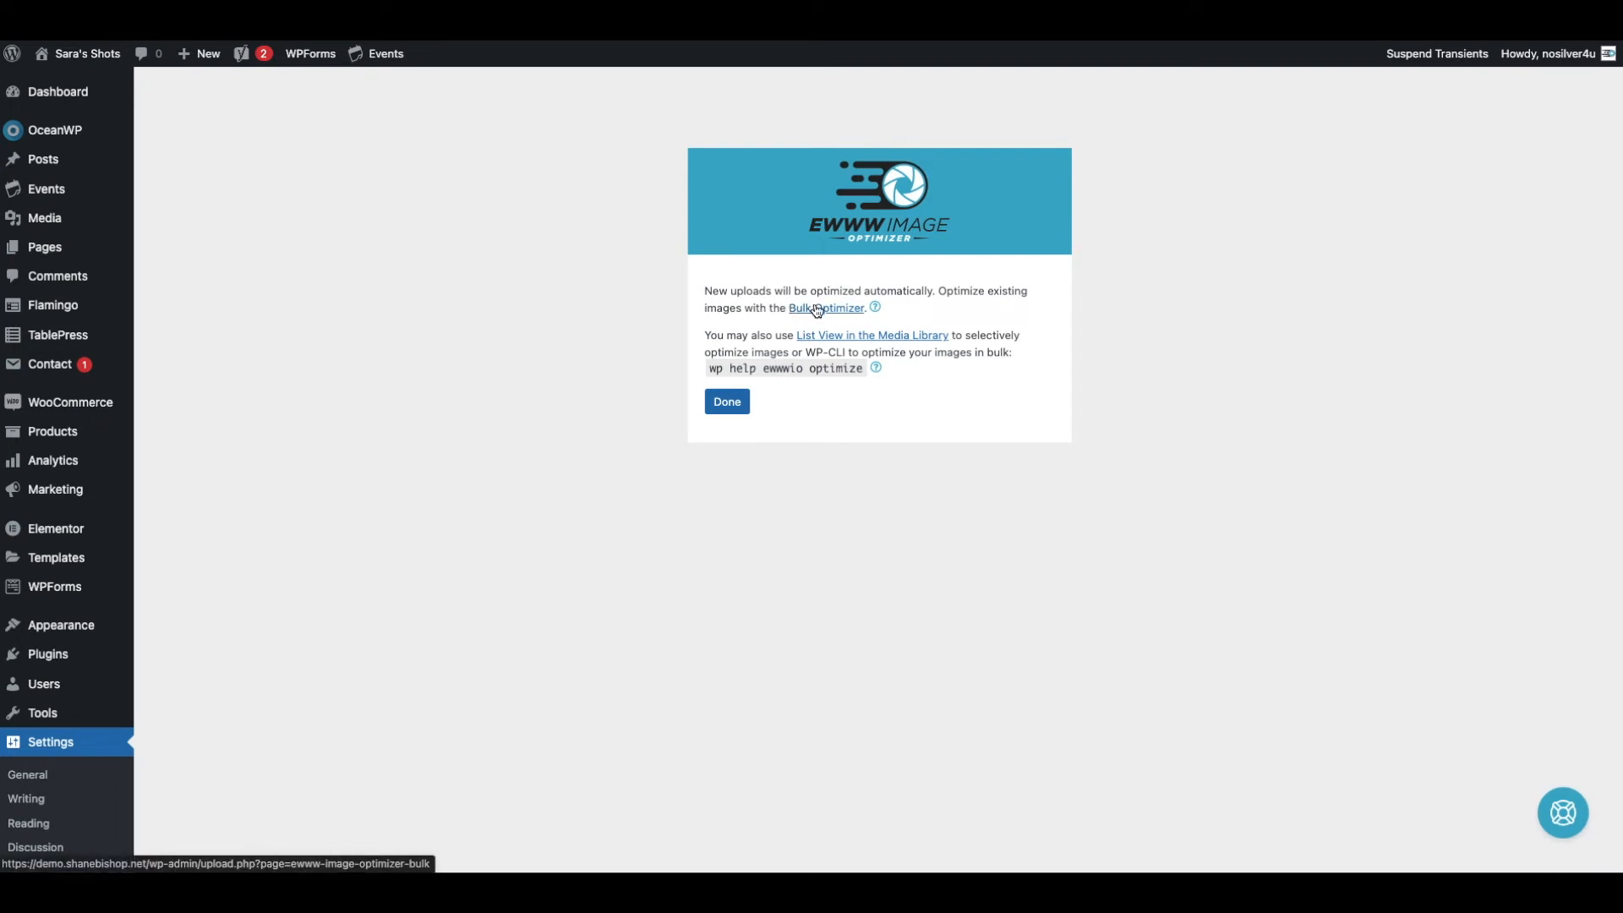
mouse_move(980, 296)
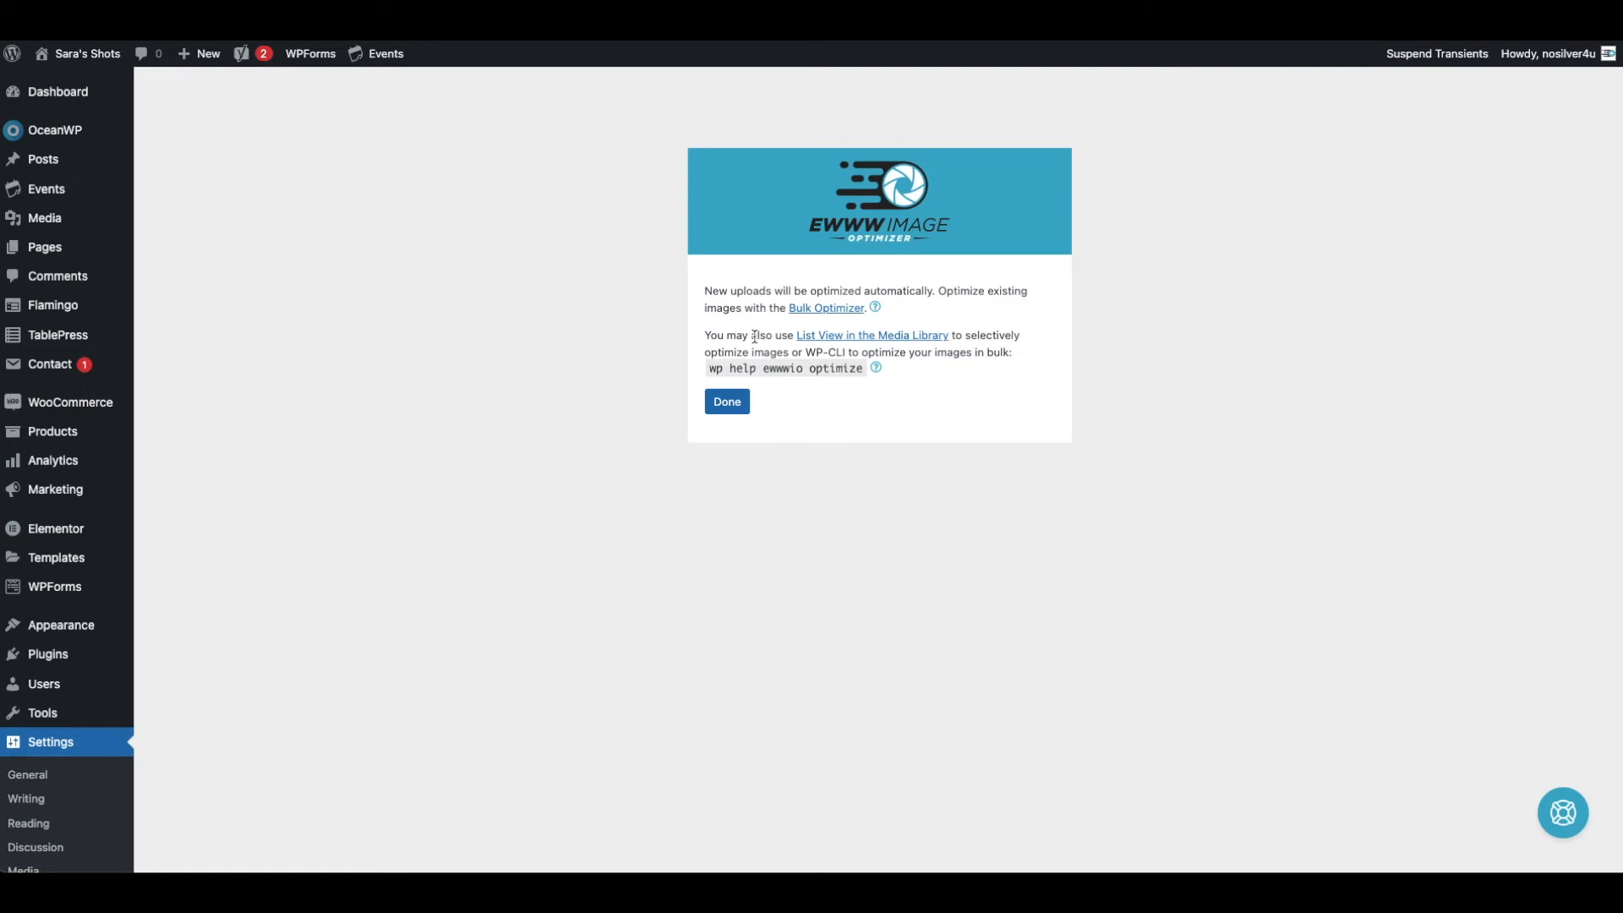
mouse_move(845, 346)
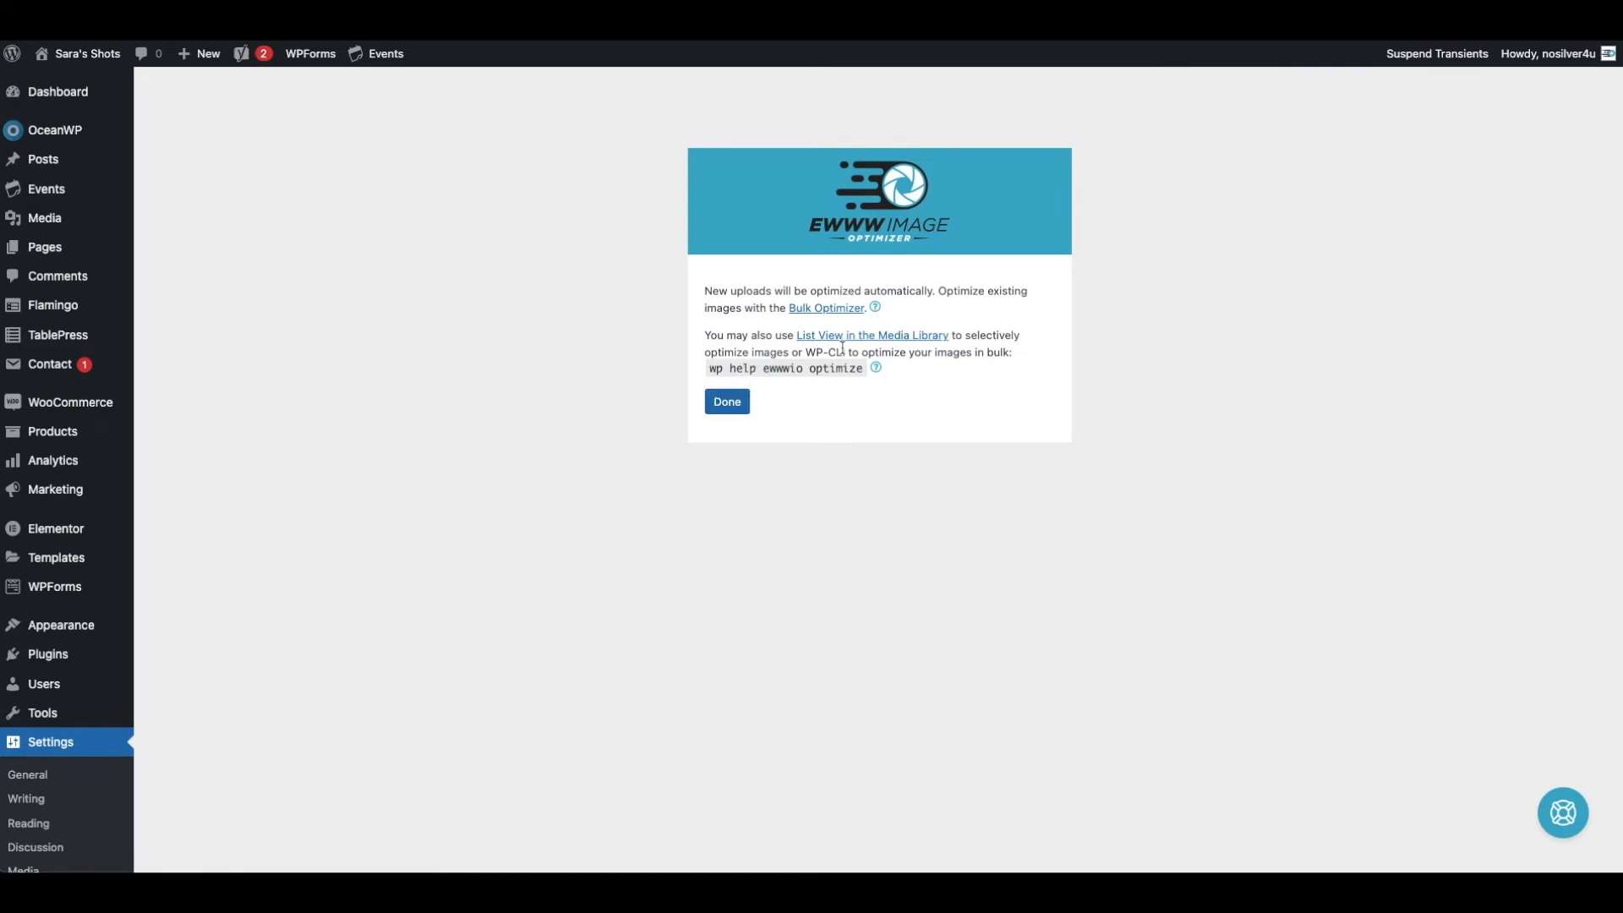
mouse_move(816, 351)
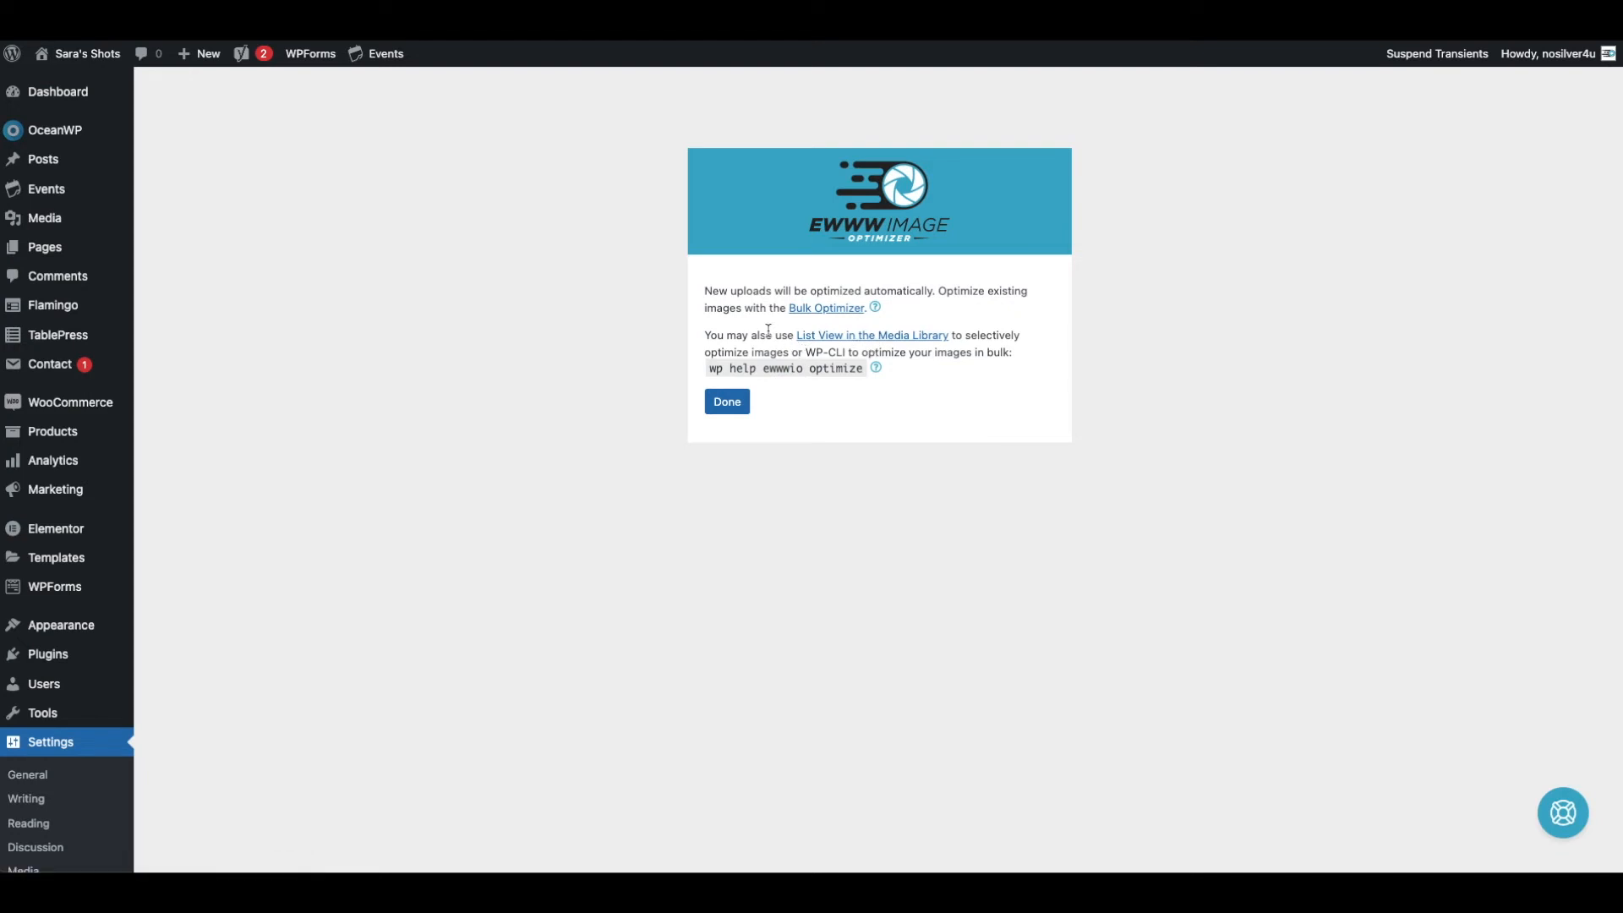
mouse_move(864, 339)
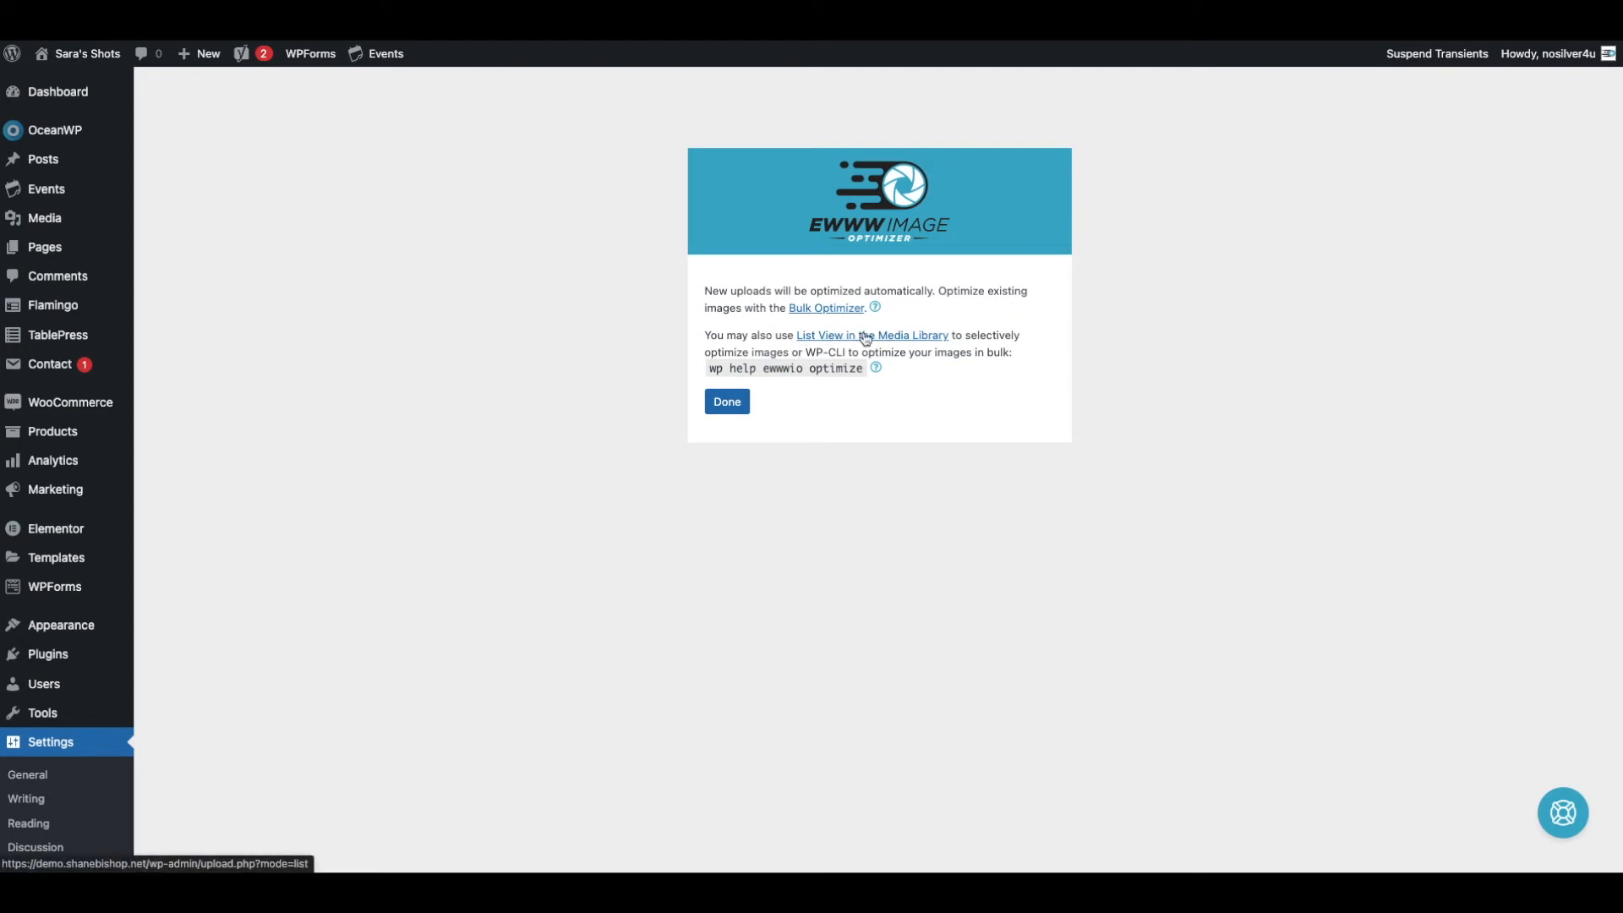
mouse_move(900, 341)
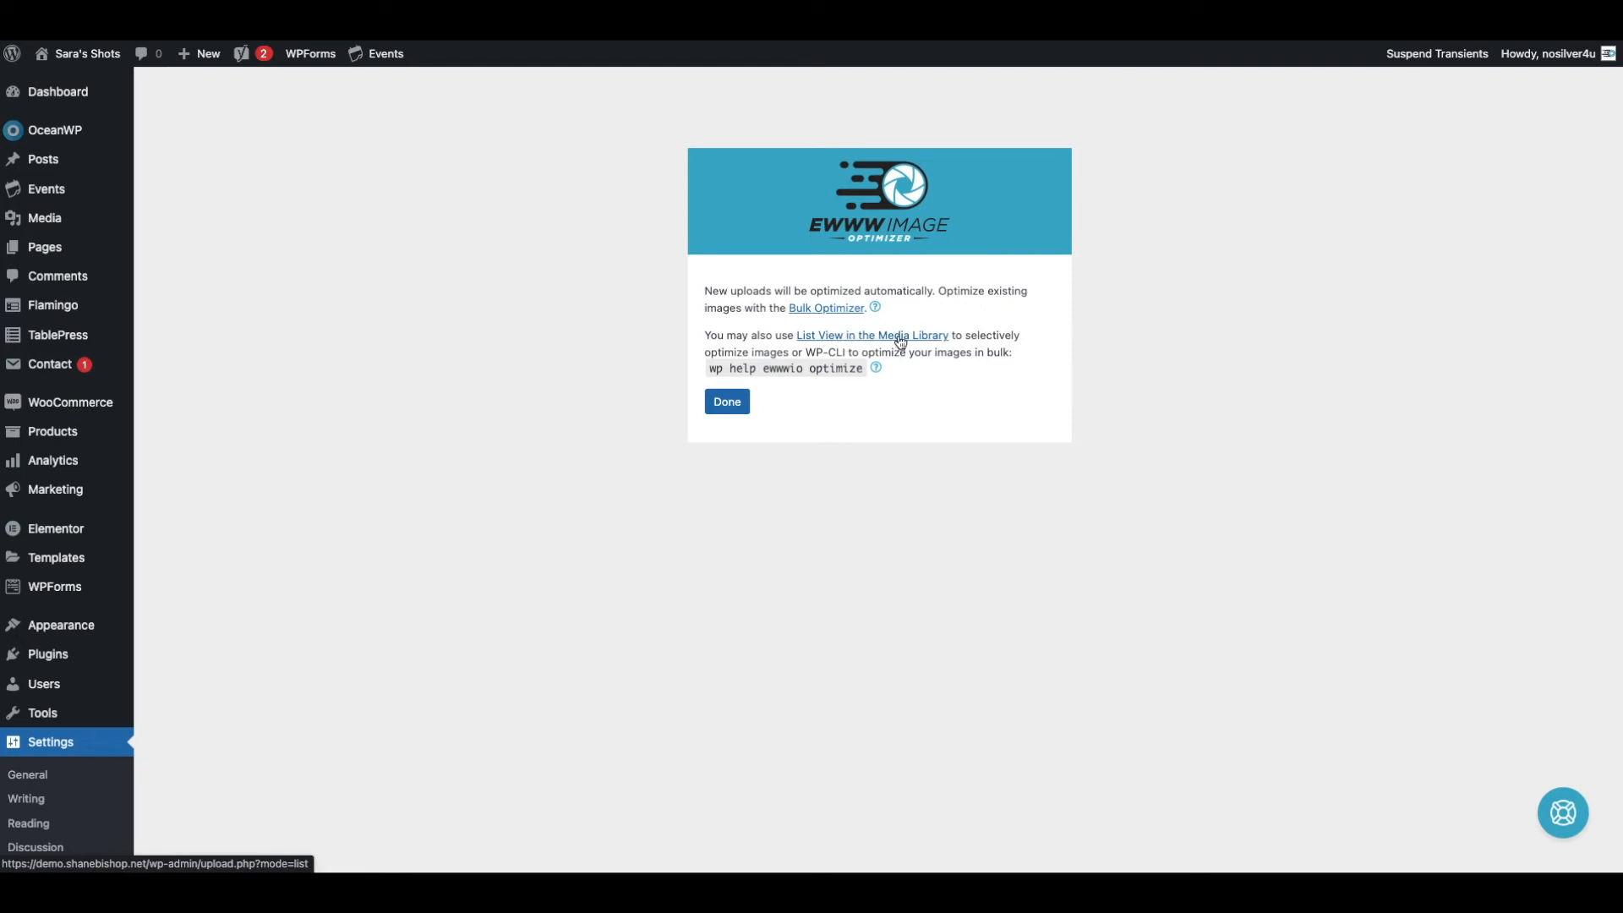
left_click(727, 403)
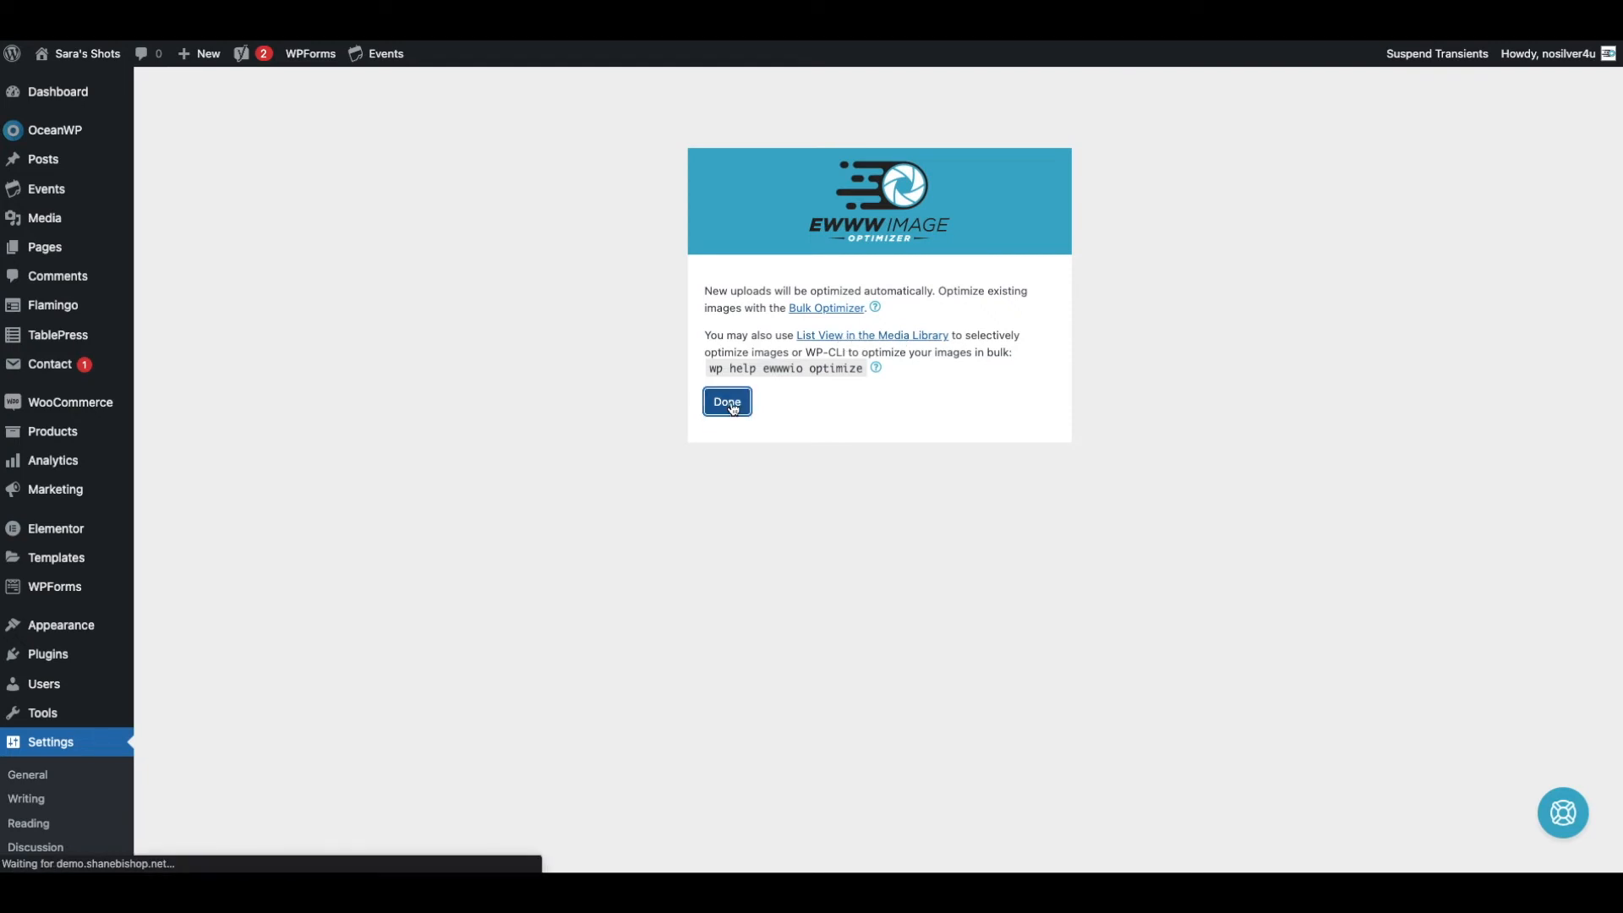
mouse_move(466, 467)
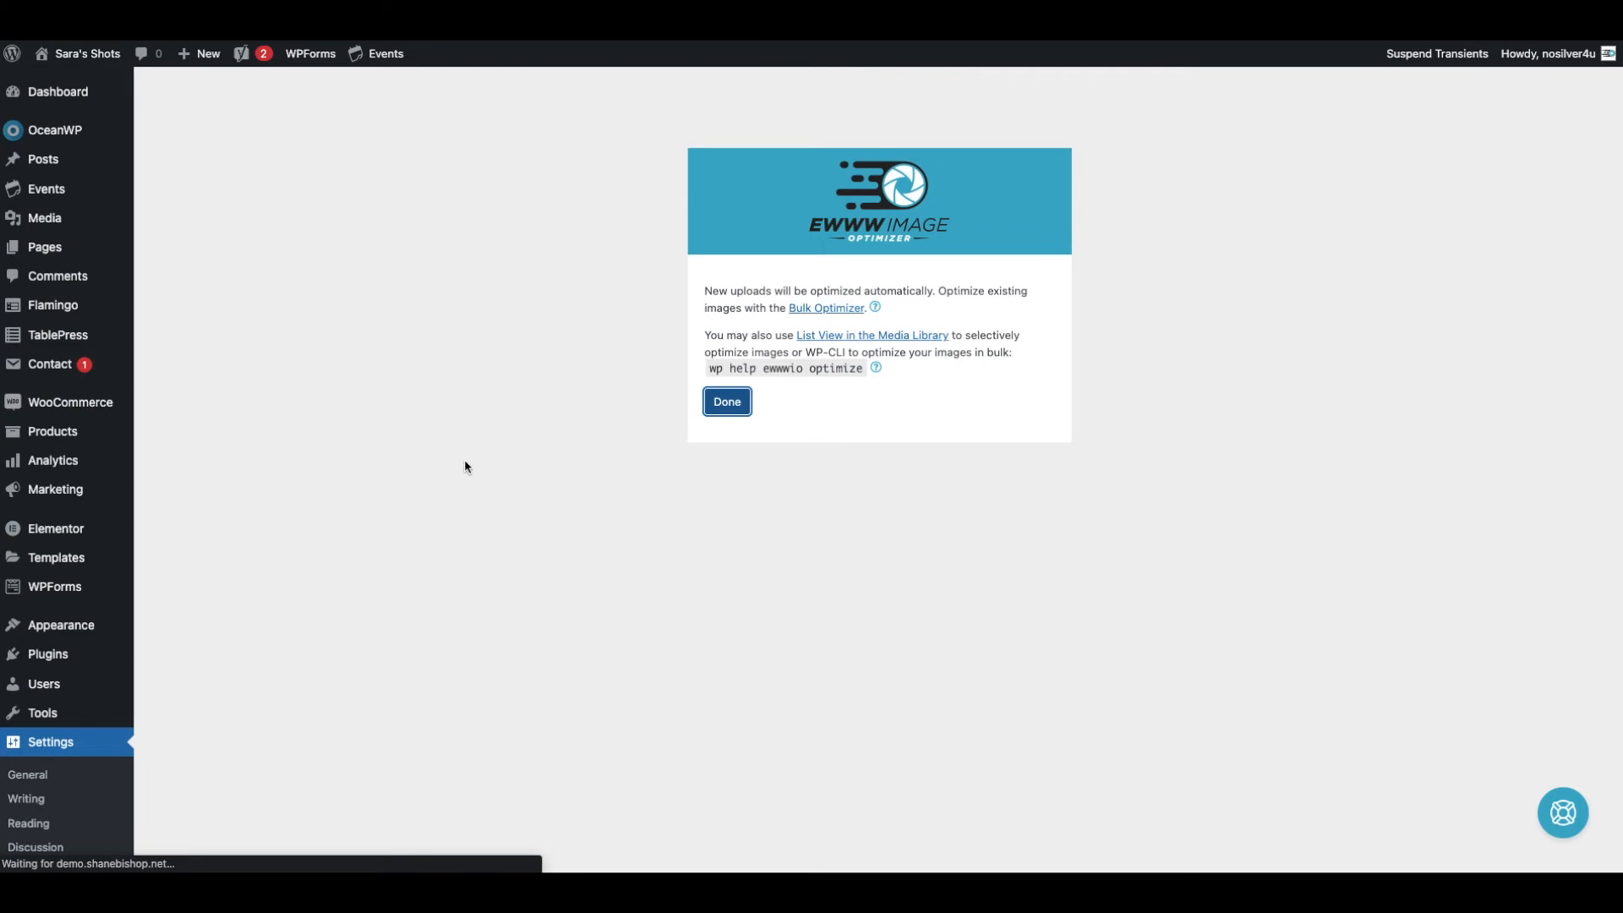
left_click(727, 402)
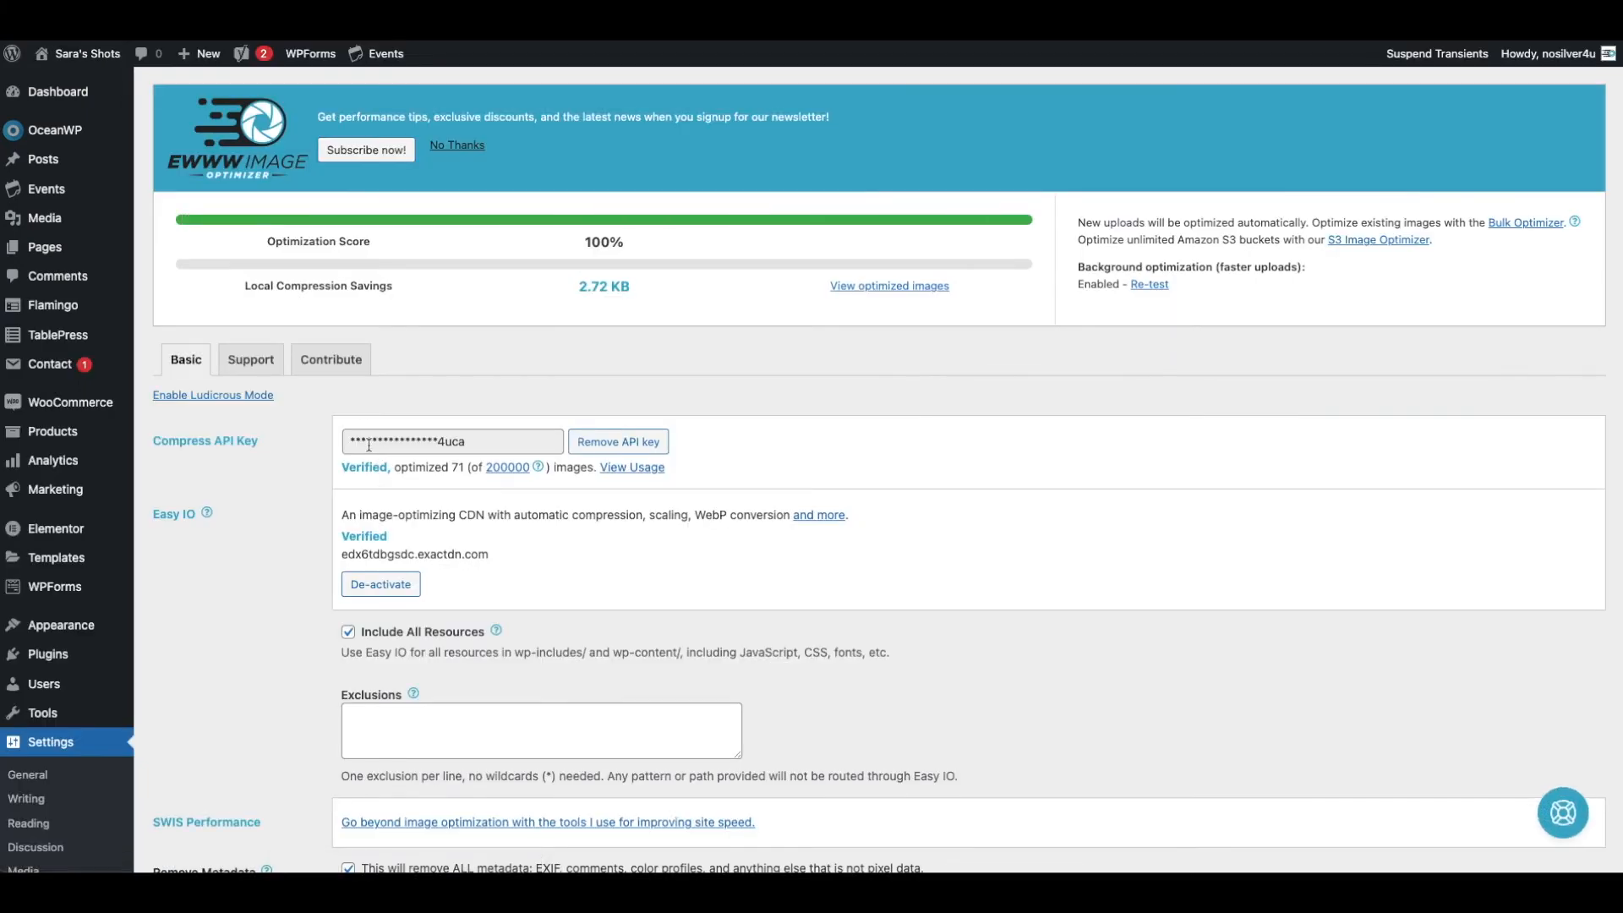
scroll("down", 3)
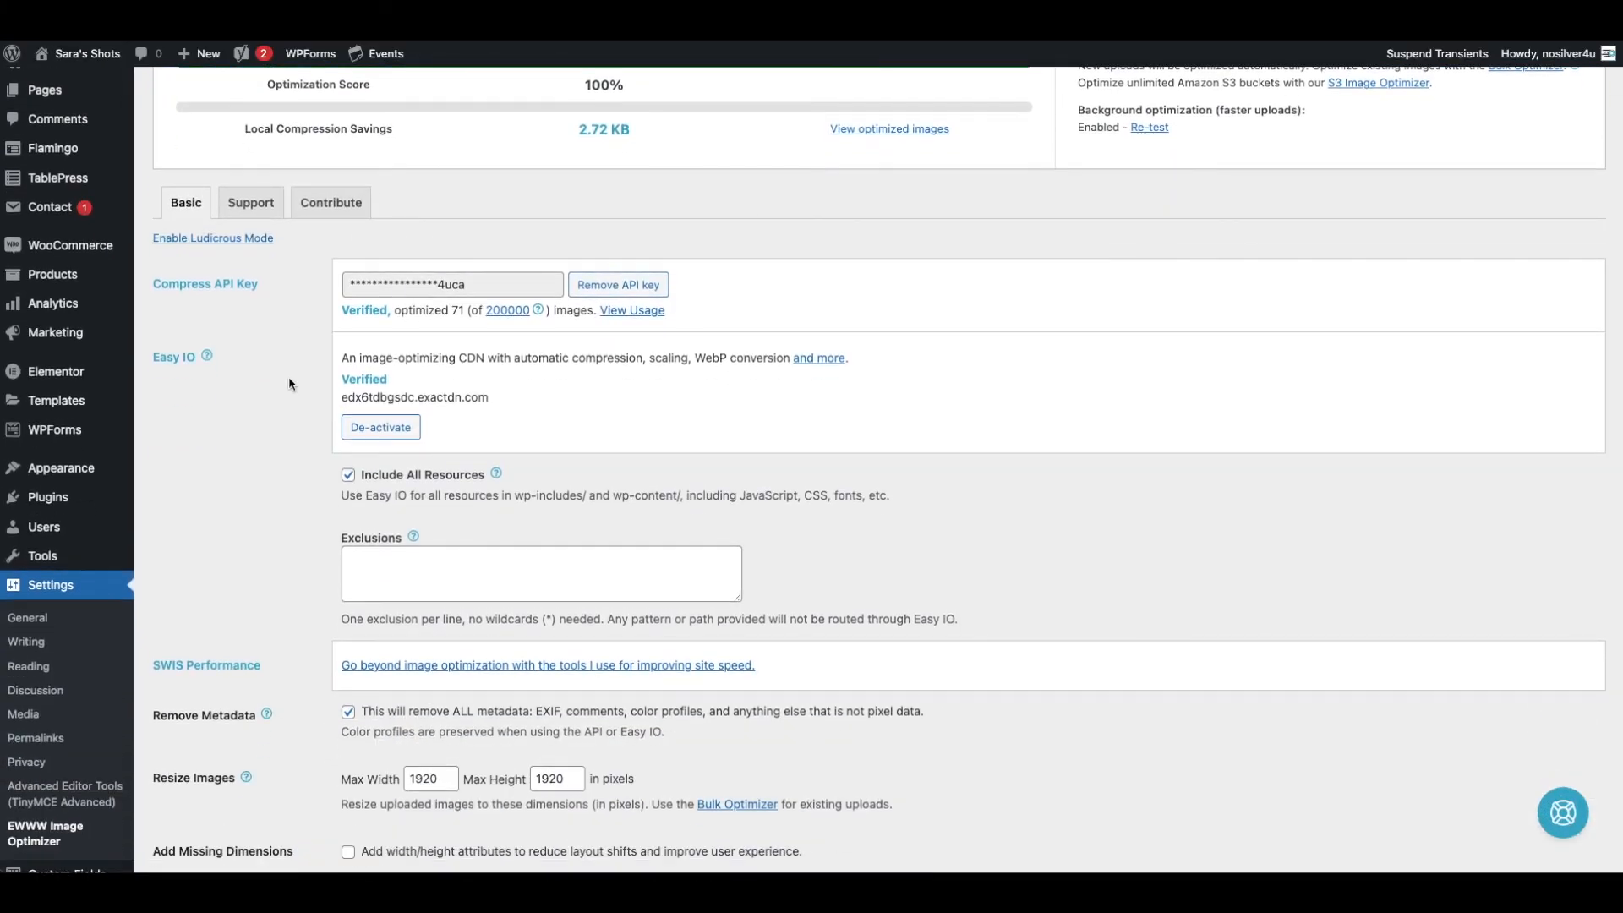
scroll("down", 3)
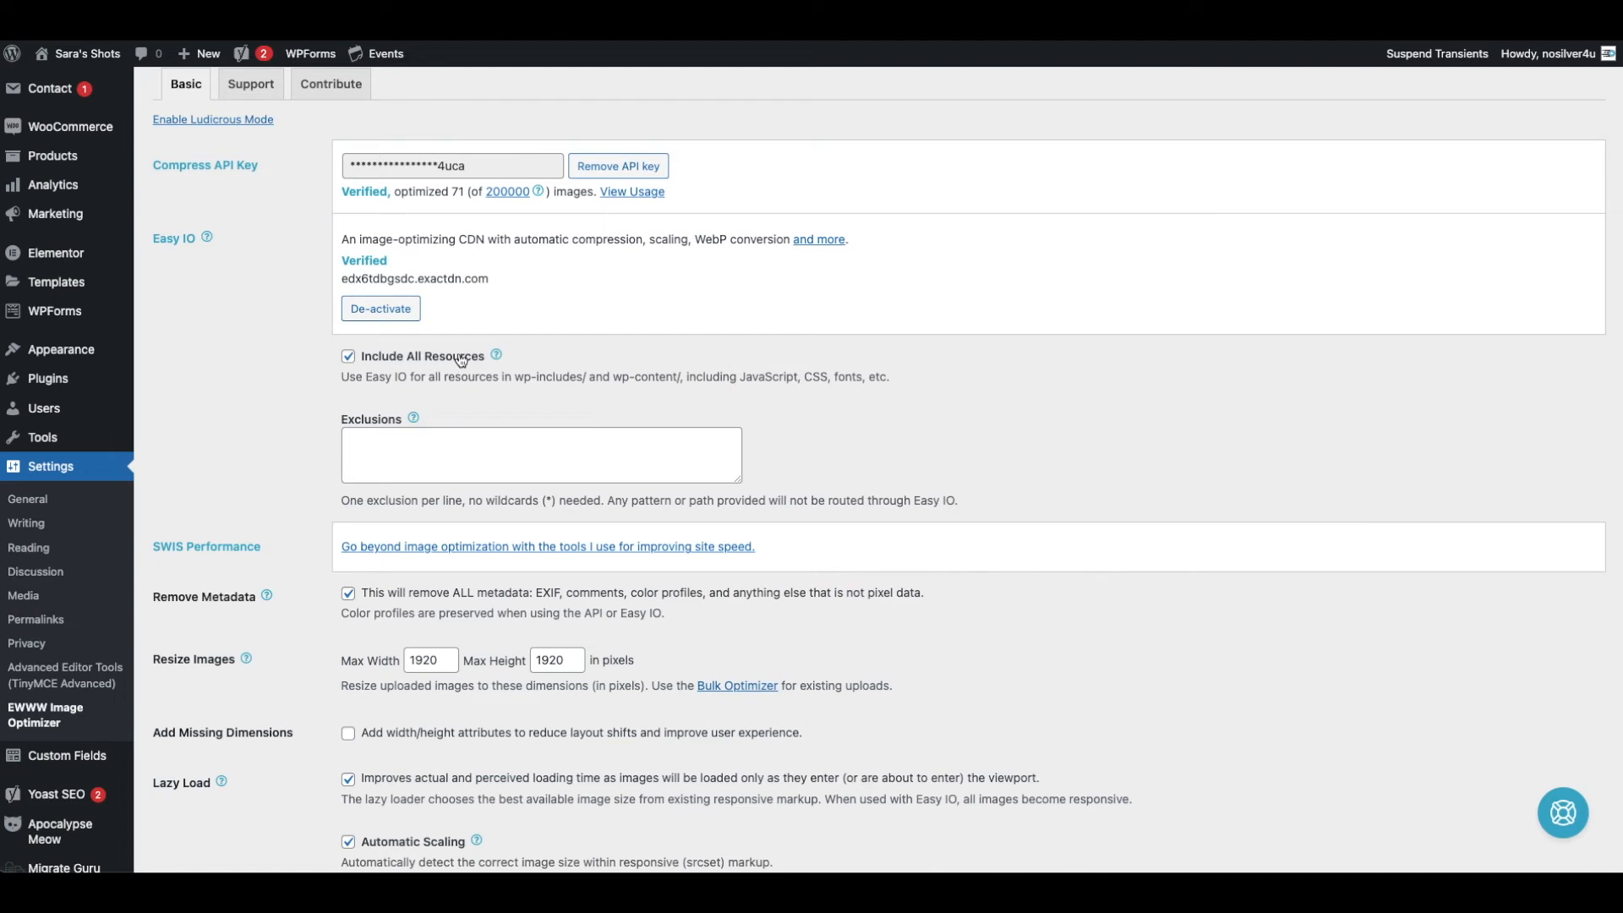
mouse_move(614, 338)
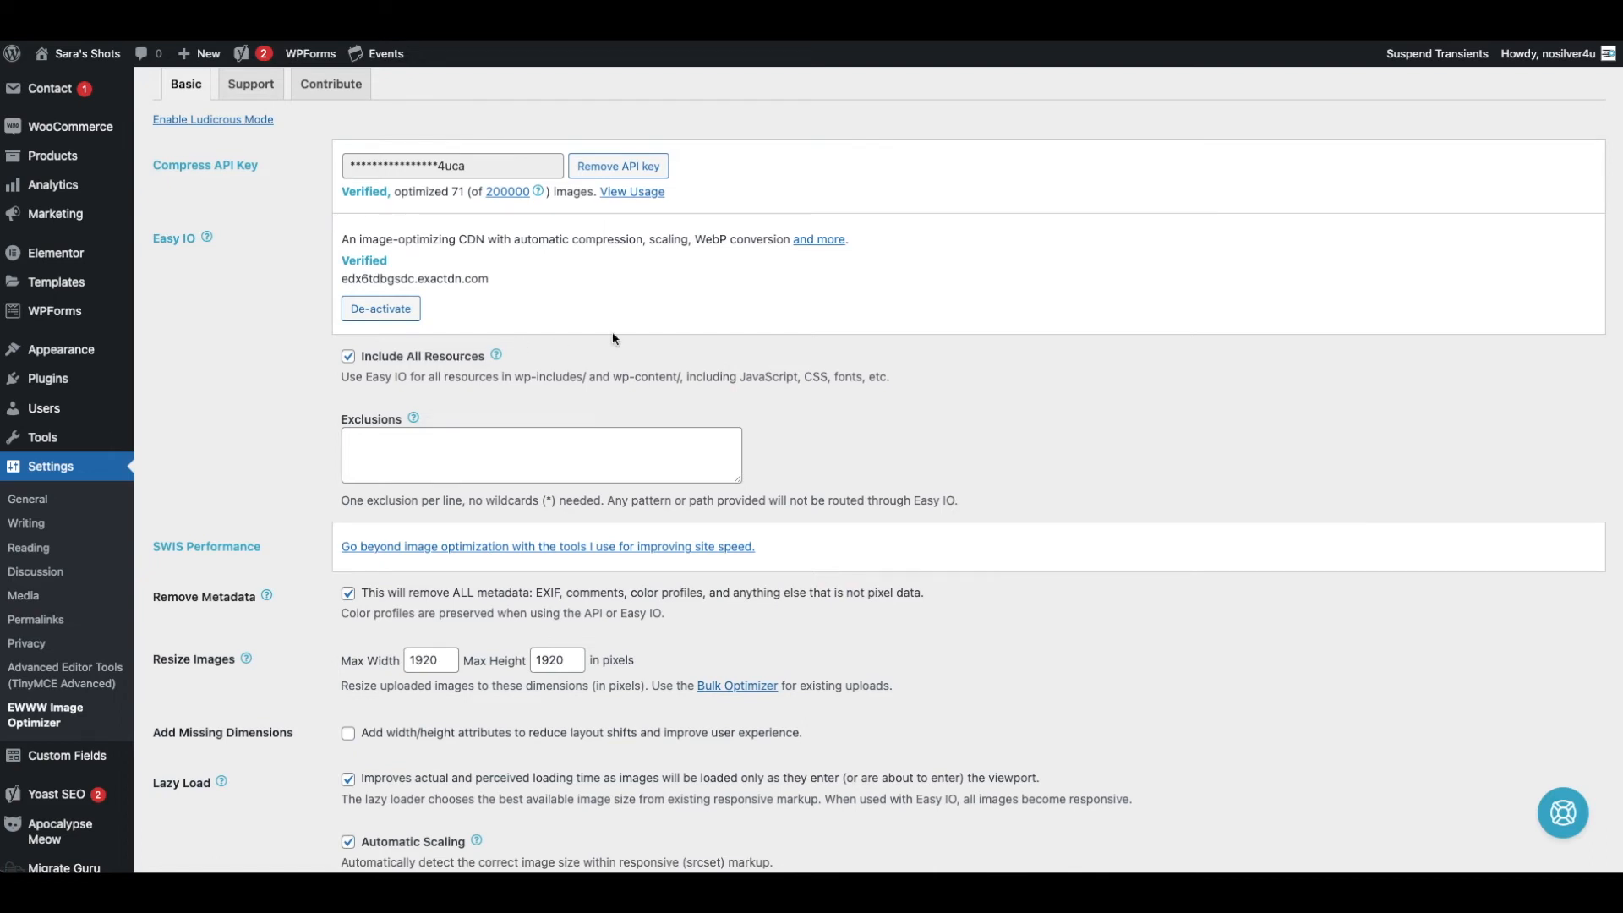
mouse_move(808, 377)
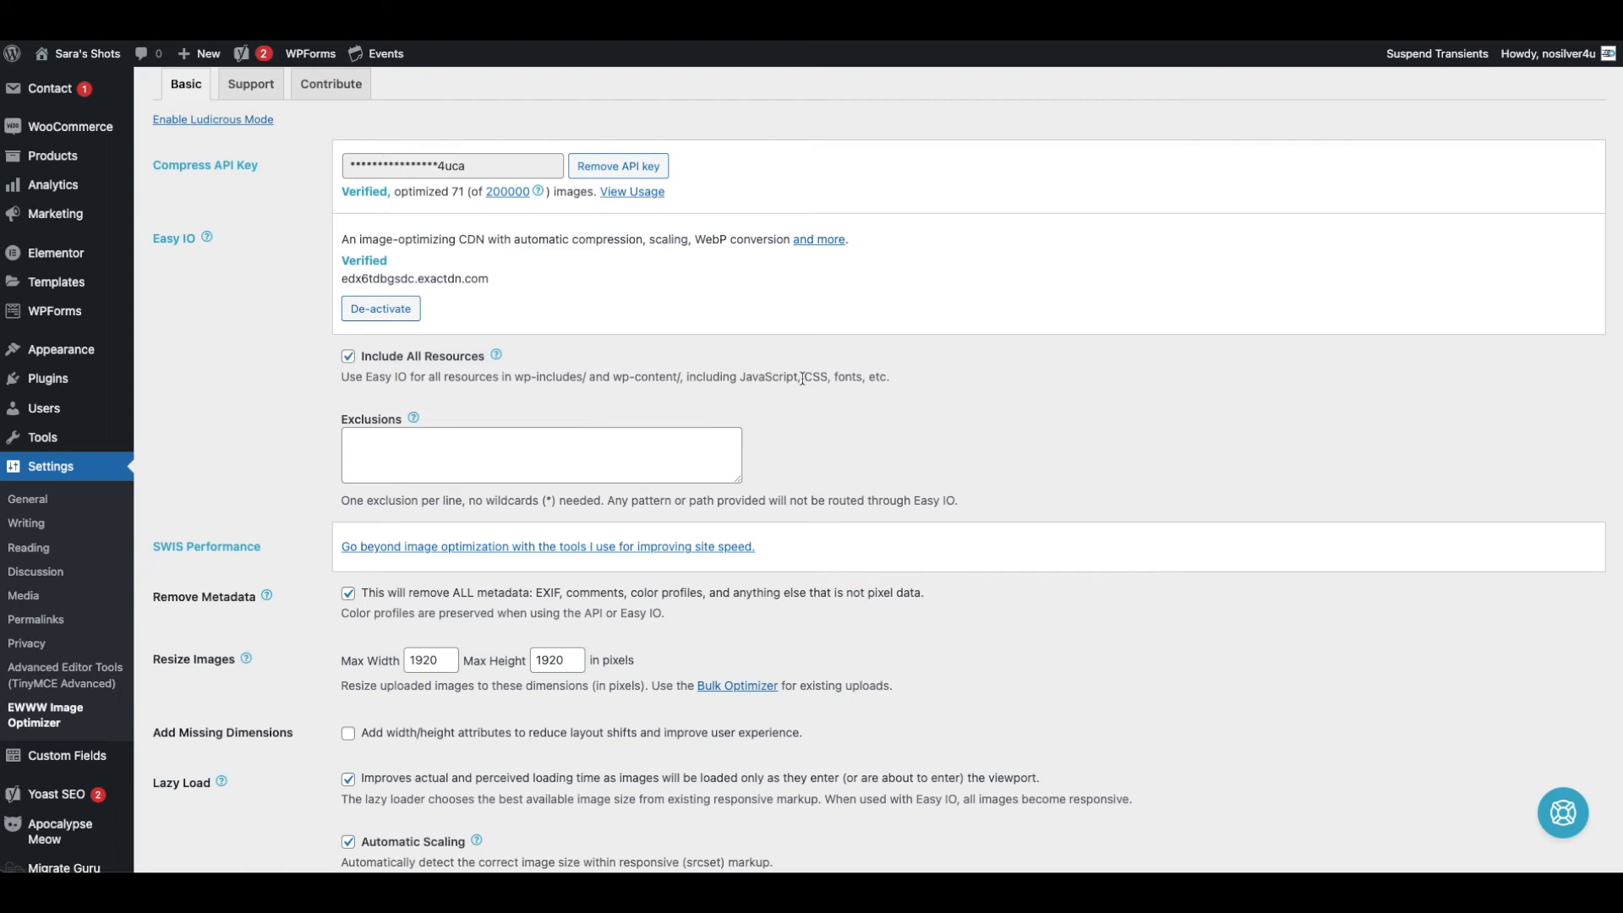
scroll("down", 3)
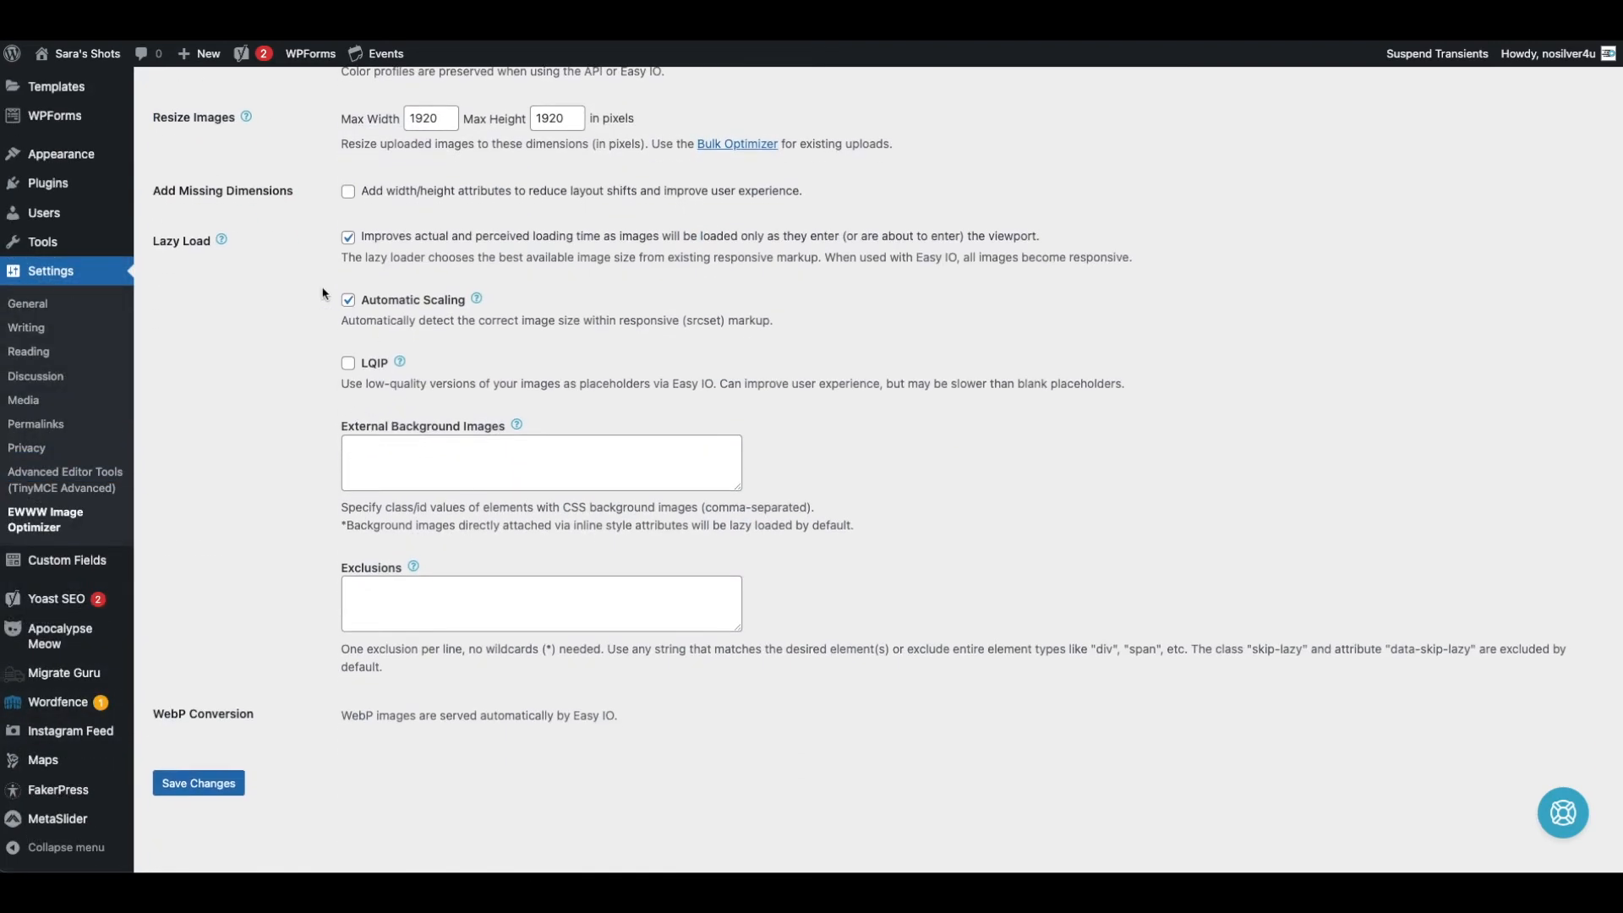
mouse_move(420, 304)
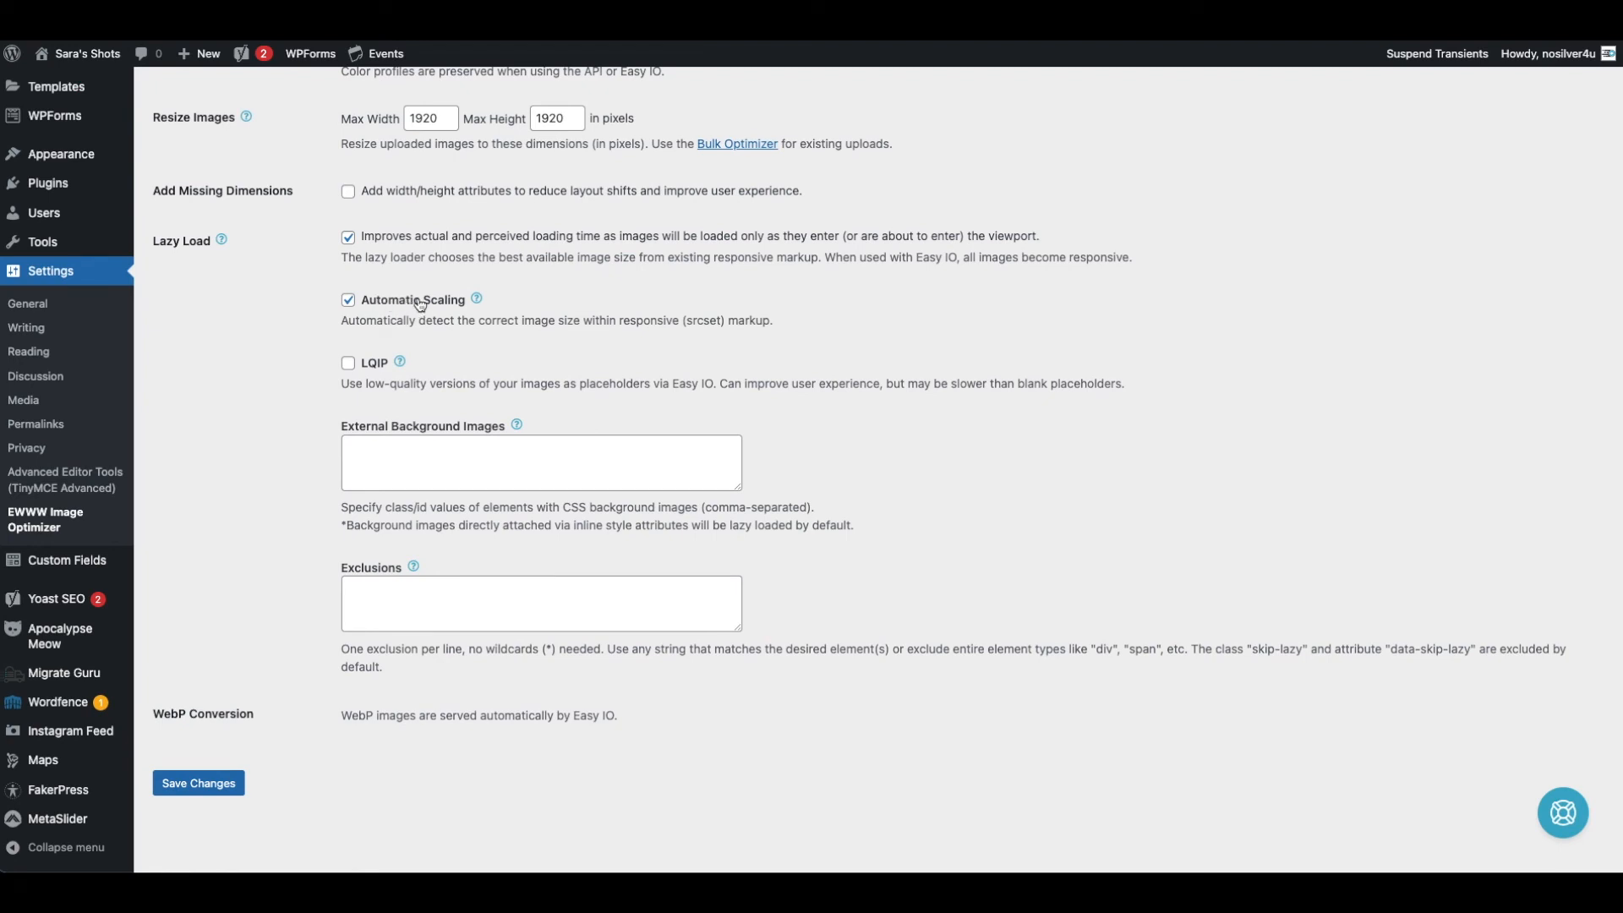
mouse_move(739, 323)
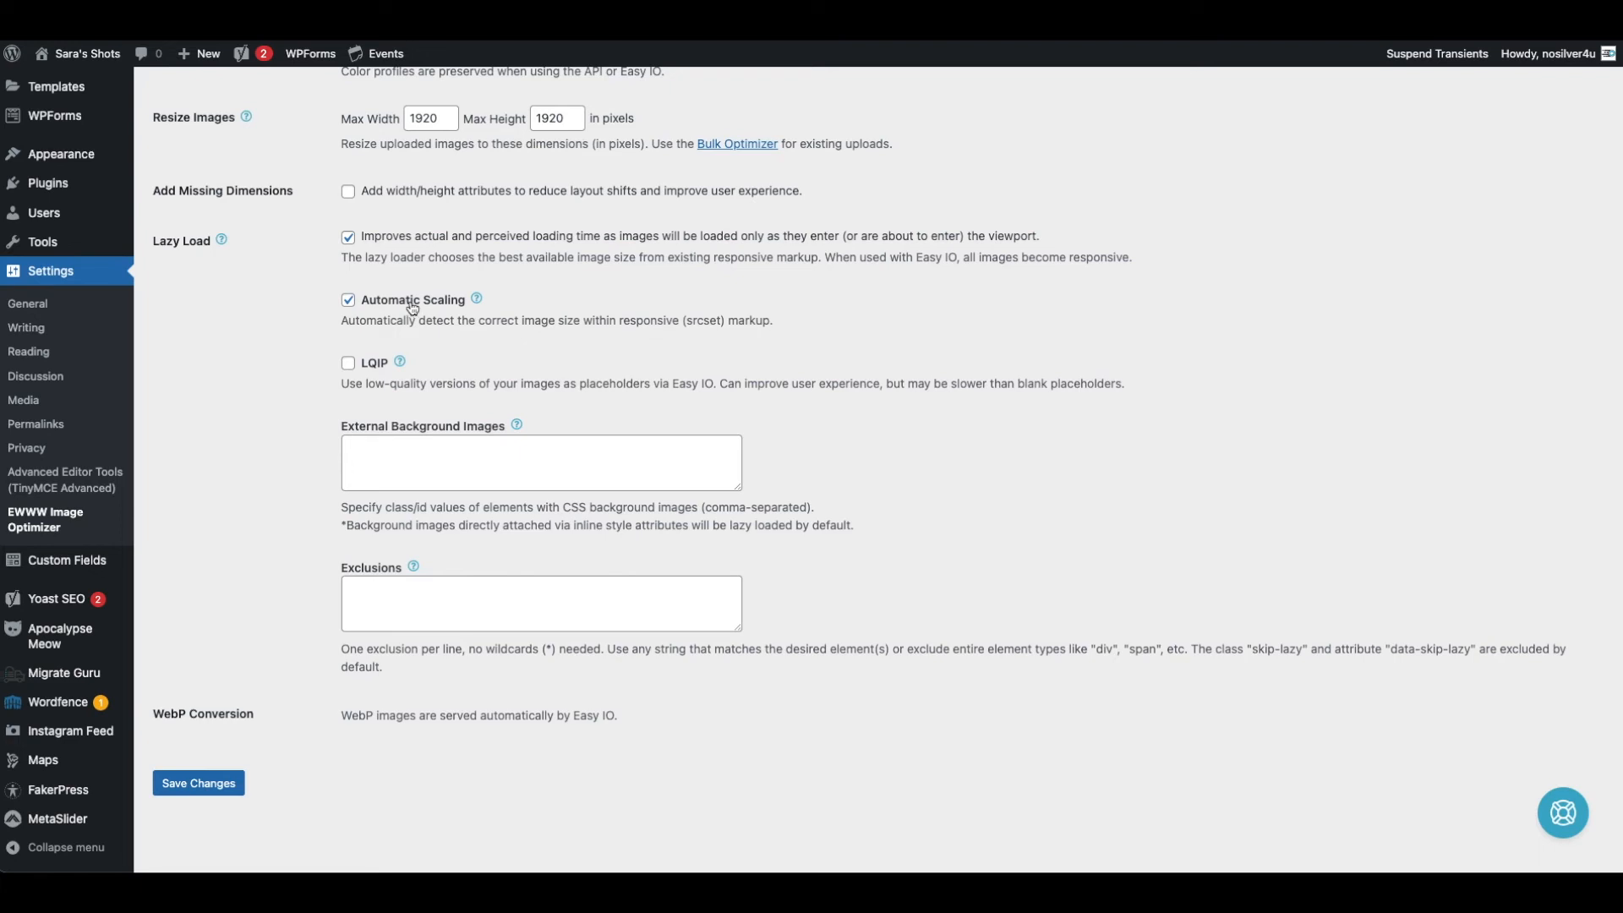
mouse_move(386, 306)
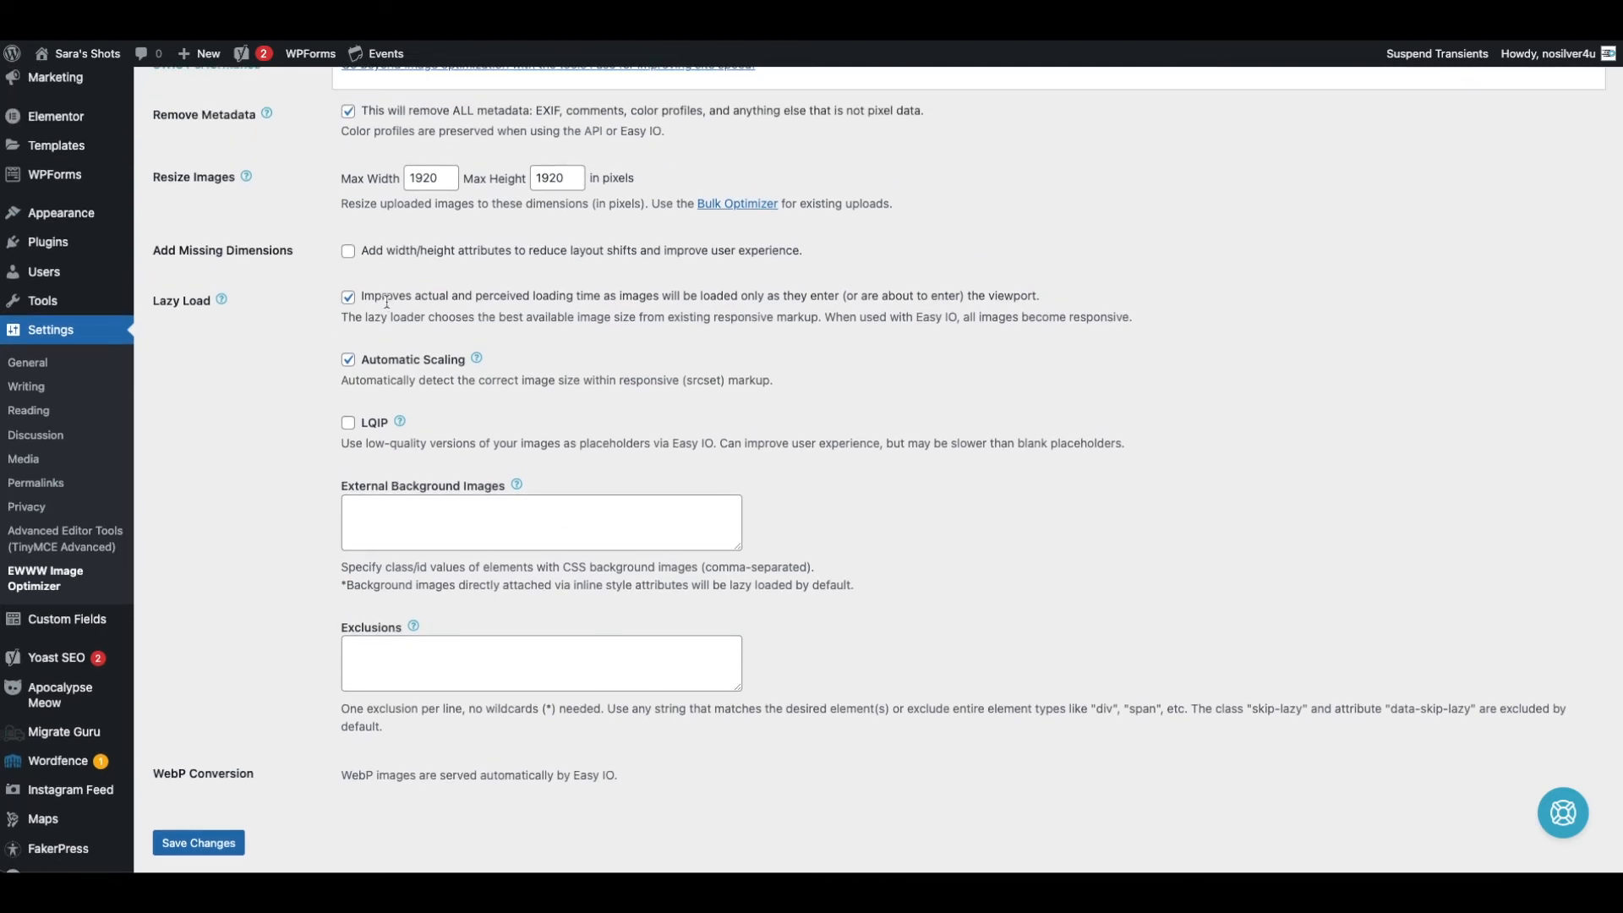
mouse_move(372, 348)
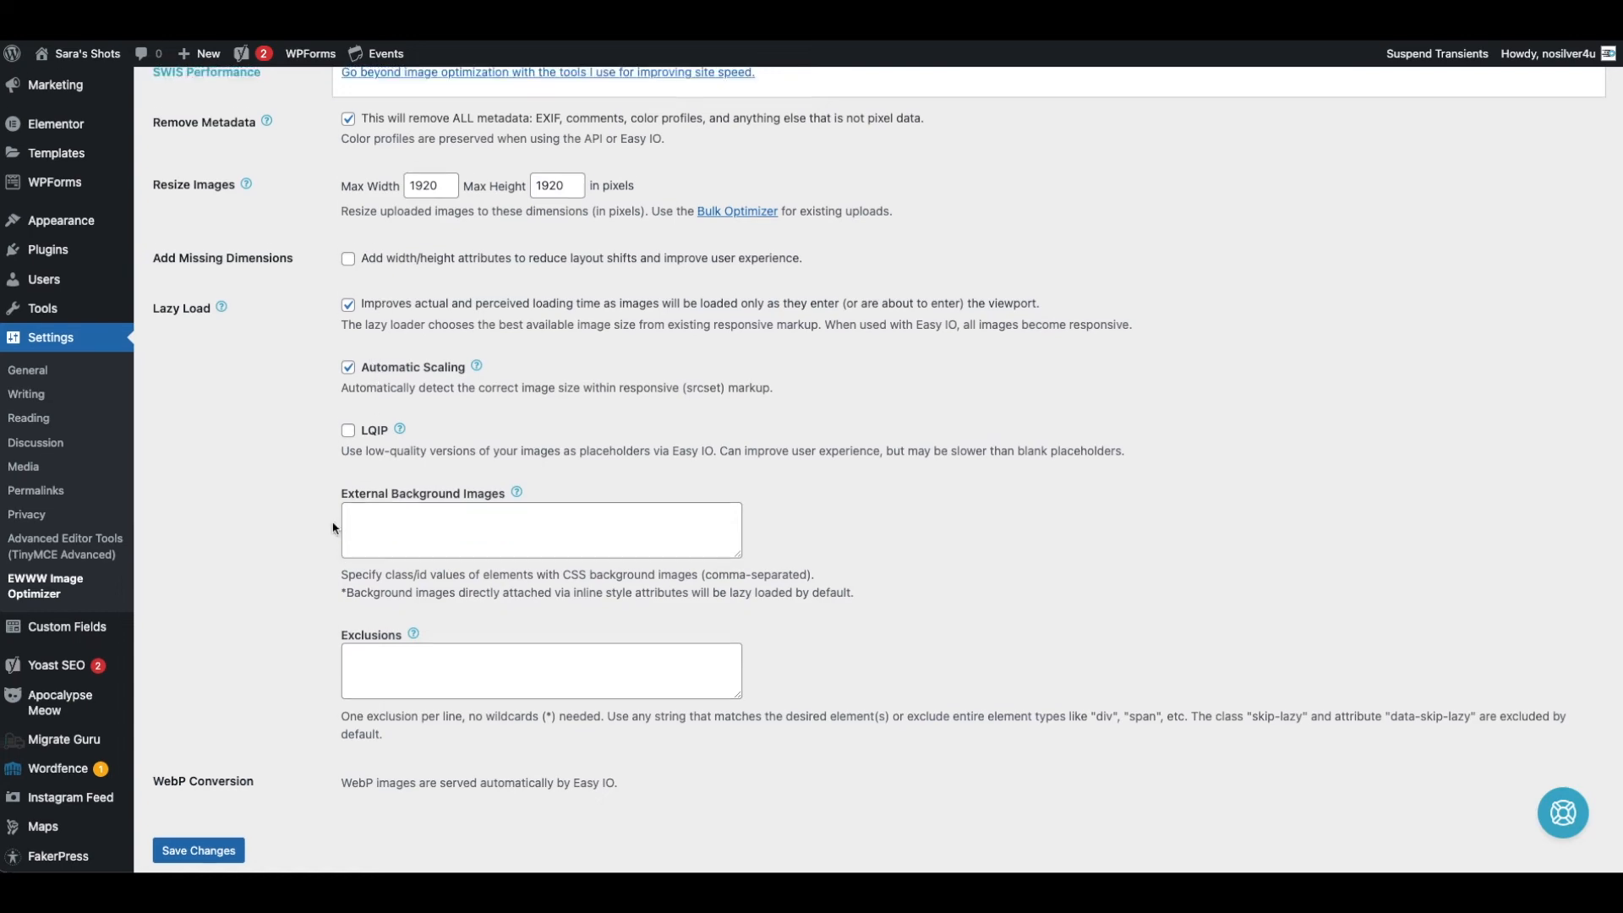
scroll("up", 3)
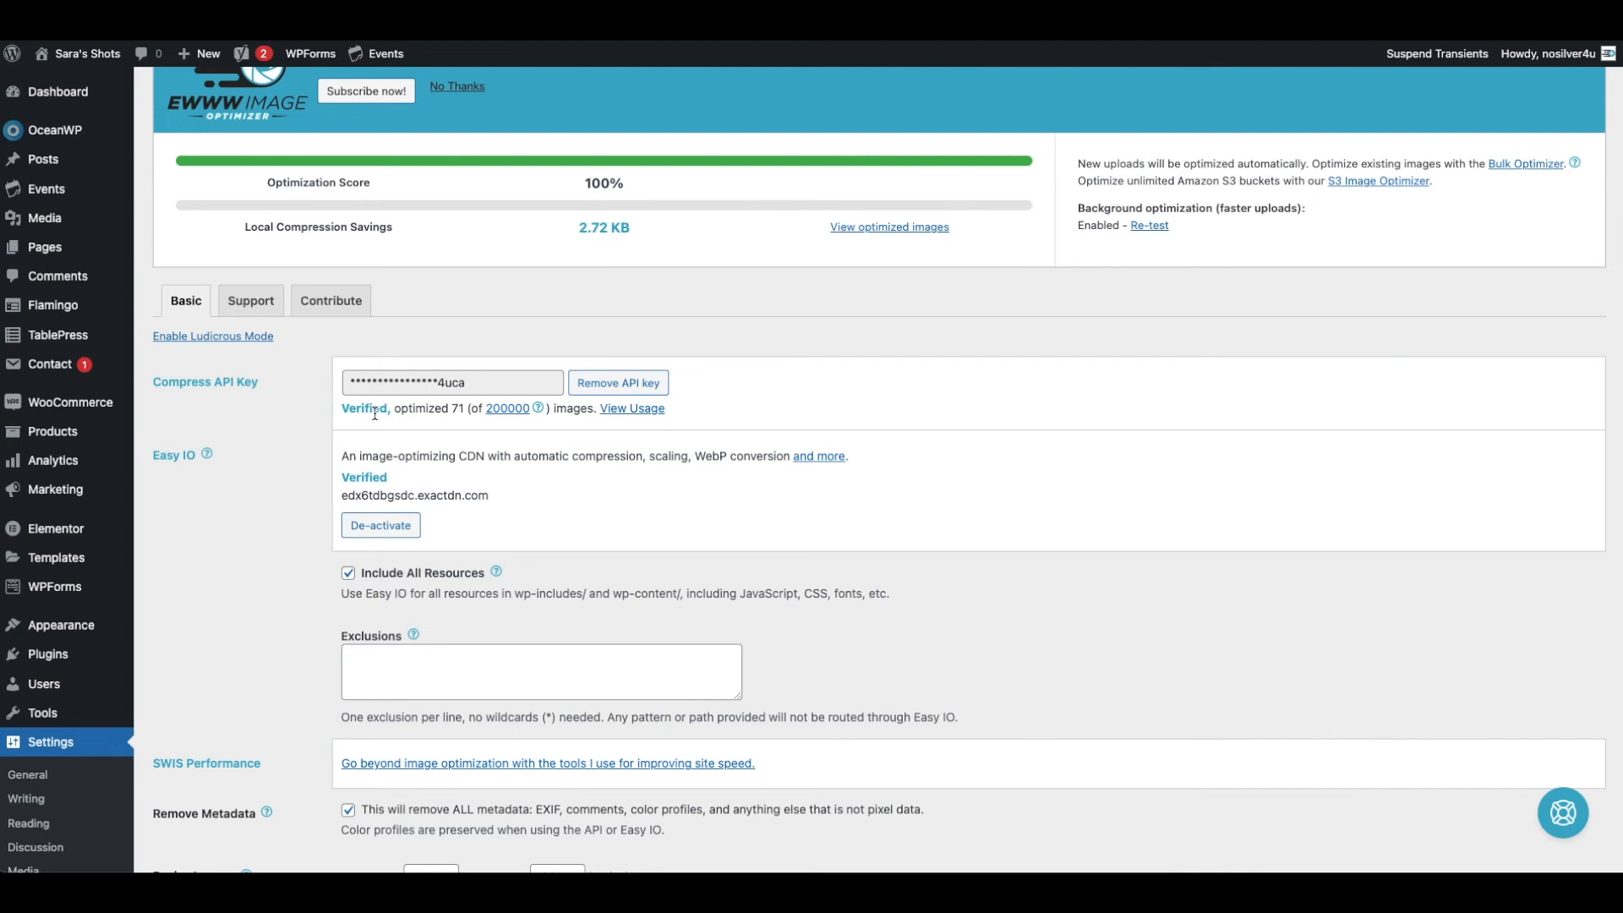
mouse_move(382, 409)
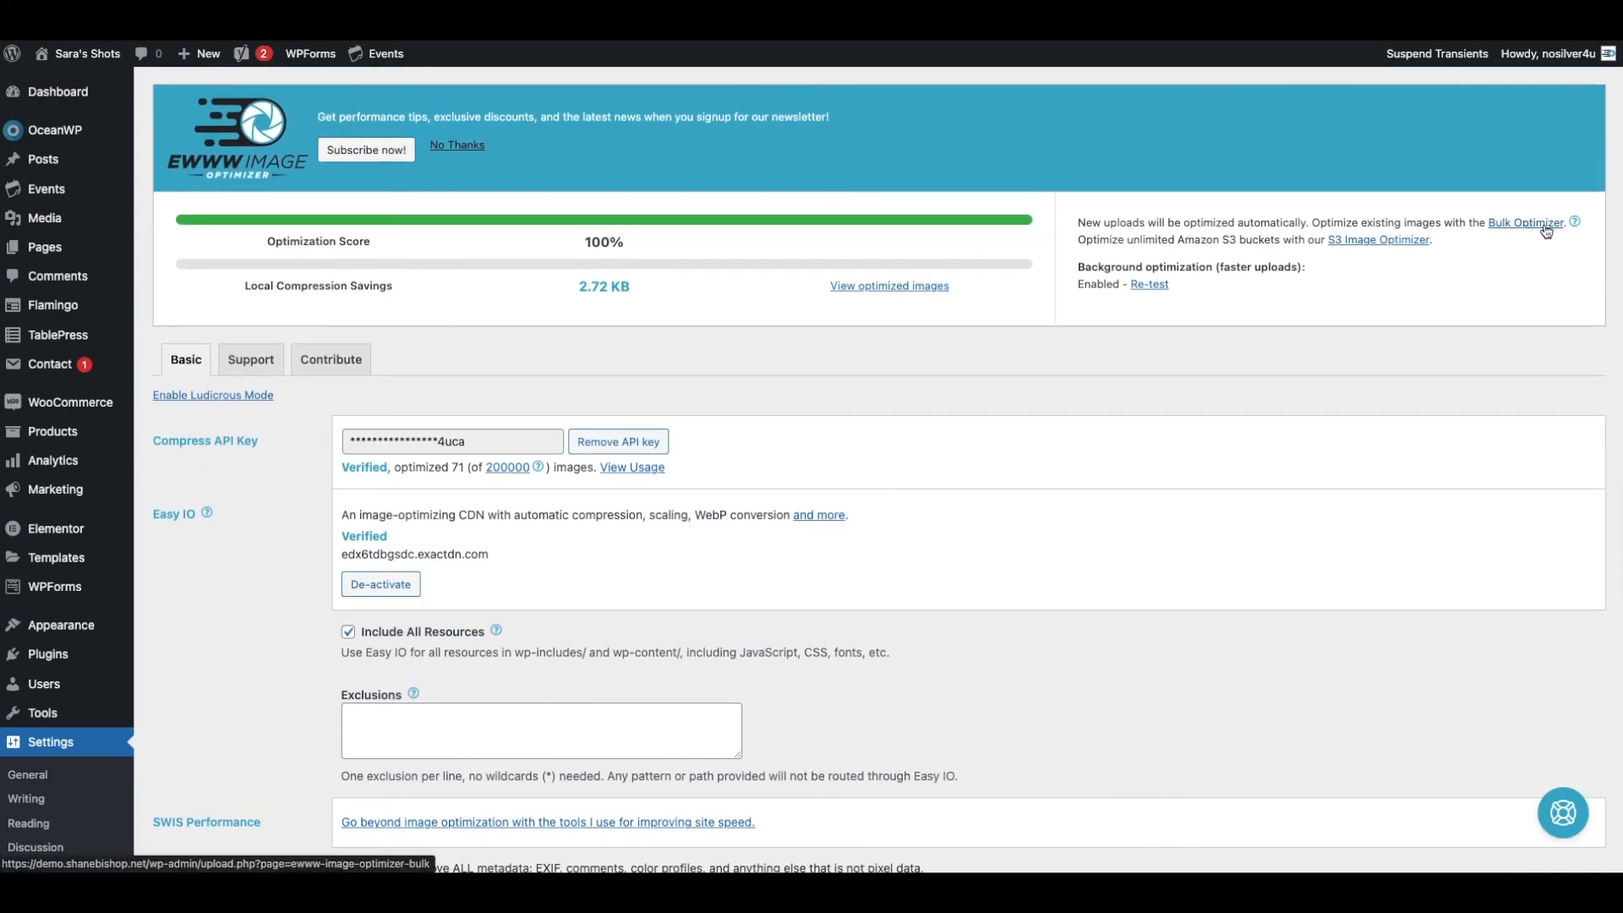
mouse_move(44, 218)
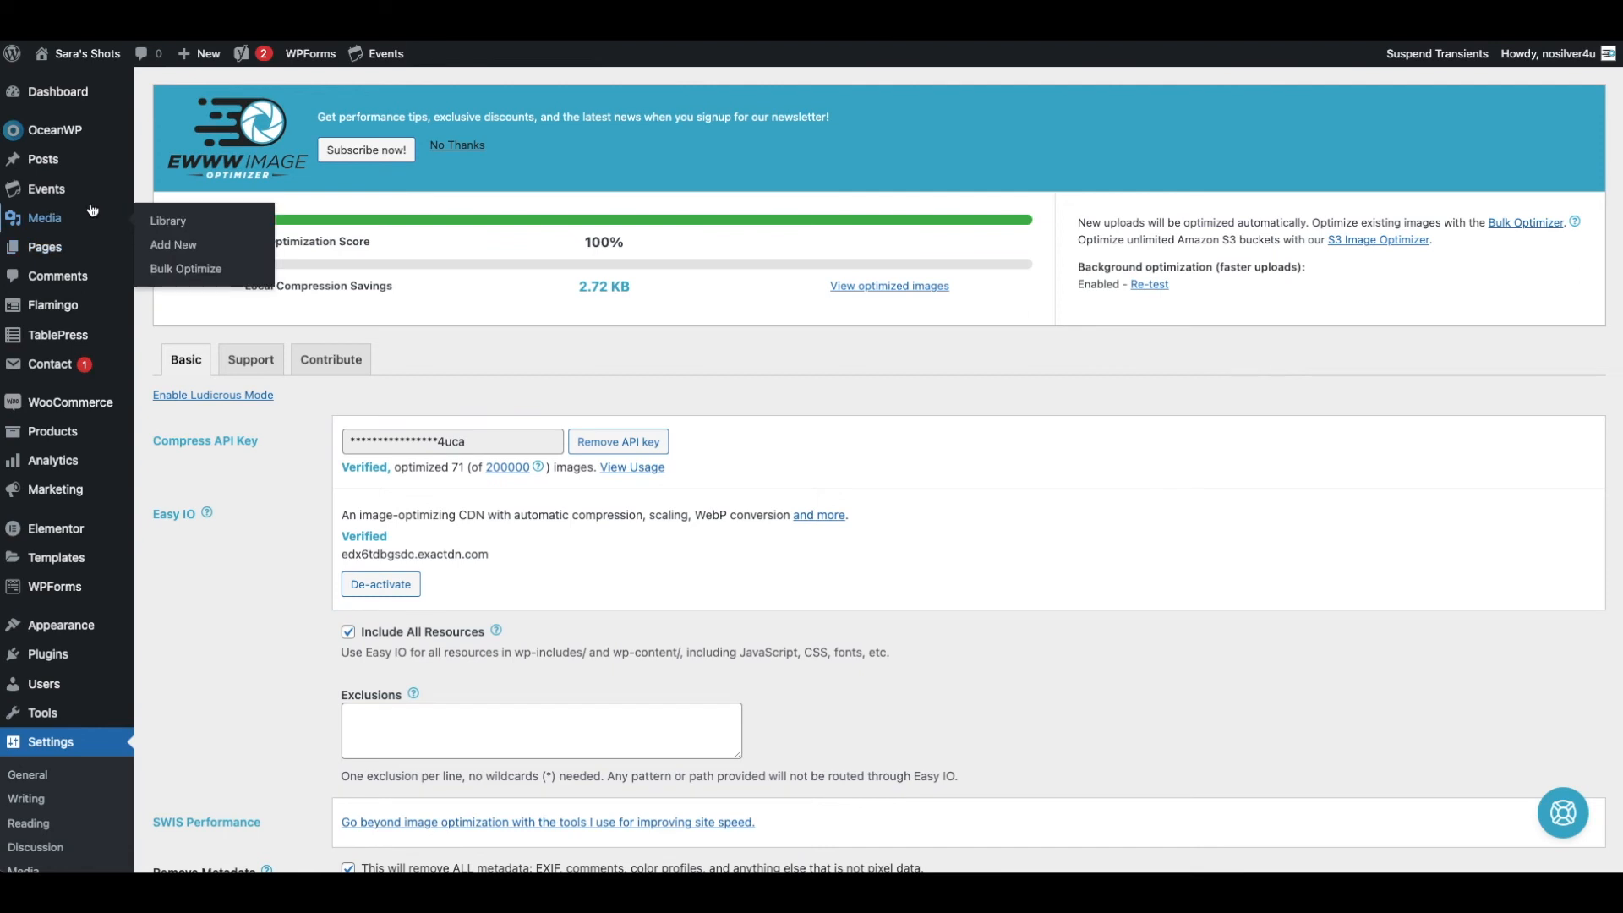
mouse_move(51, 460)
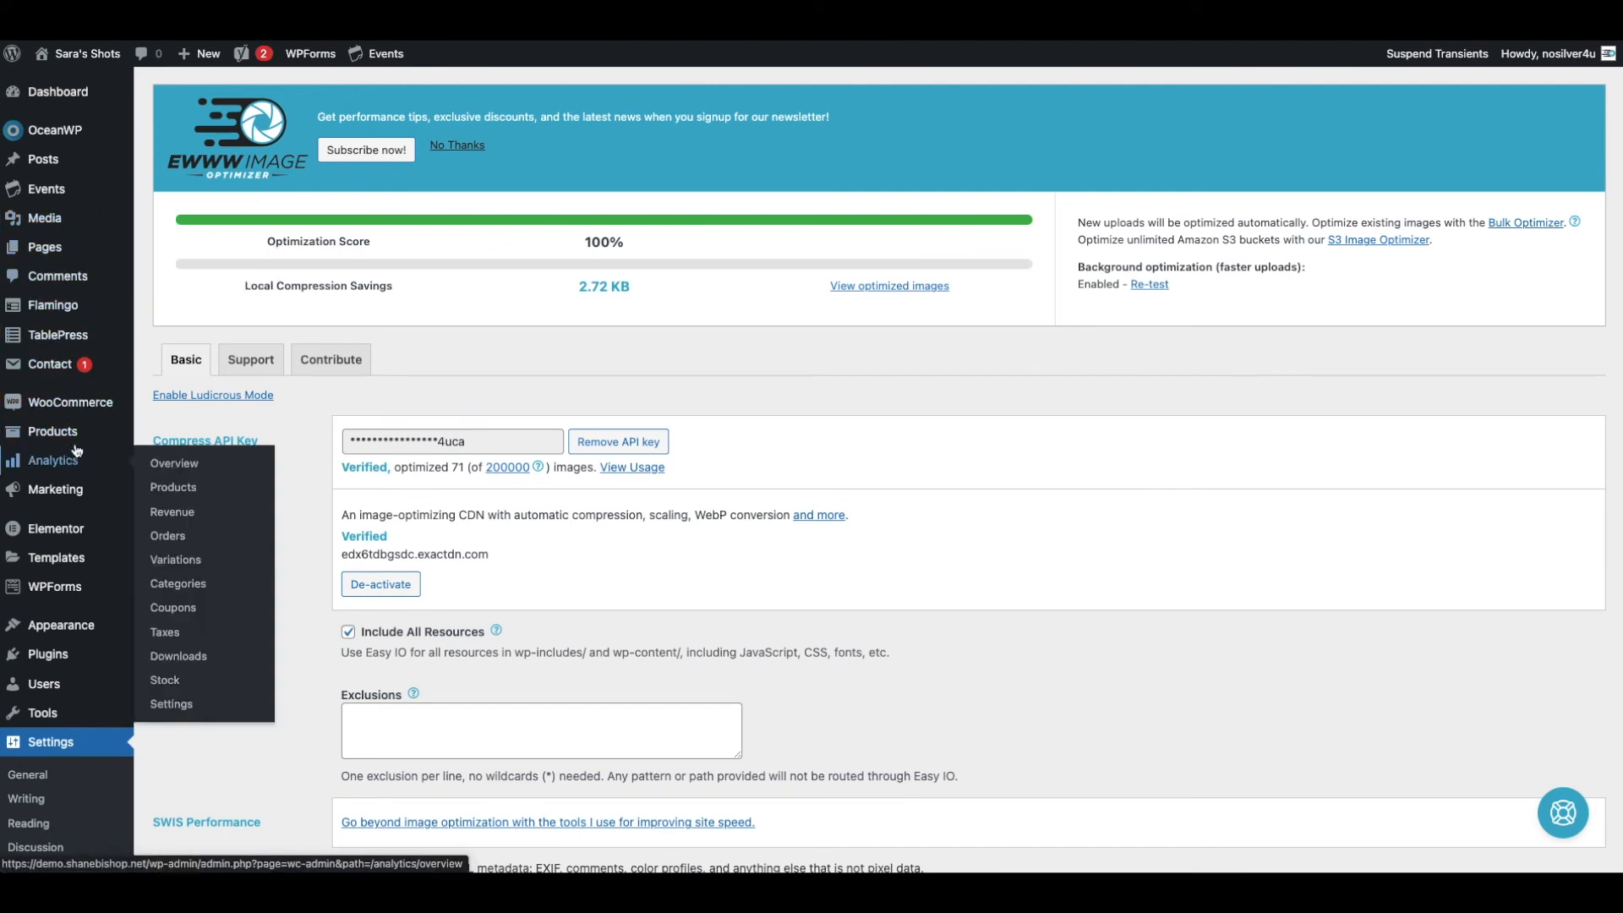
mouse_move(71, 237)
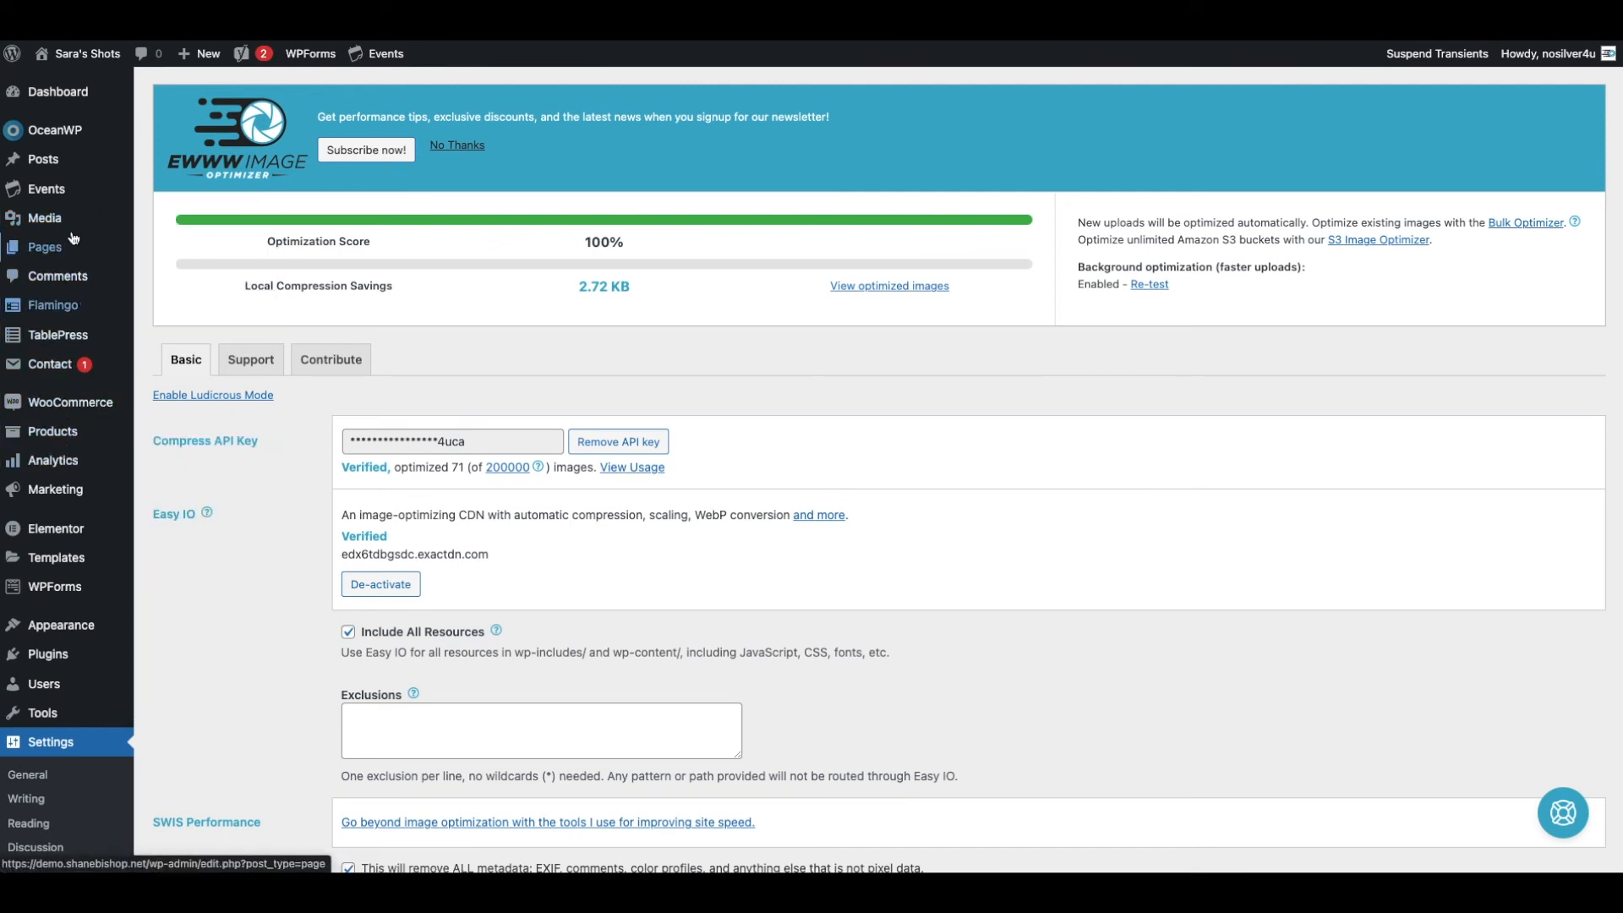
mouse_move(44, 216)
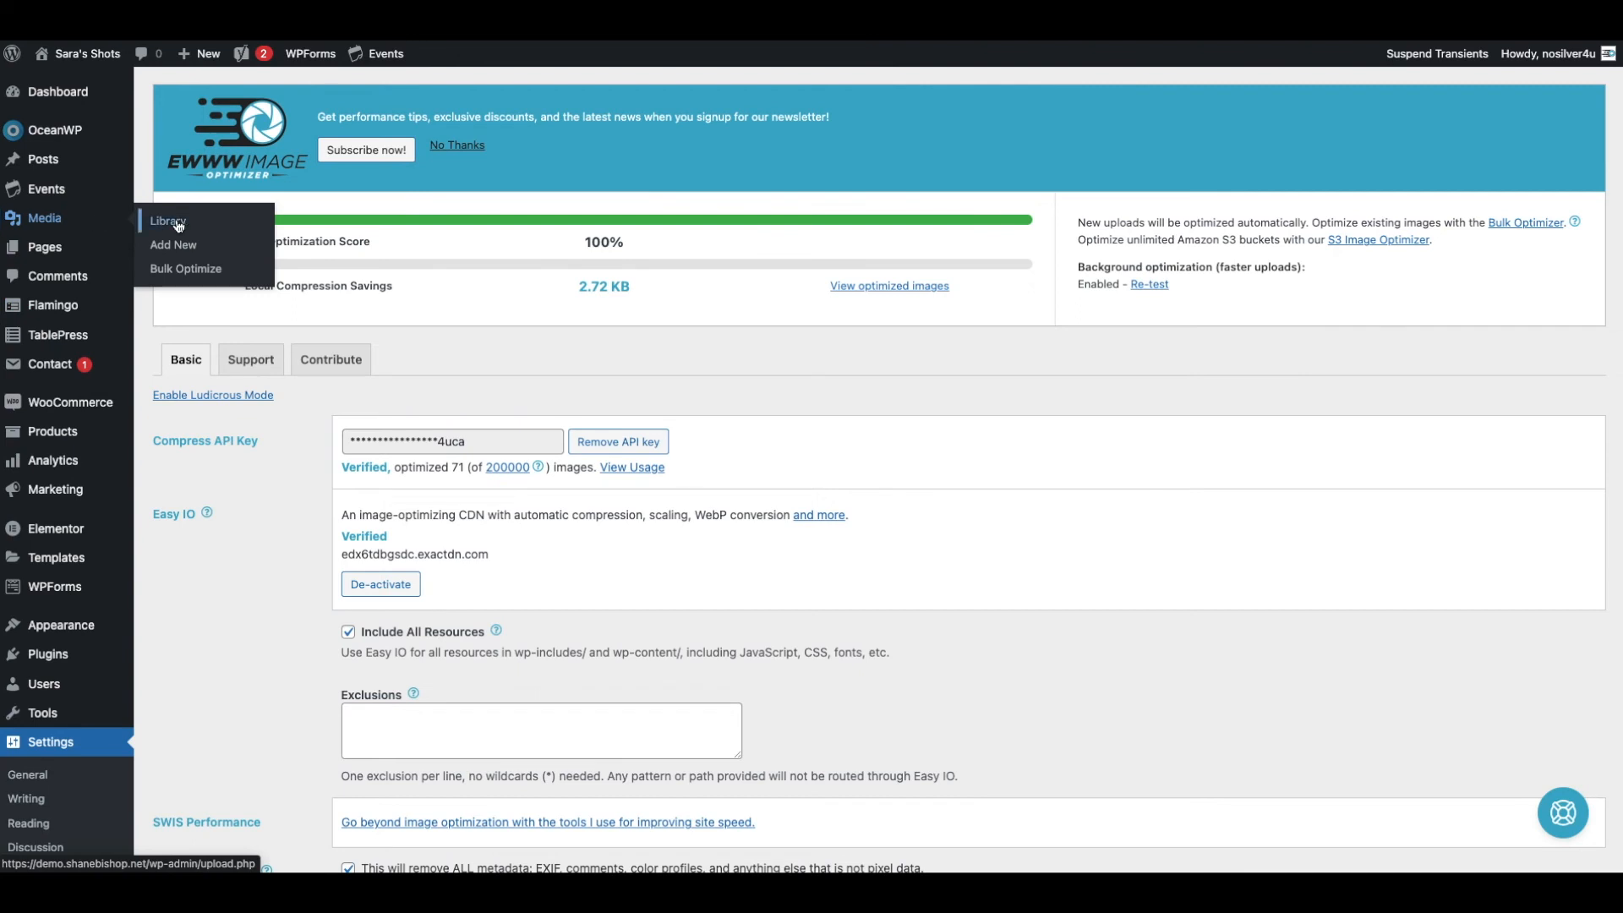
- Go to Bulk Optimize under the Media section of the admin sidebar
left_click(186, 269)
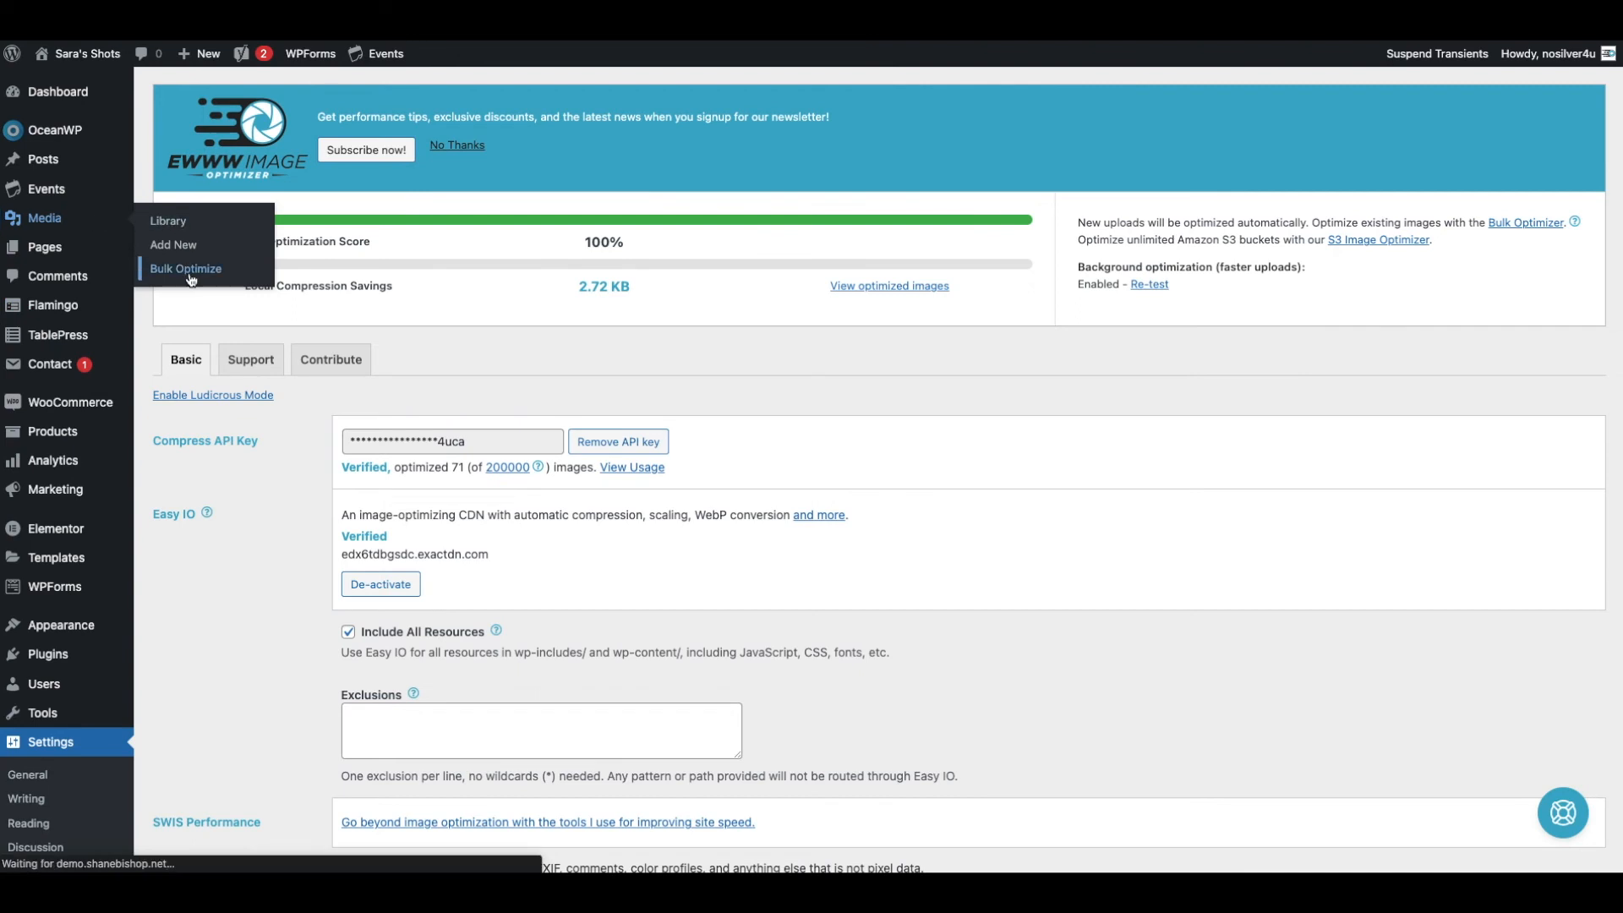
left_click(184, 269)
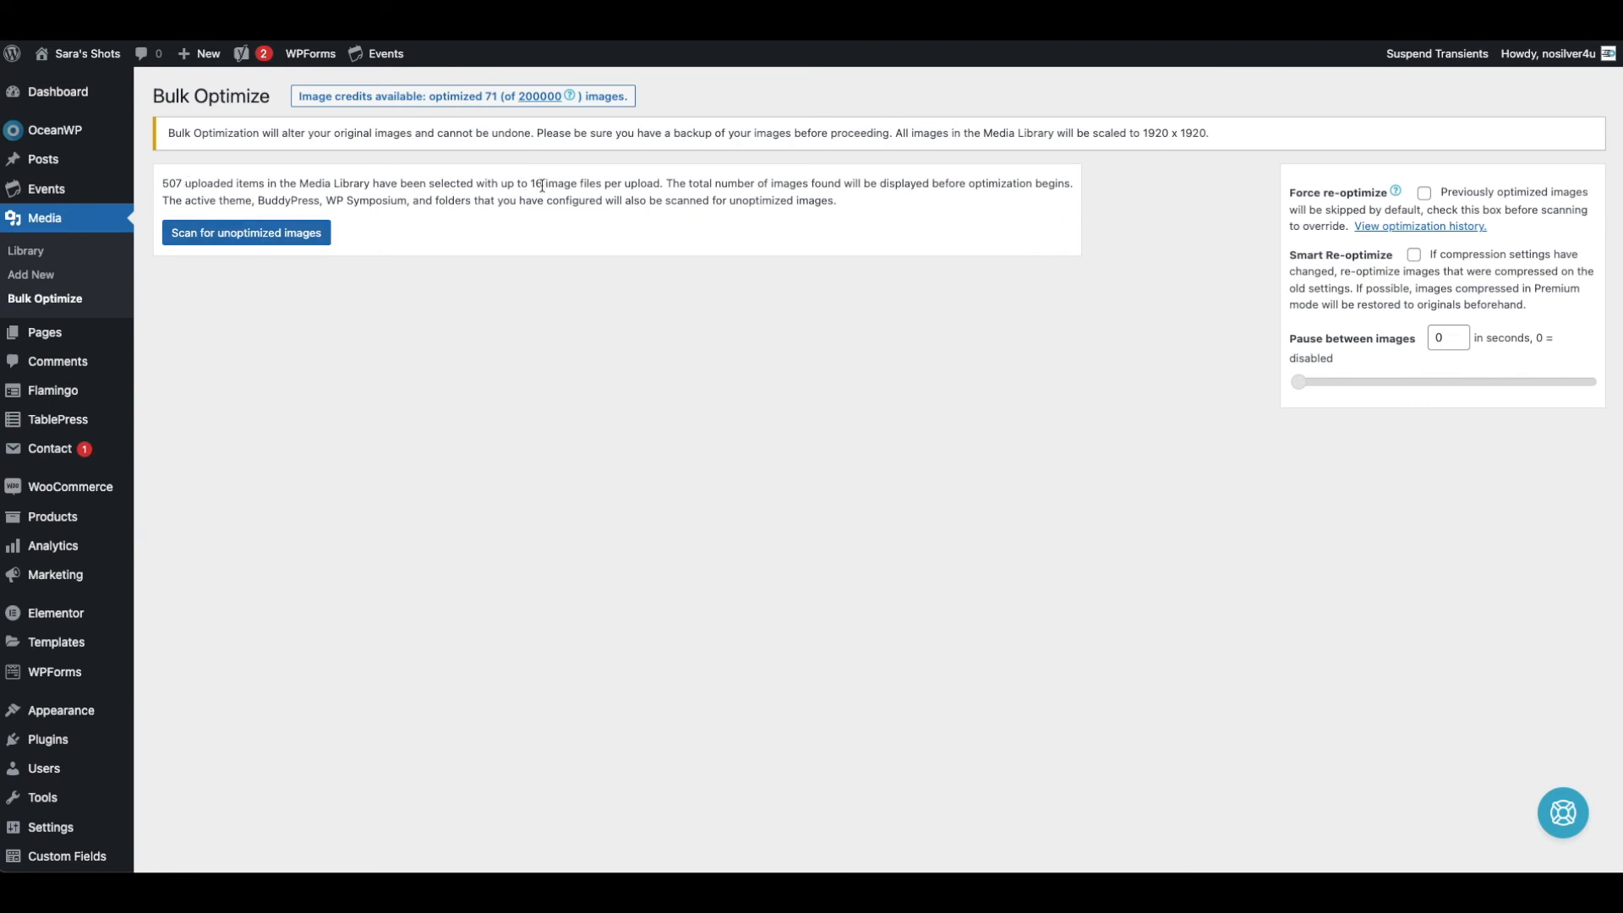
mouse_move(545, 191)
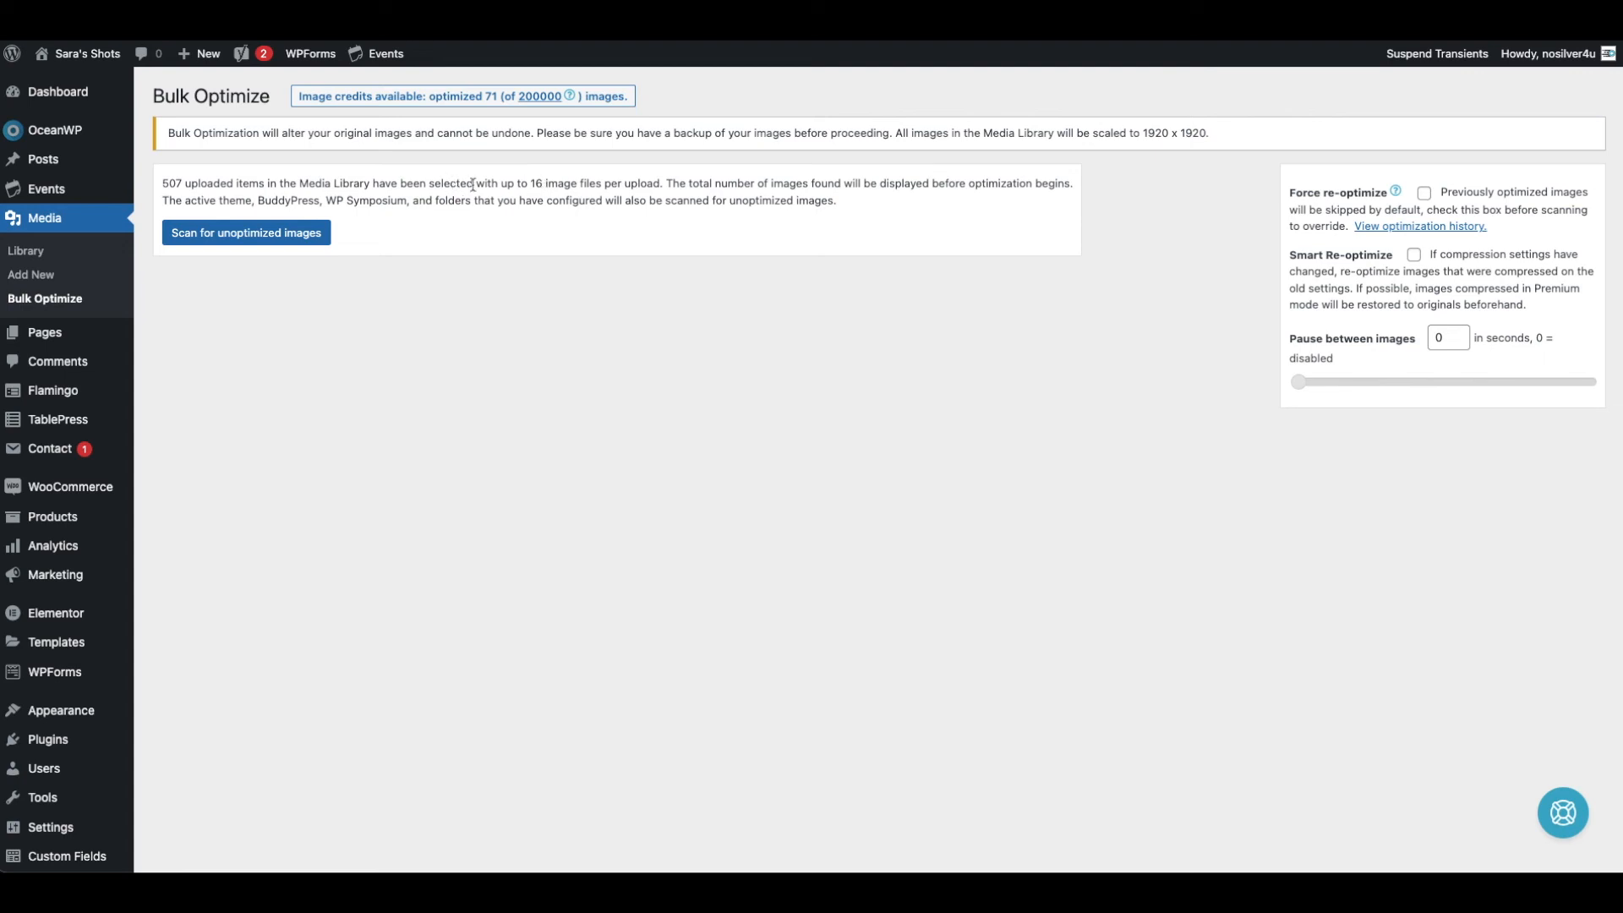
mouse_move(539, 184)
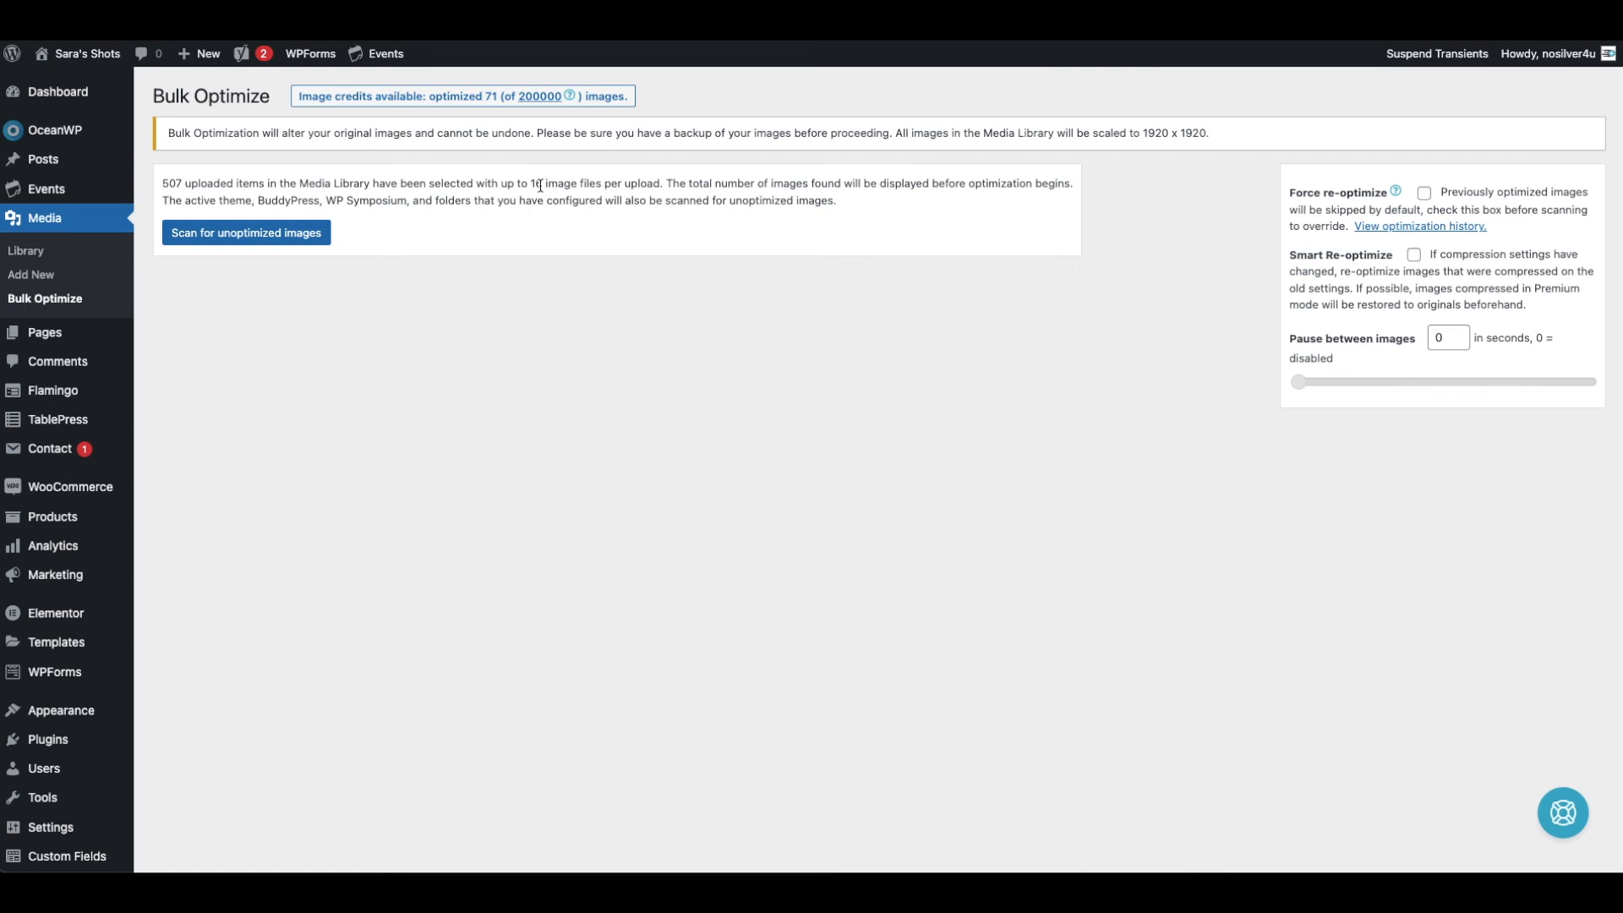
mouse_move(543, 191)
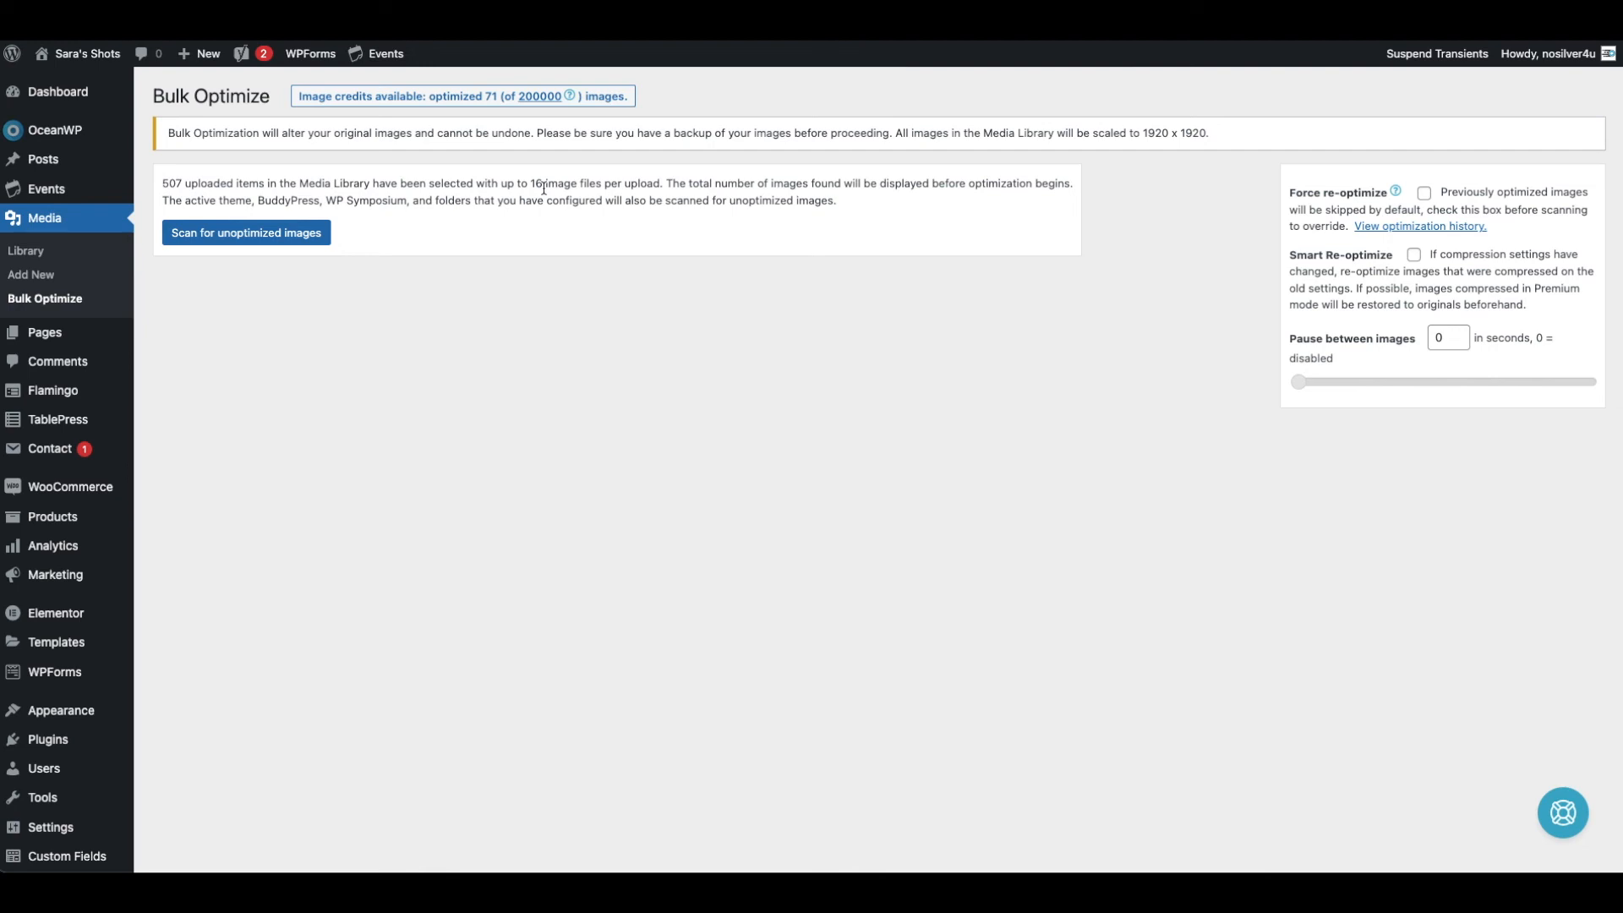
mouse_move(457, 175)
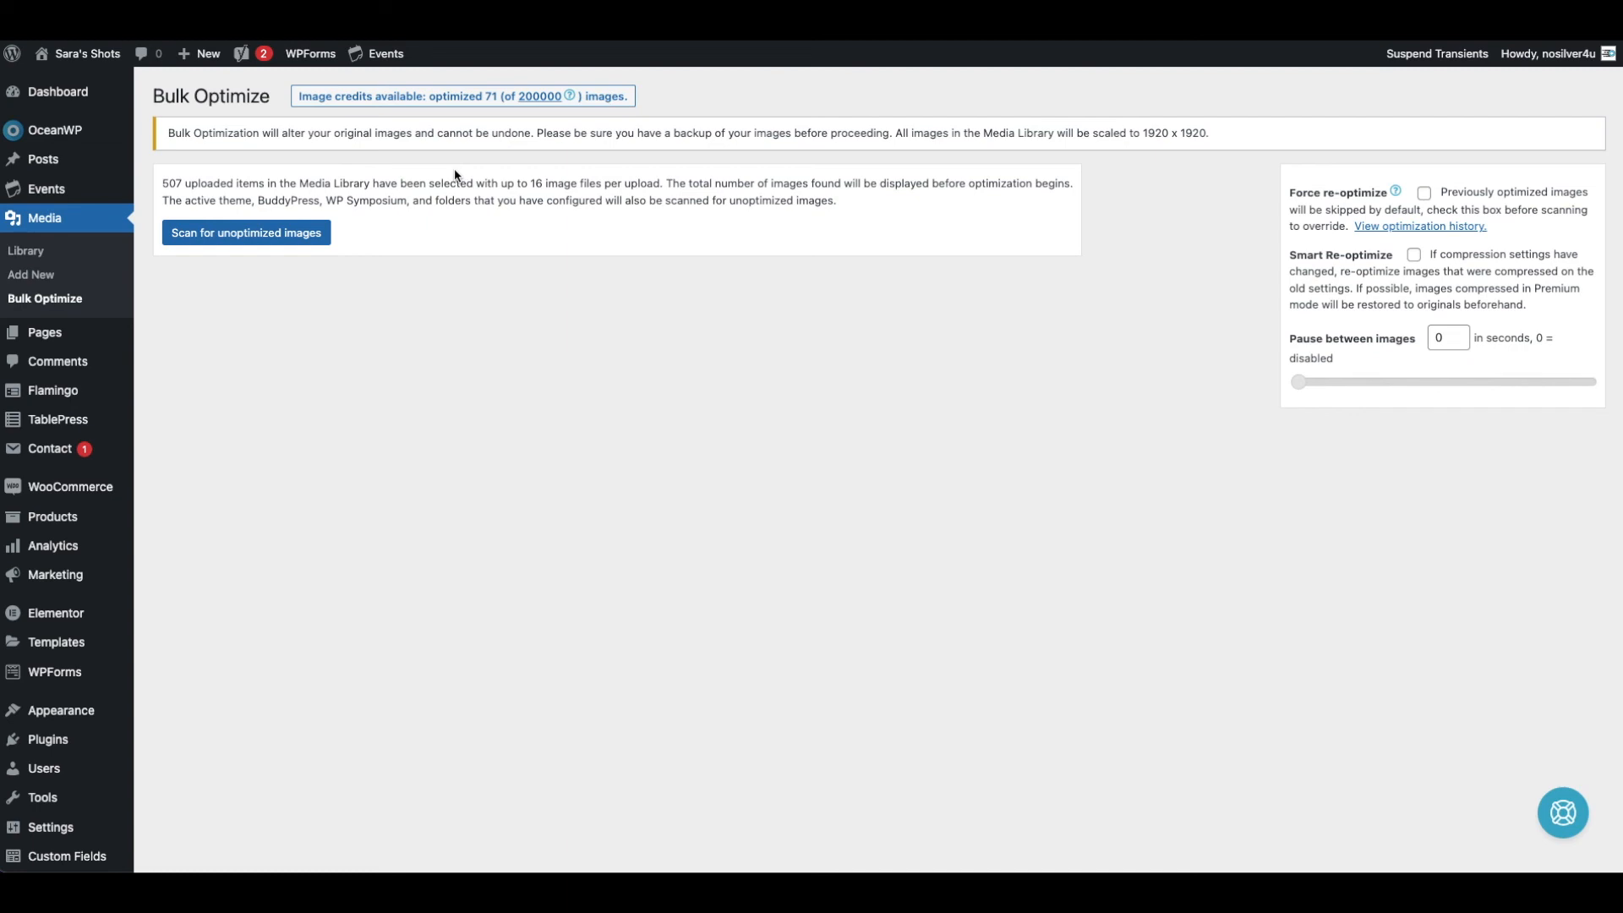
mouse_move(262, 247)
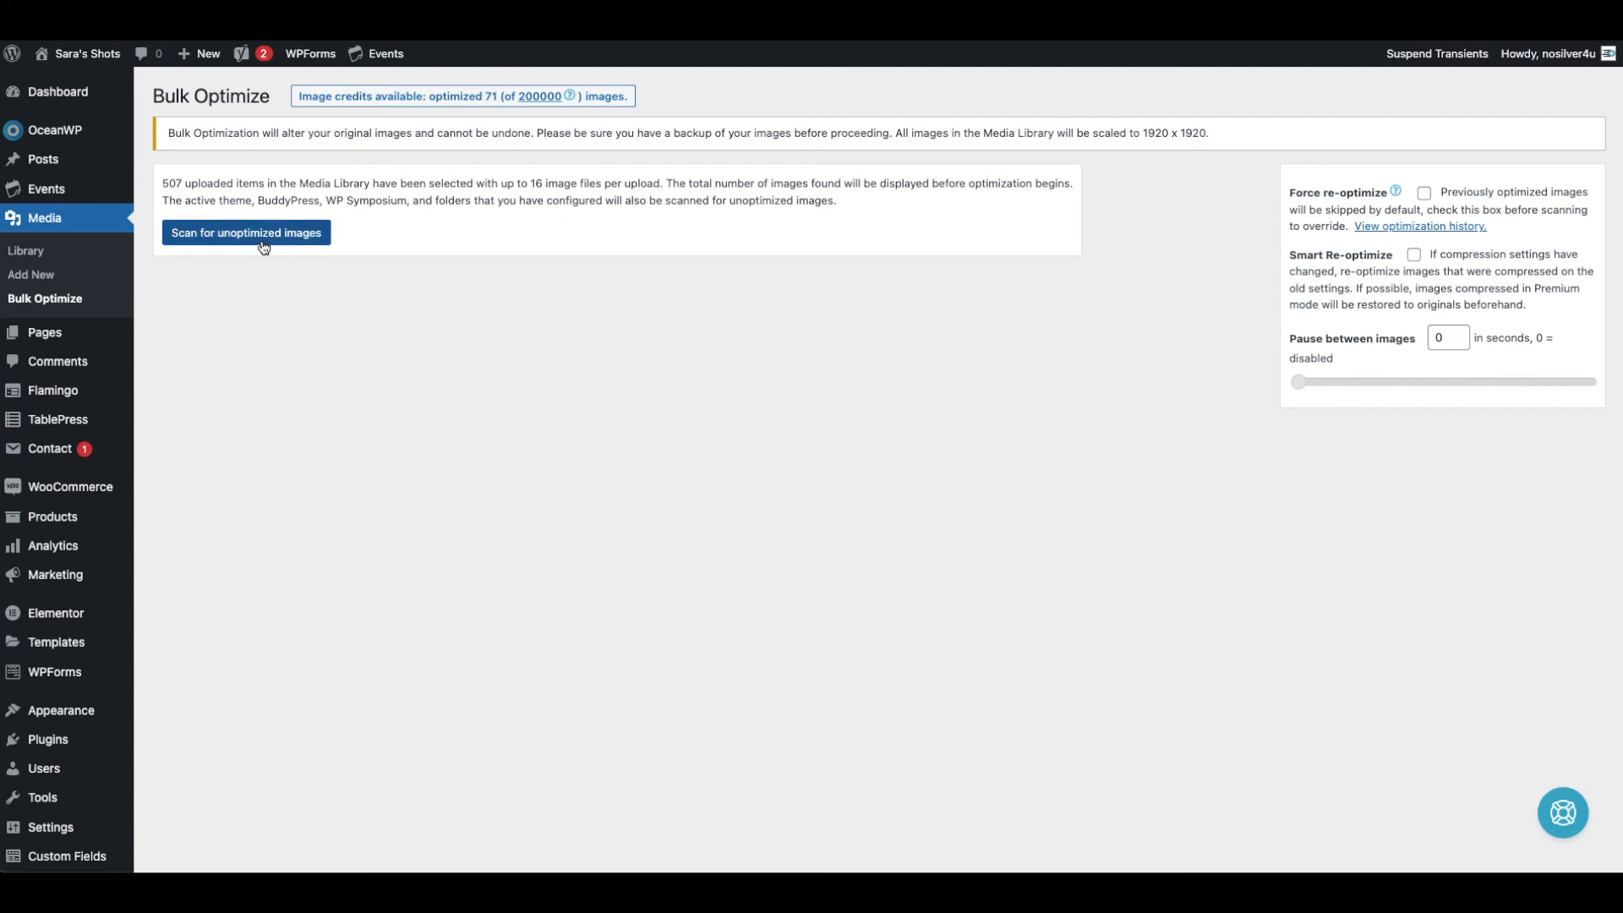
- Scan for unoptimized images finding 4,081 ready, and set the pause between images slider to 5 seconds
left_click(247, 232)
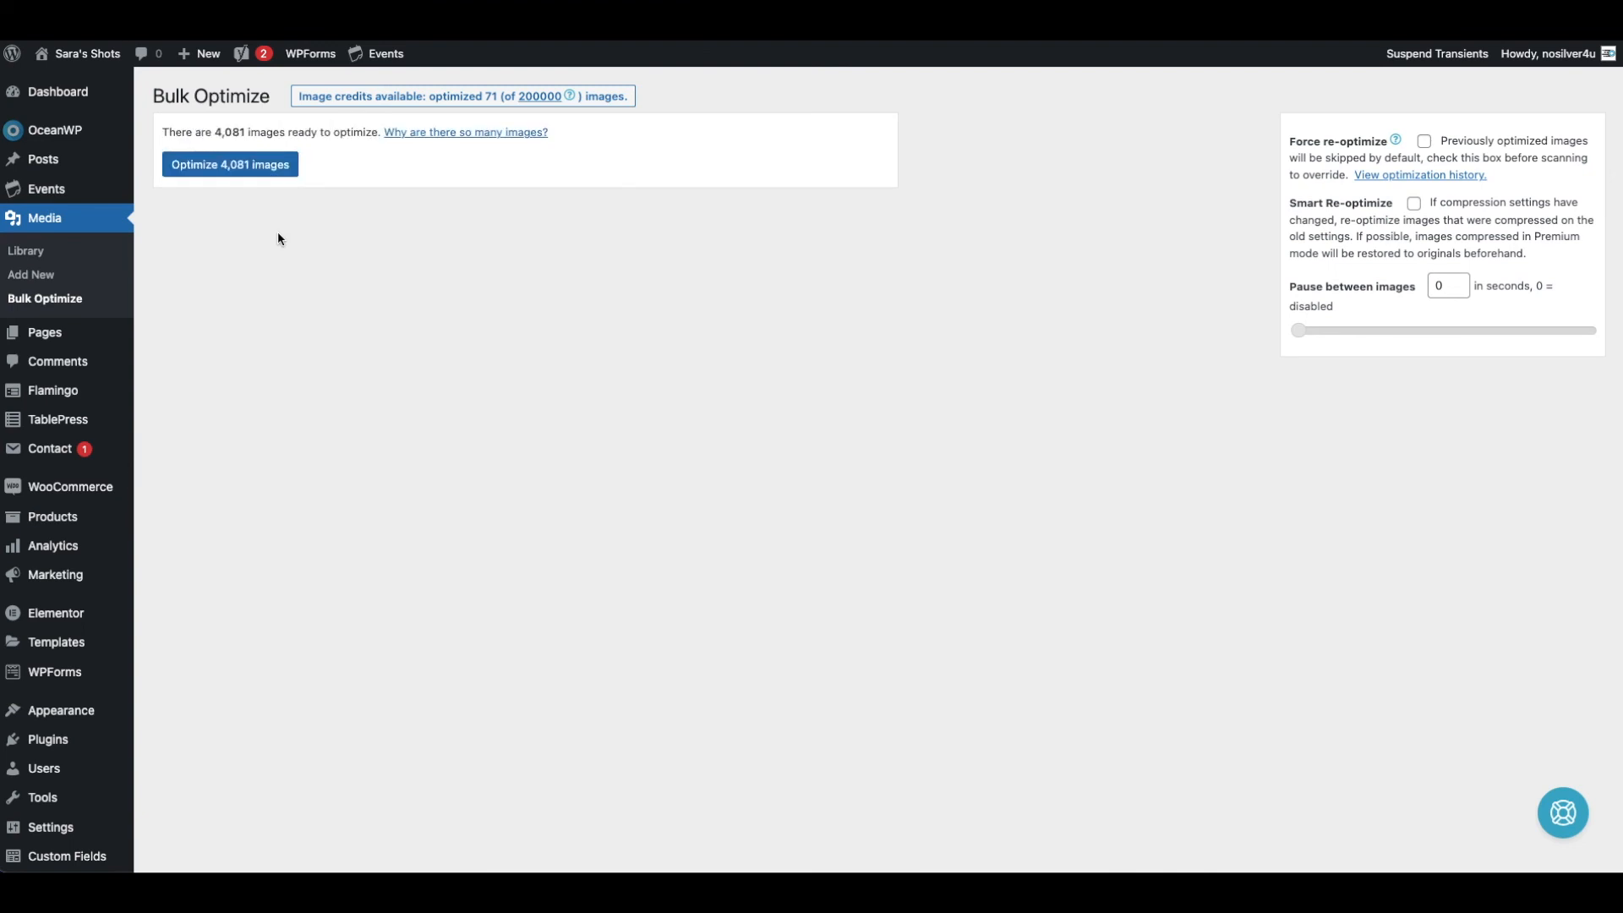
mouse_move(233, 133)
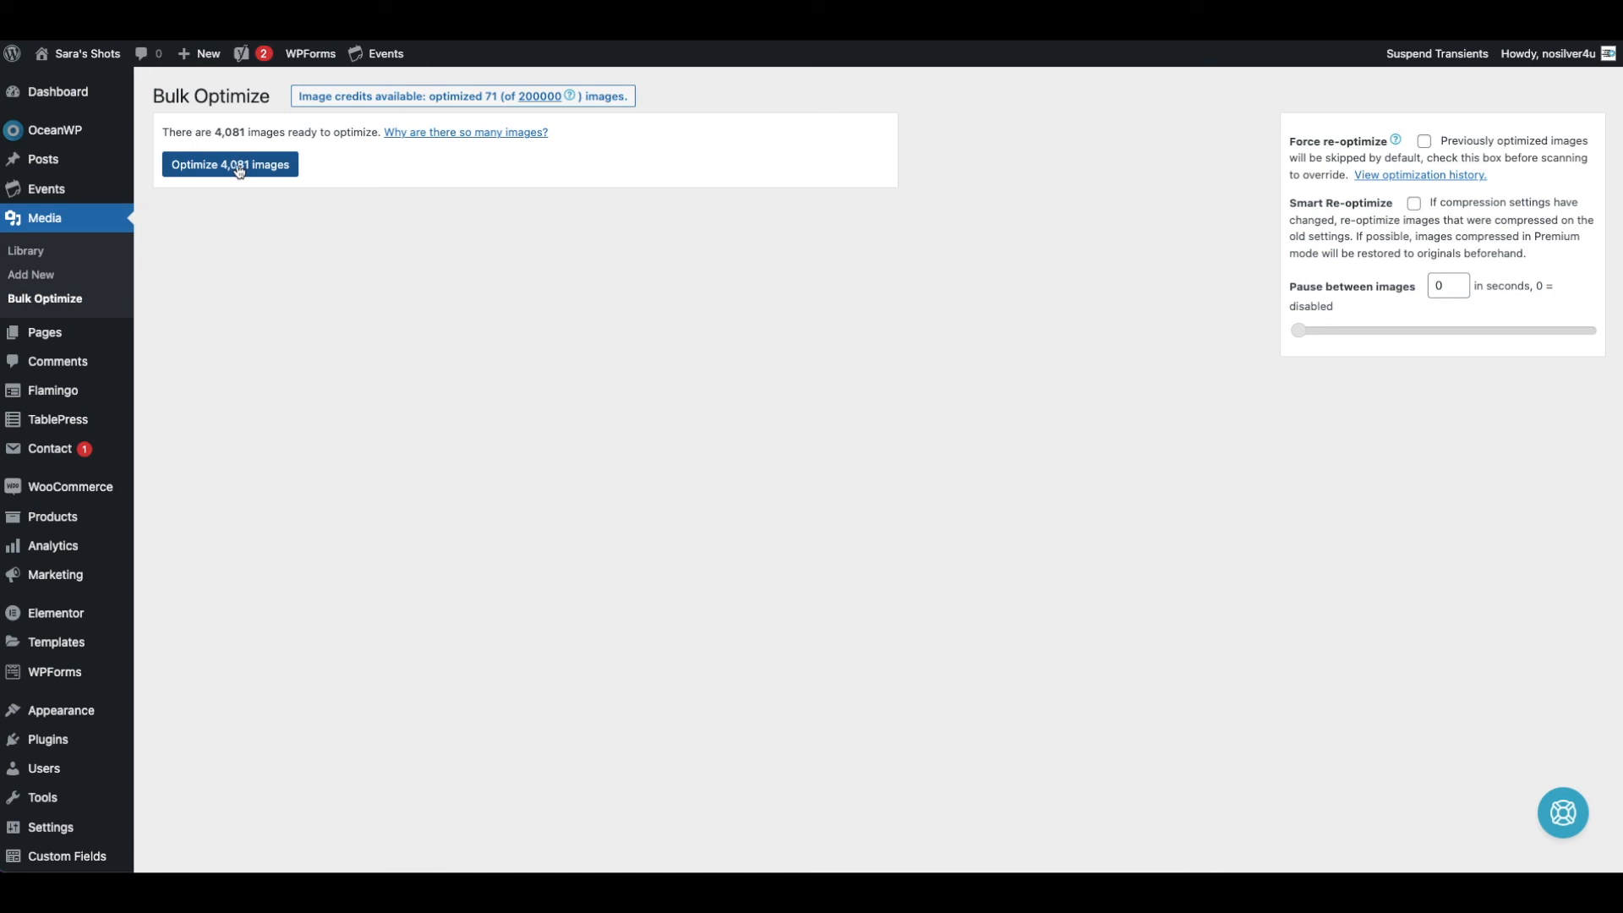
mouse_move(1227, 274)
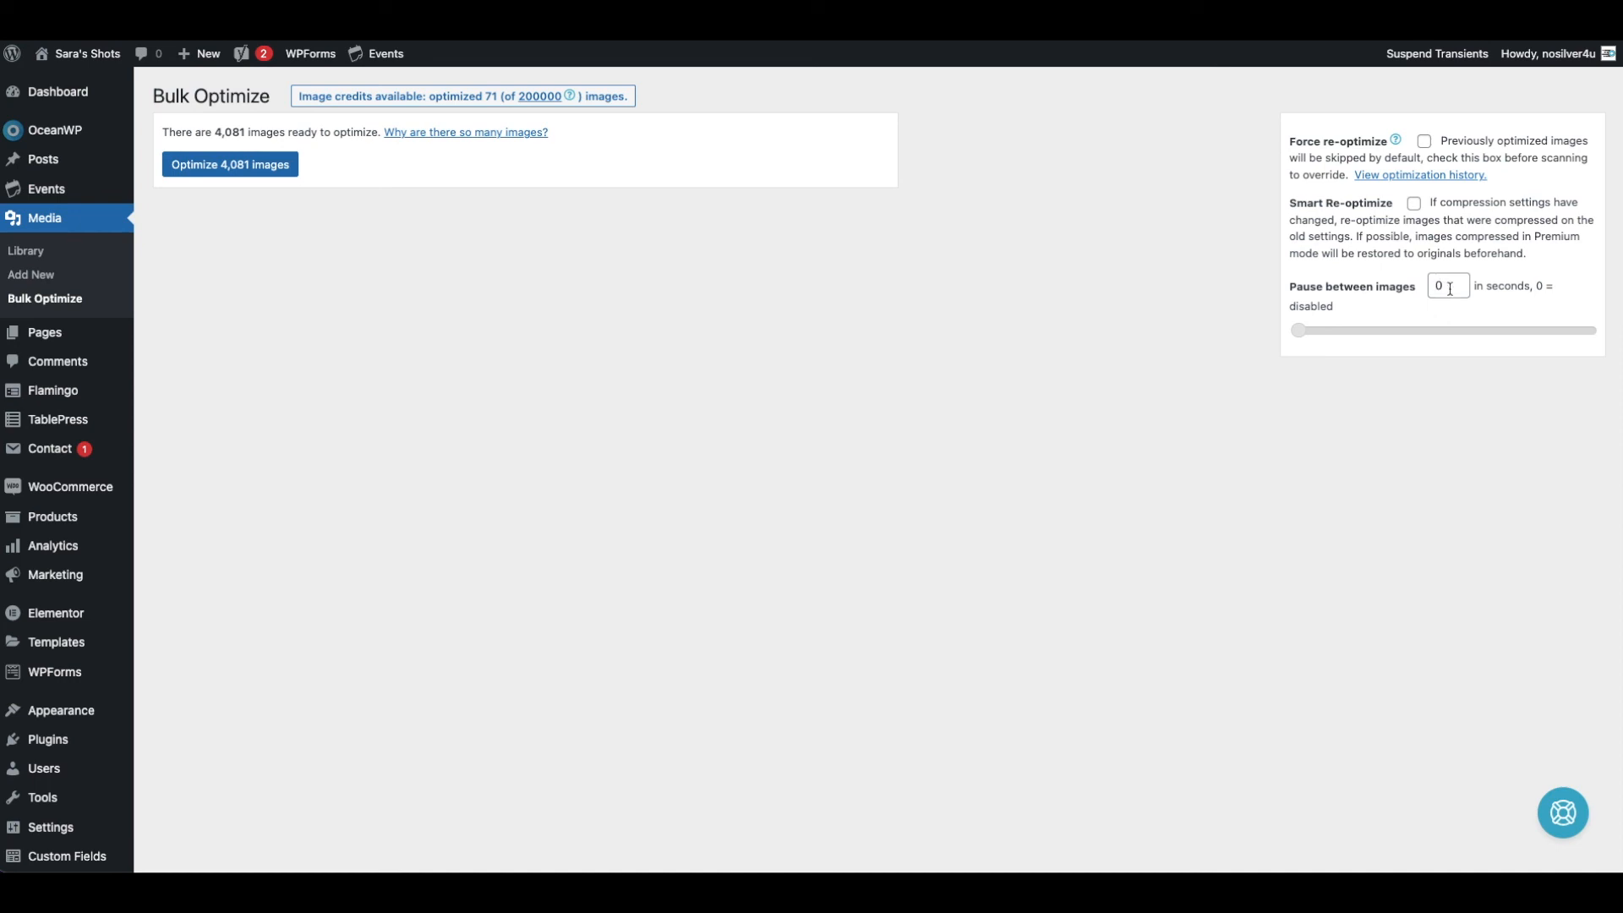
mouse_move(387, 164)
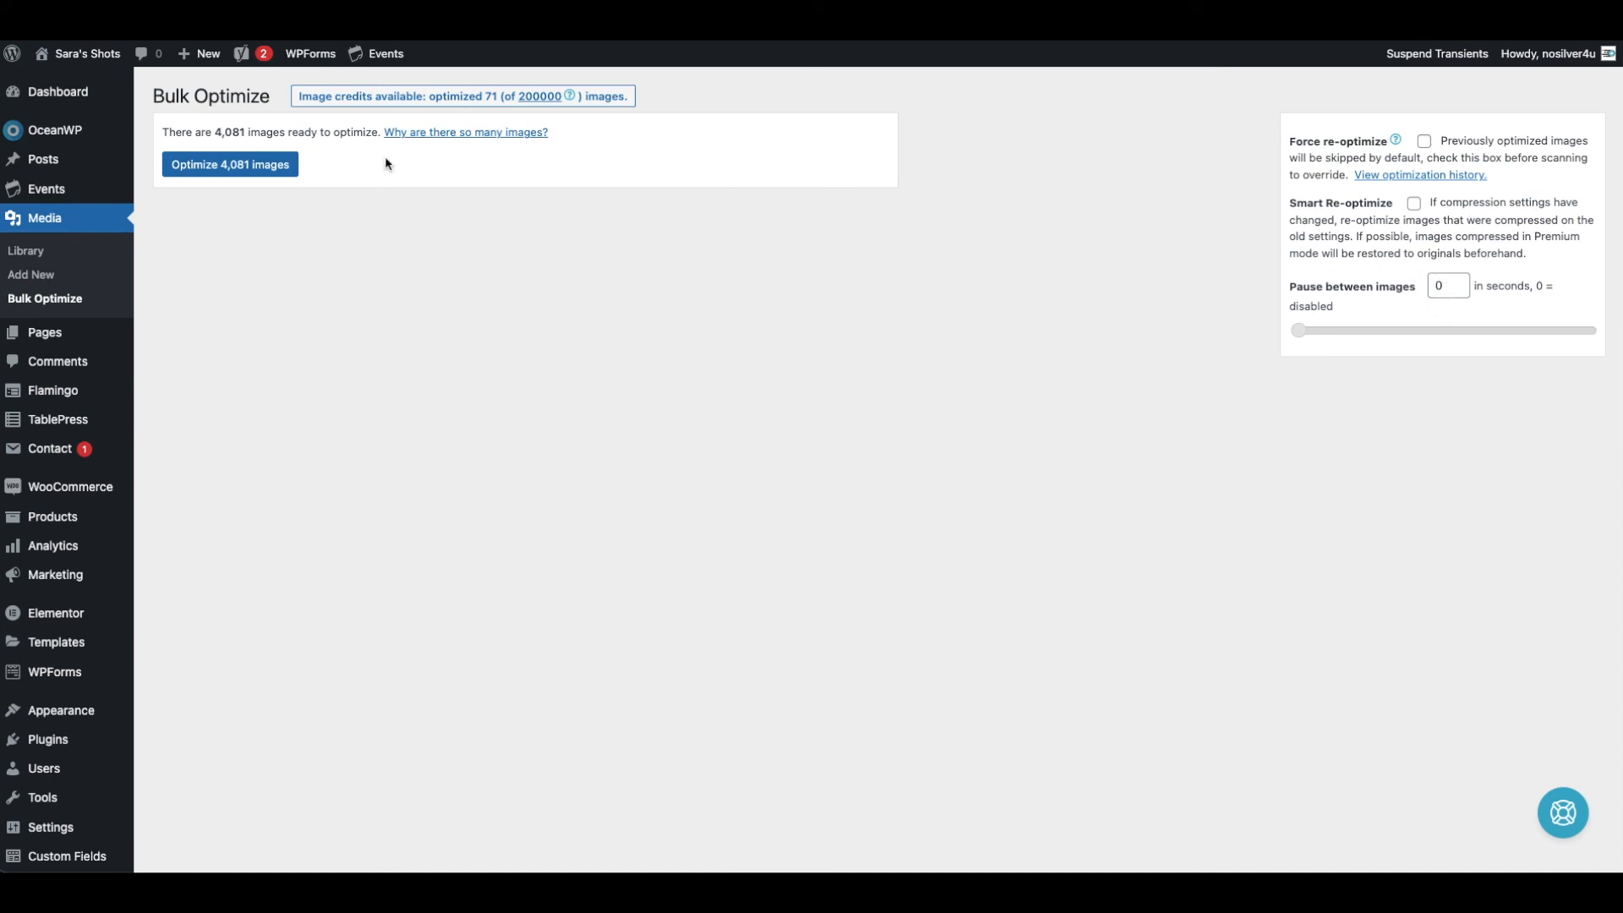
mouse_move(1213, 273)
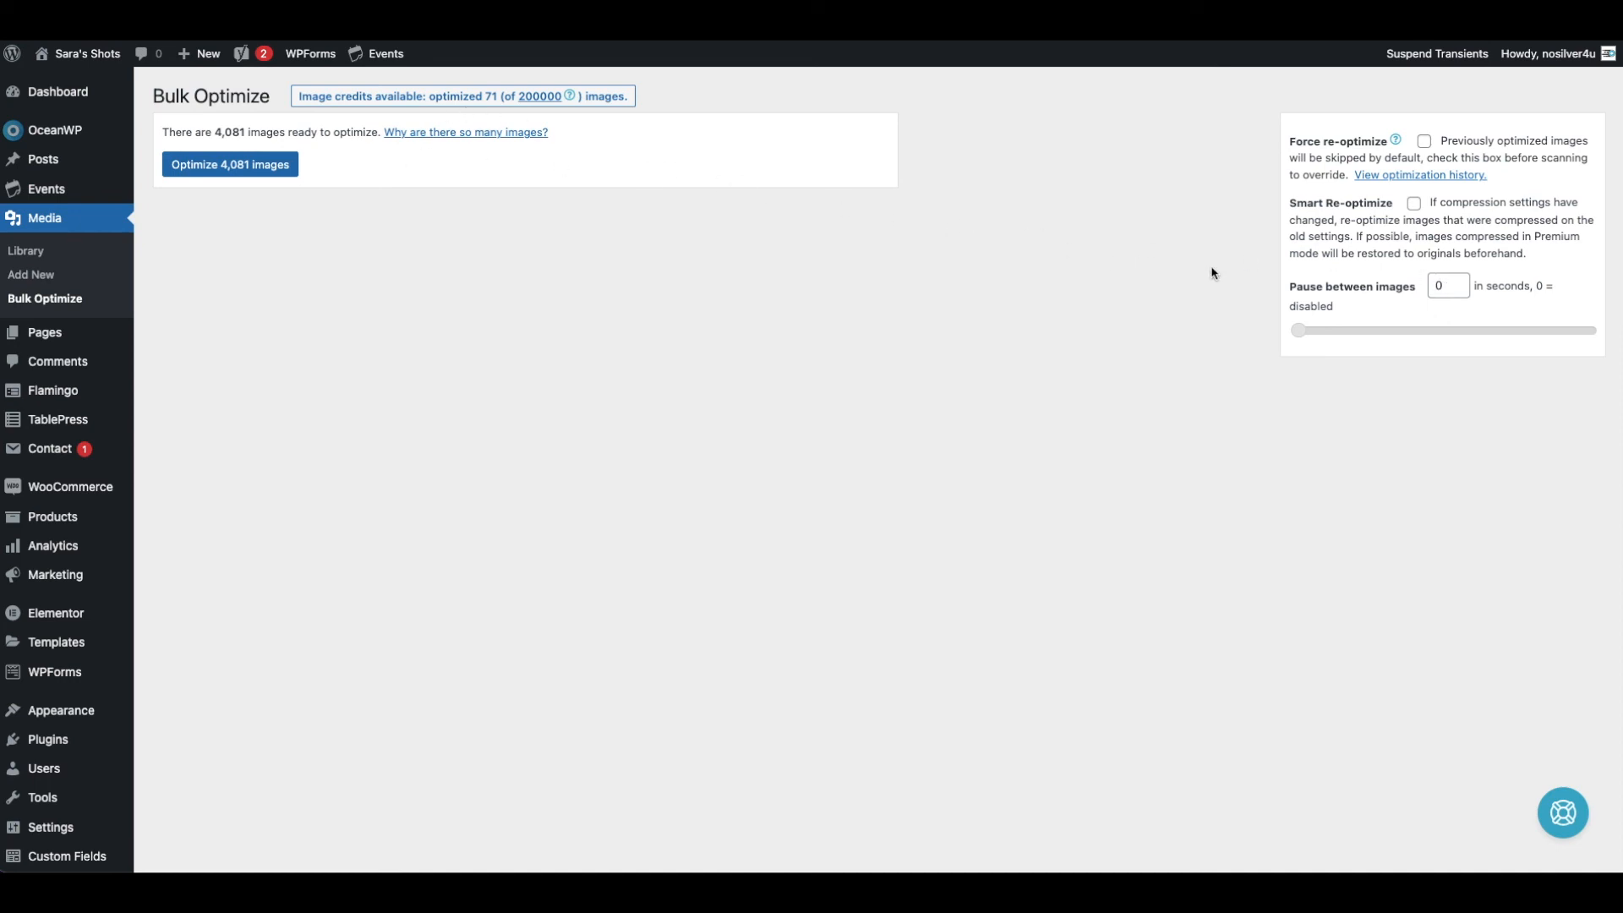
mouse_move(1089, 281)
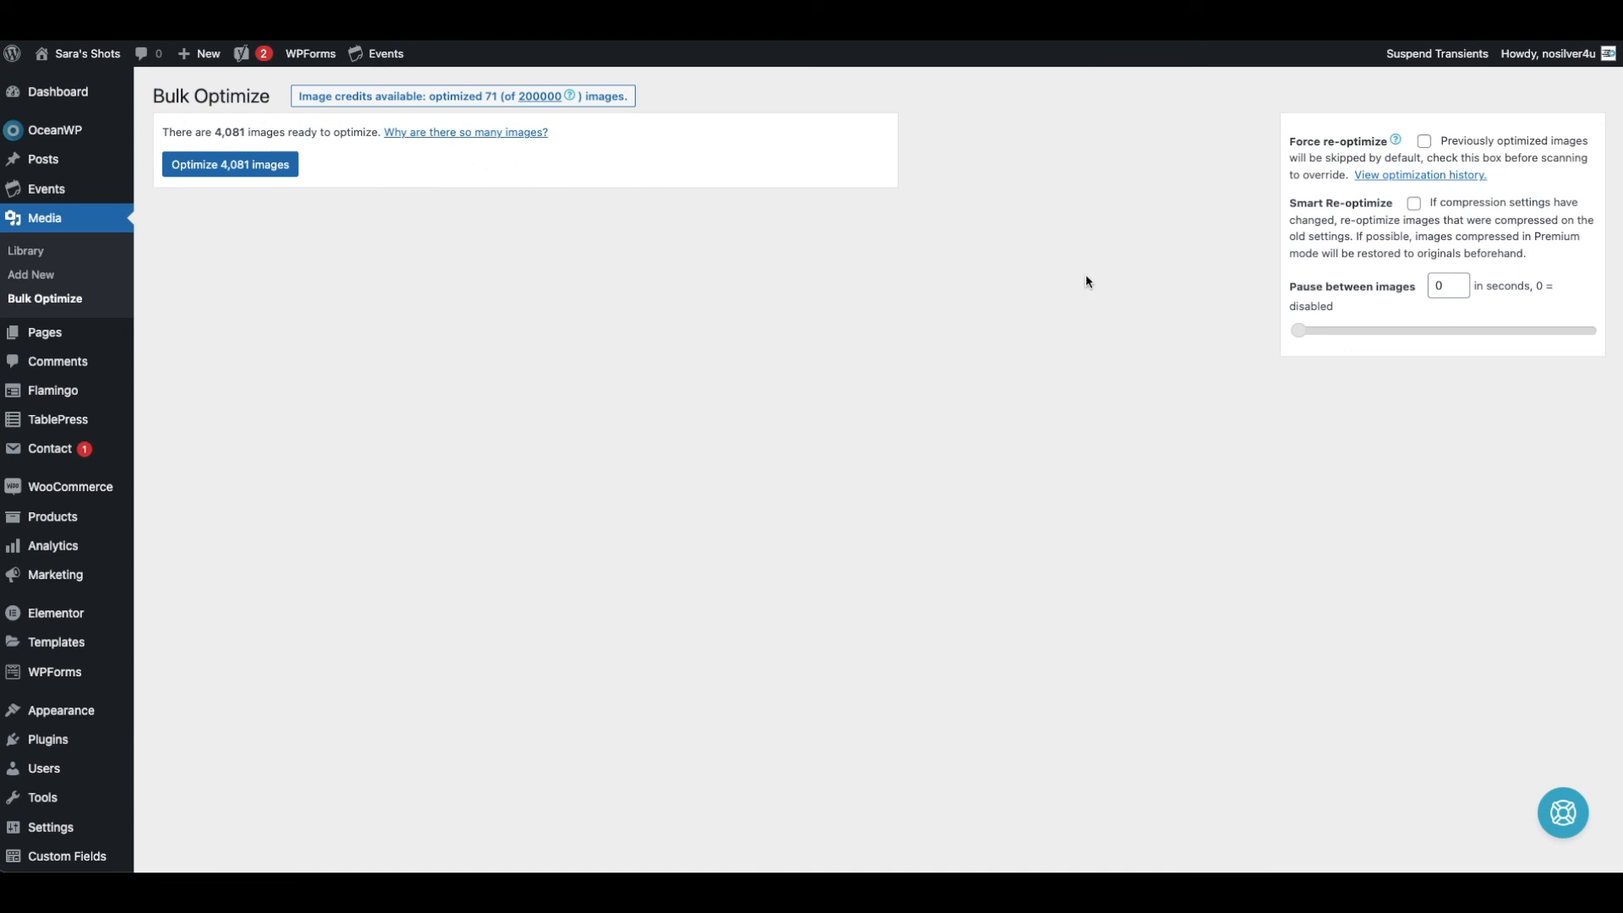
left_click(1447, 286)
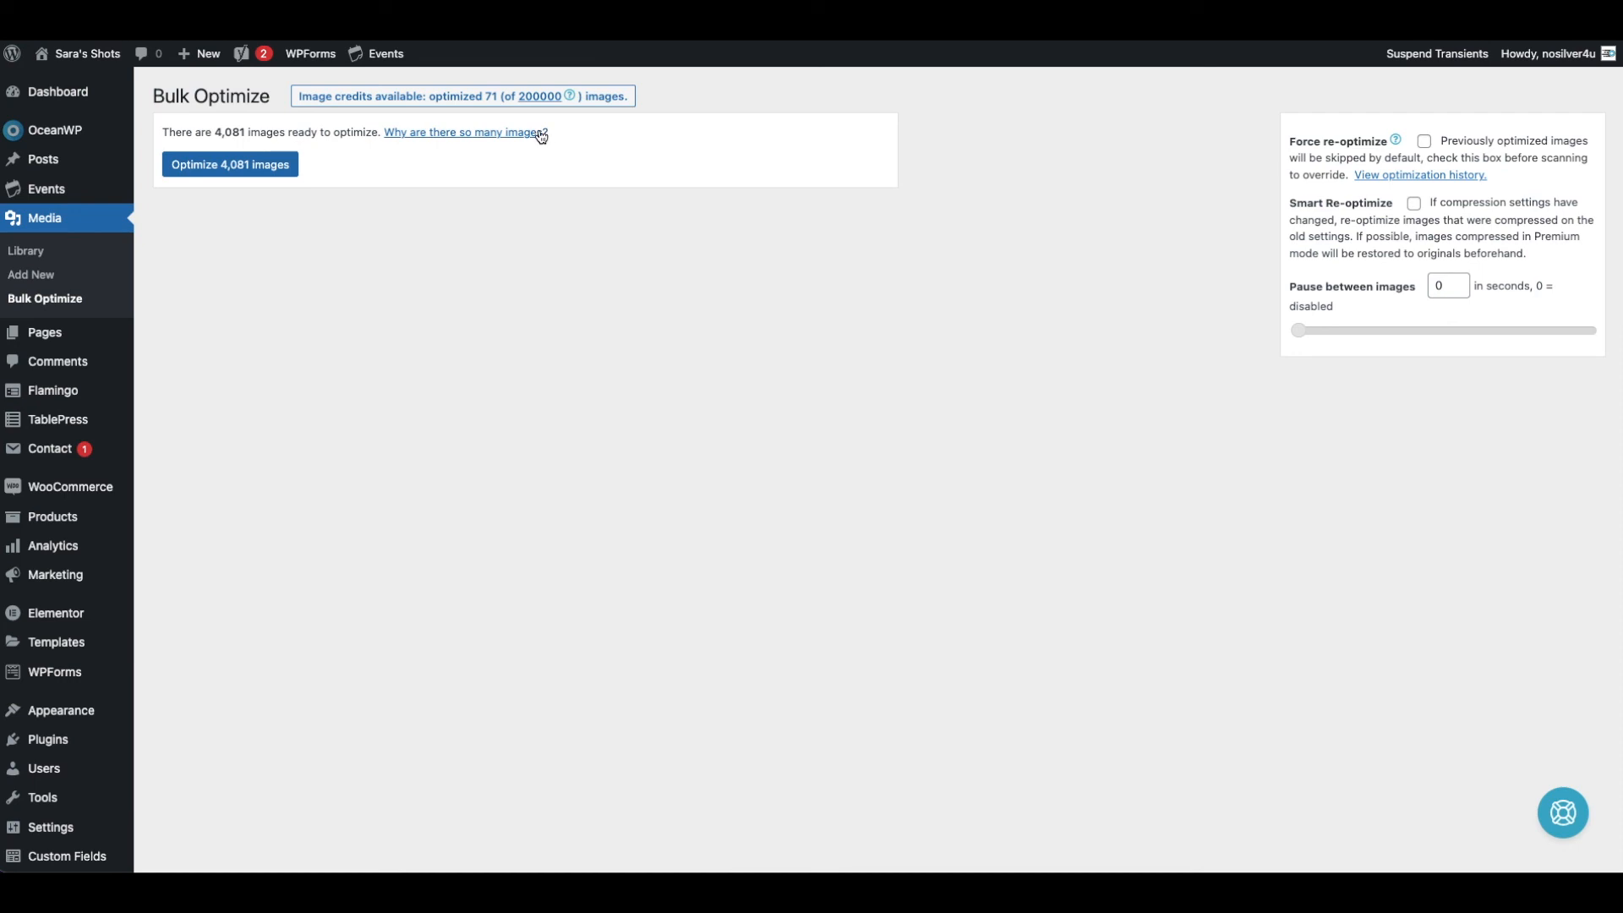
mouse_move(497, 135)
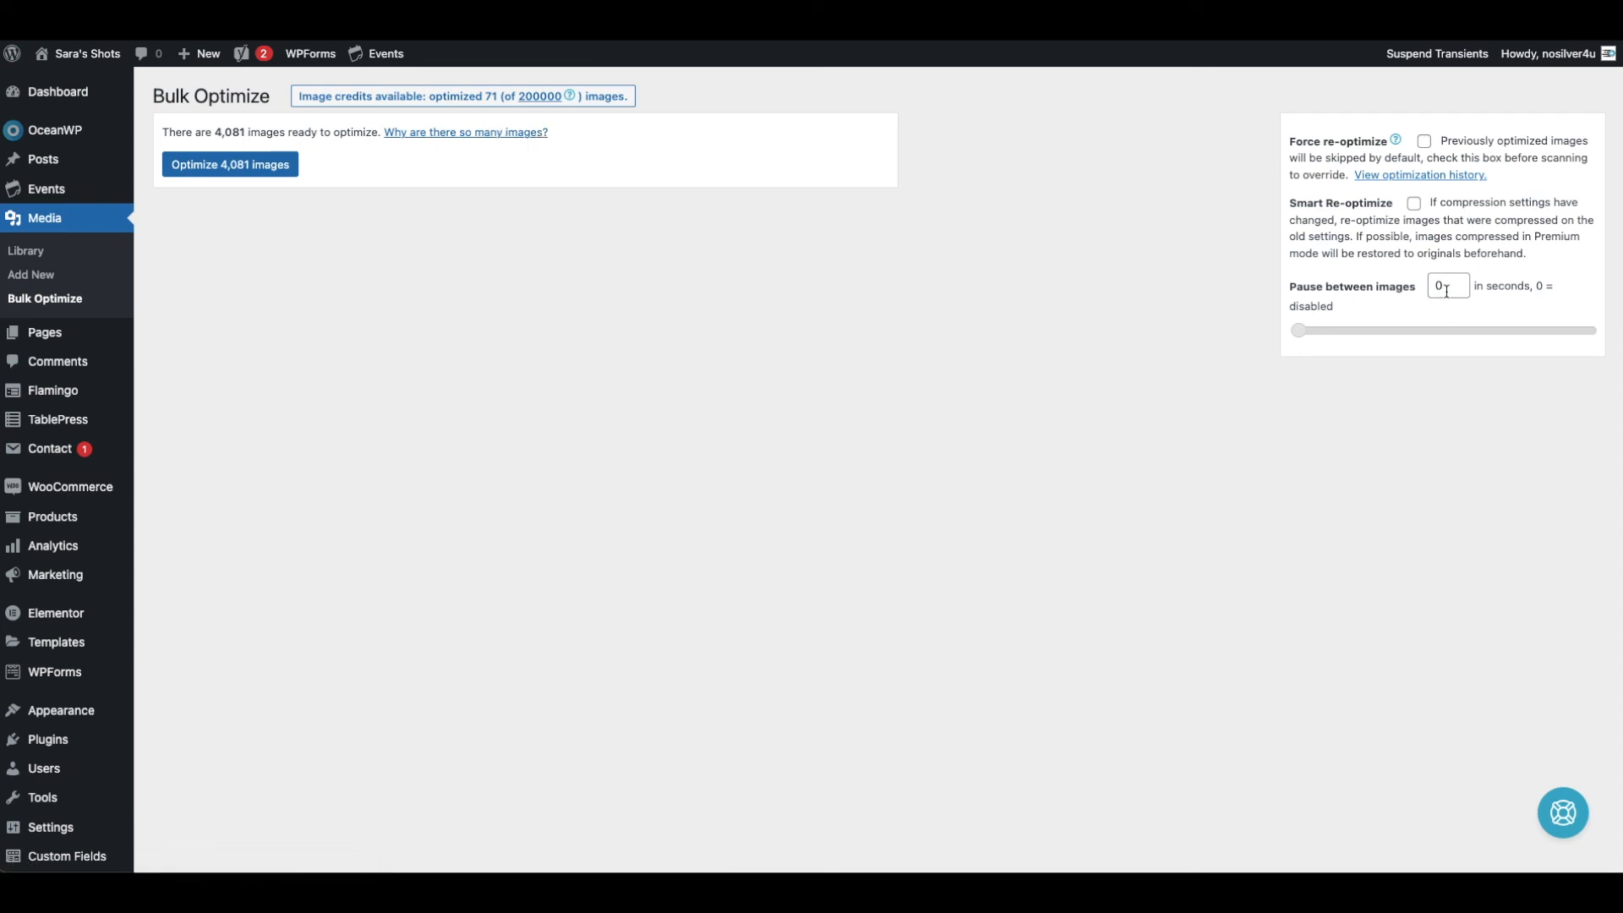
left_click_drag(1296, 330, 1316, 333)
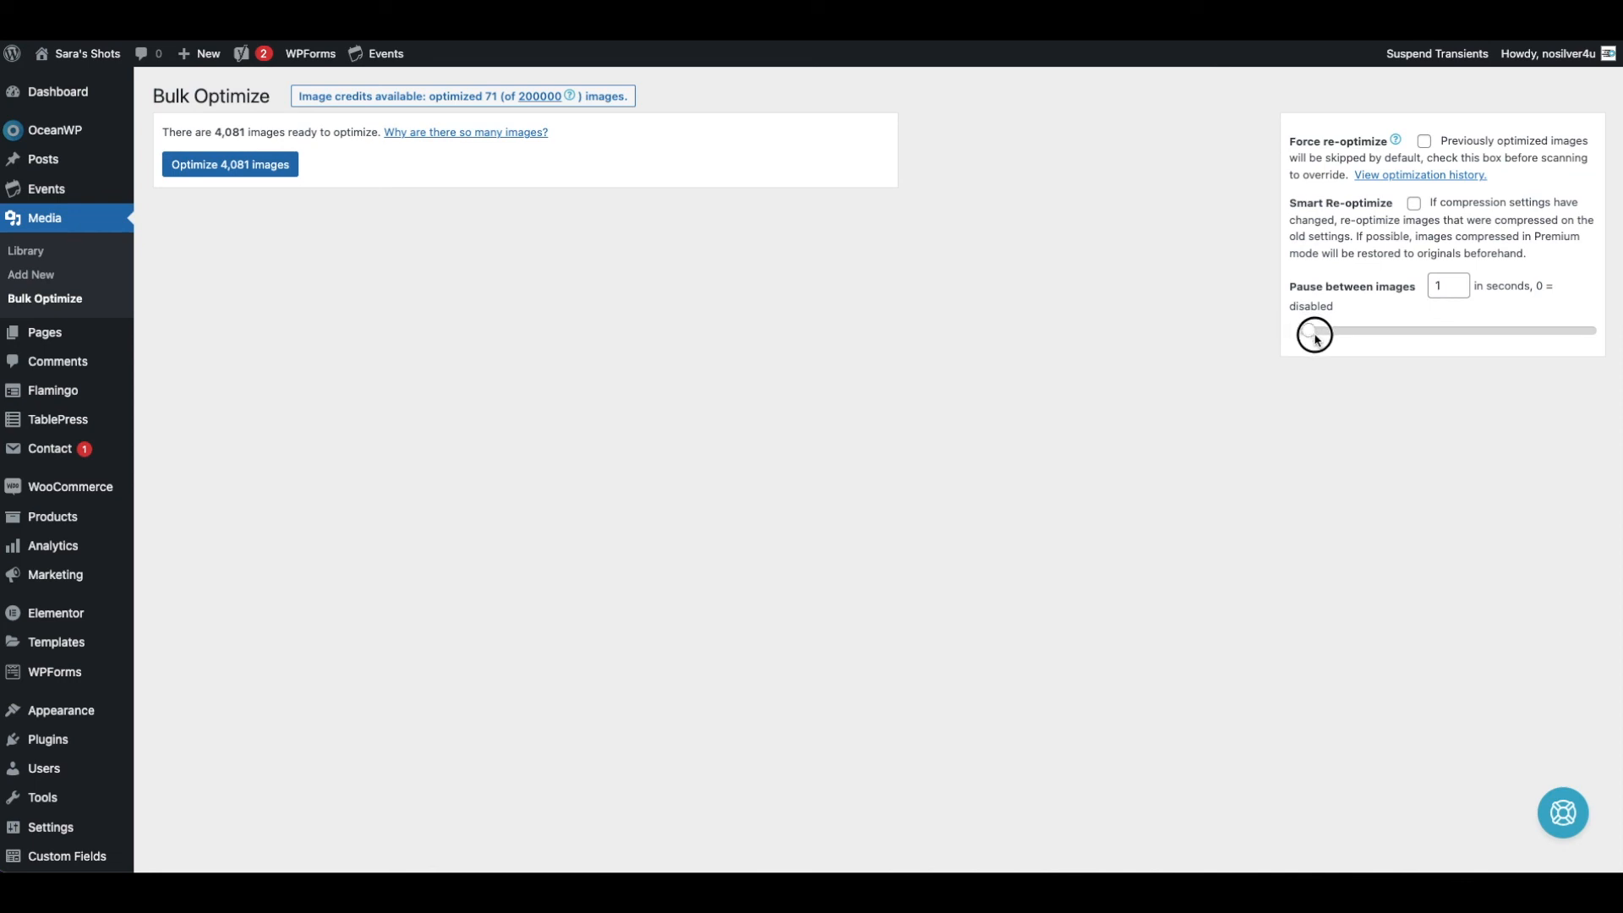
left_click_drag(1314, 335, 1341, 334)
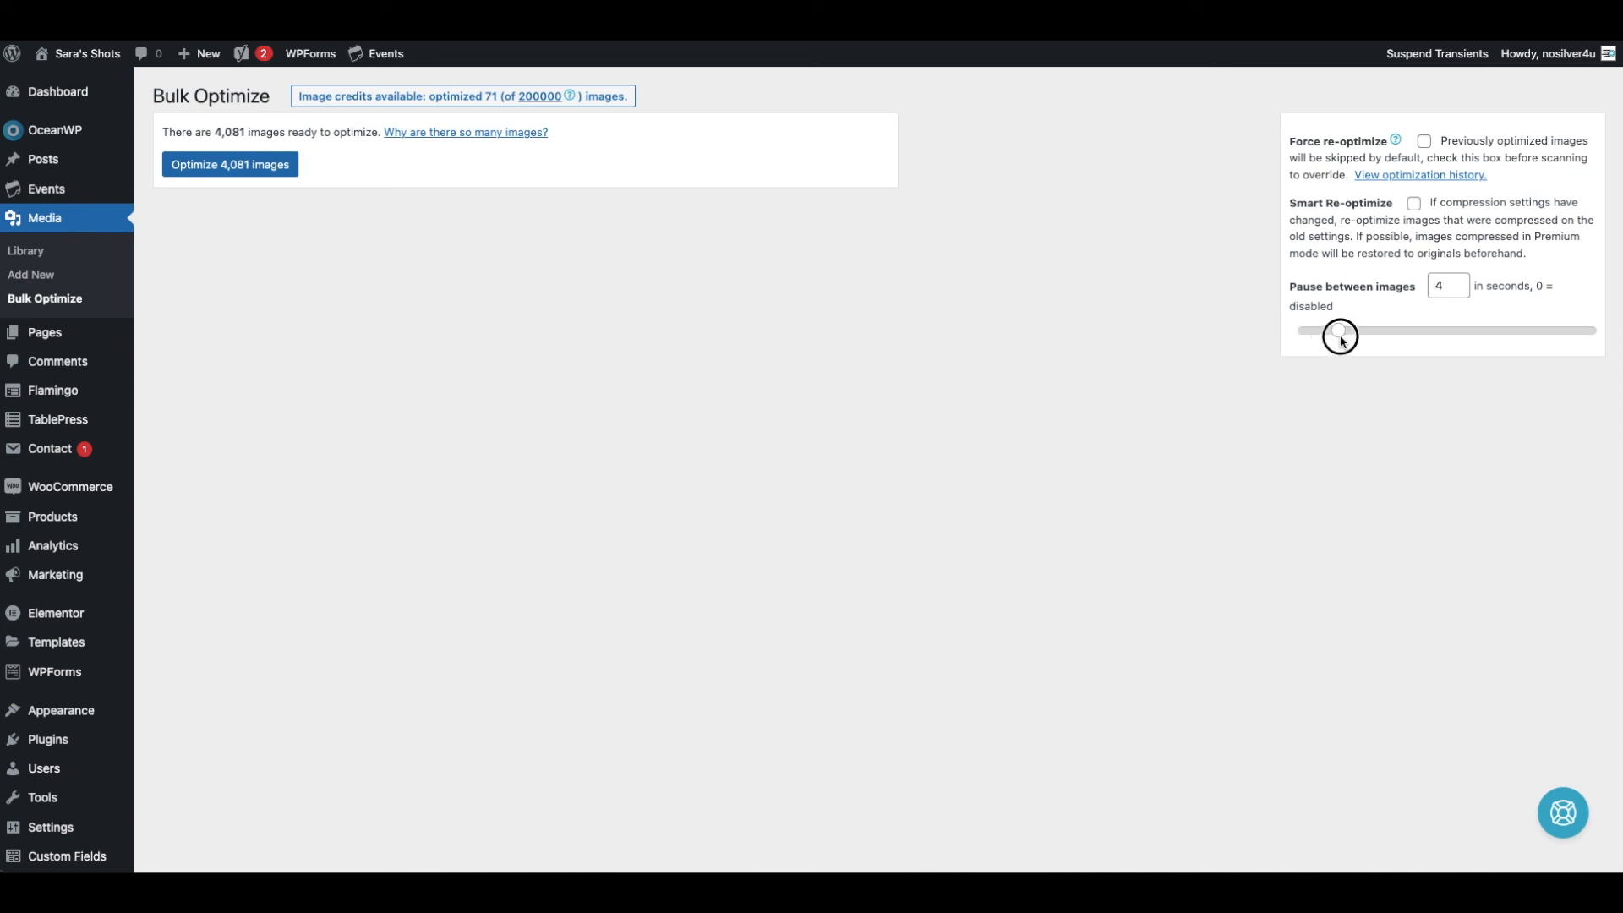
left_click_drag(1341, 335, 1350, 329)
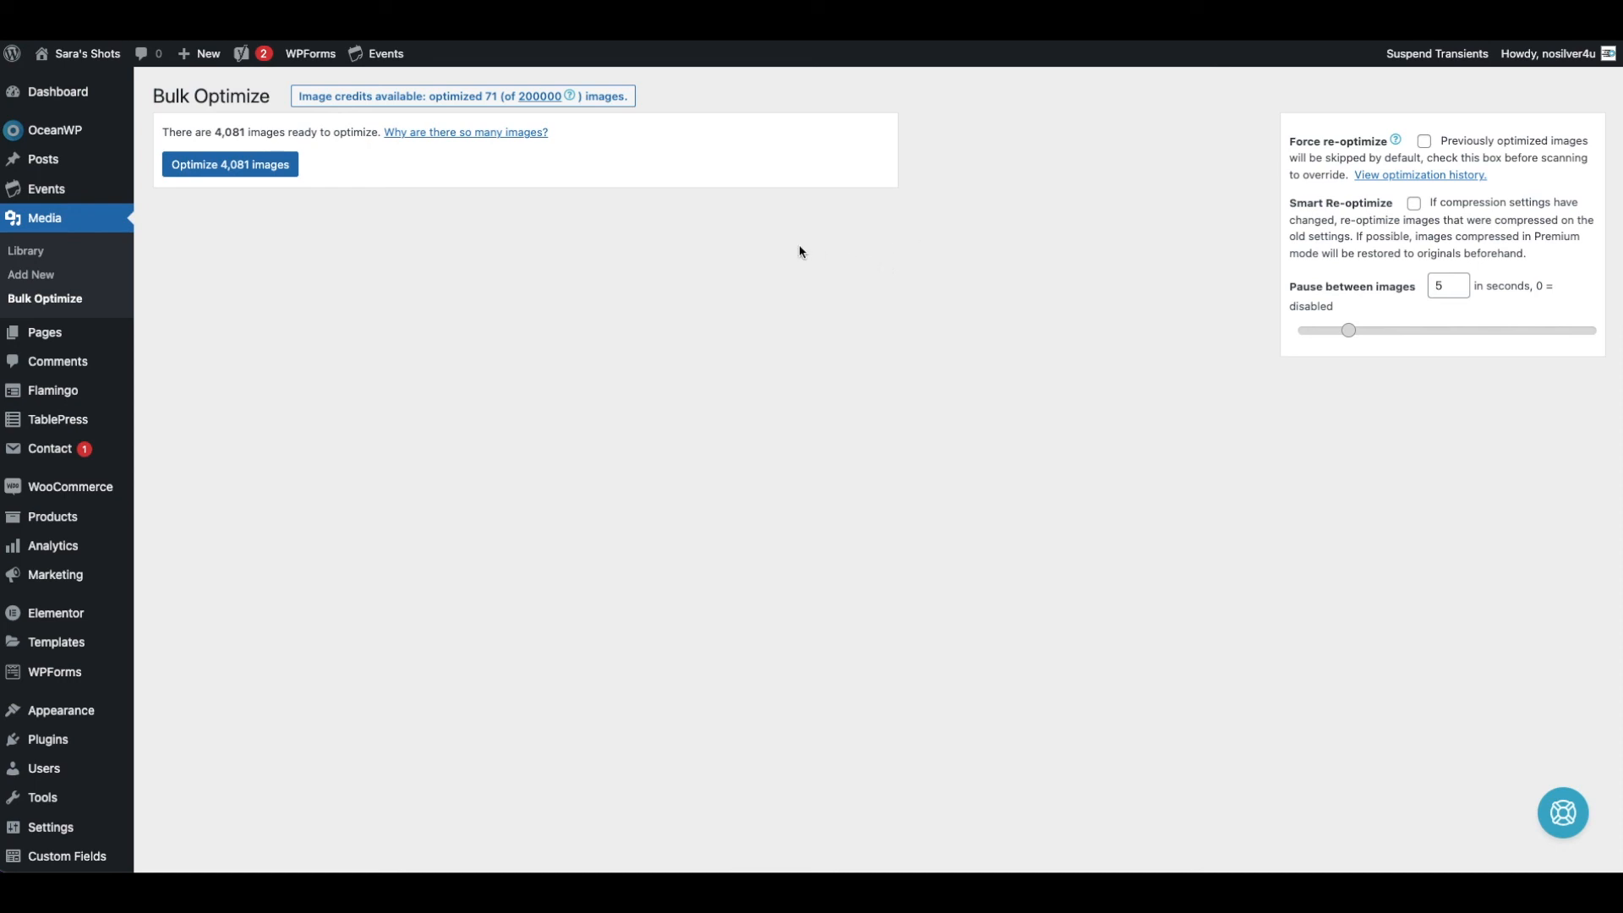
mouse_move(468, 295)
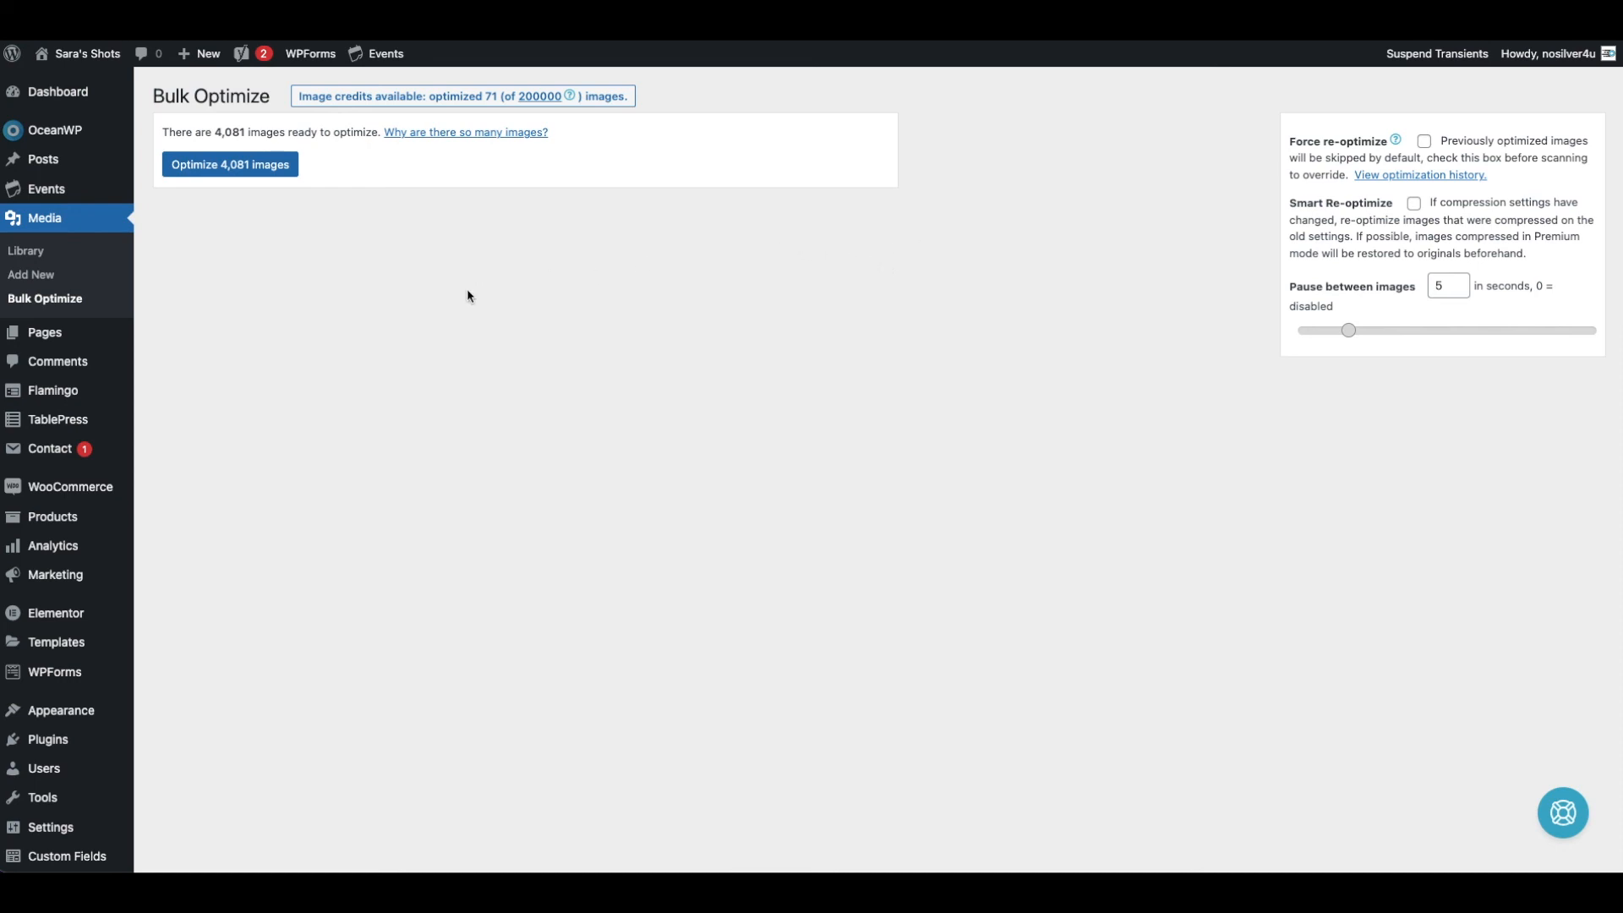
mouse_move(125, 483)
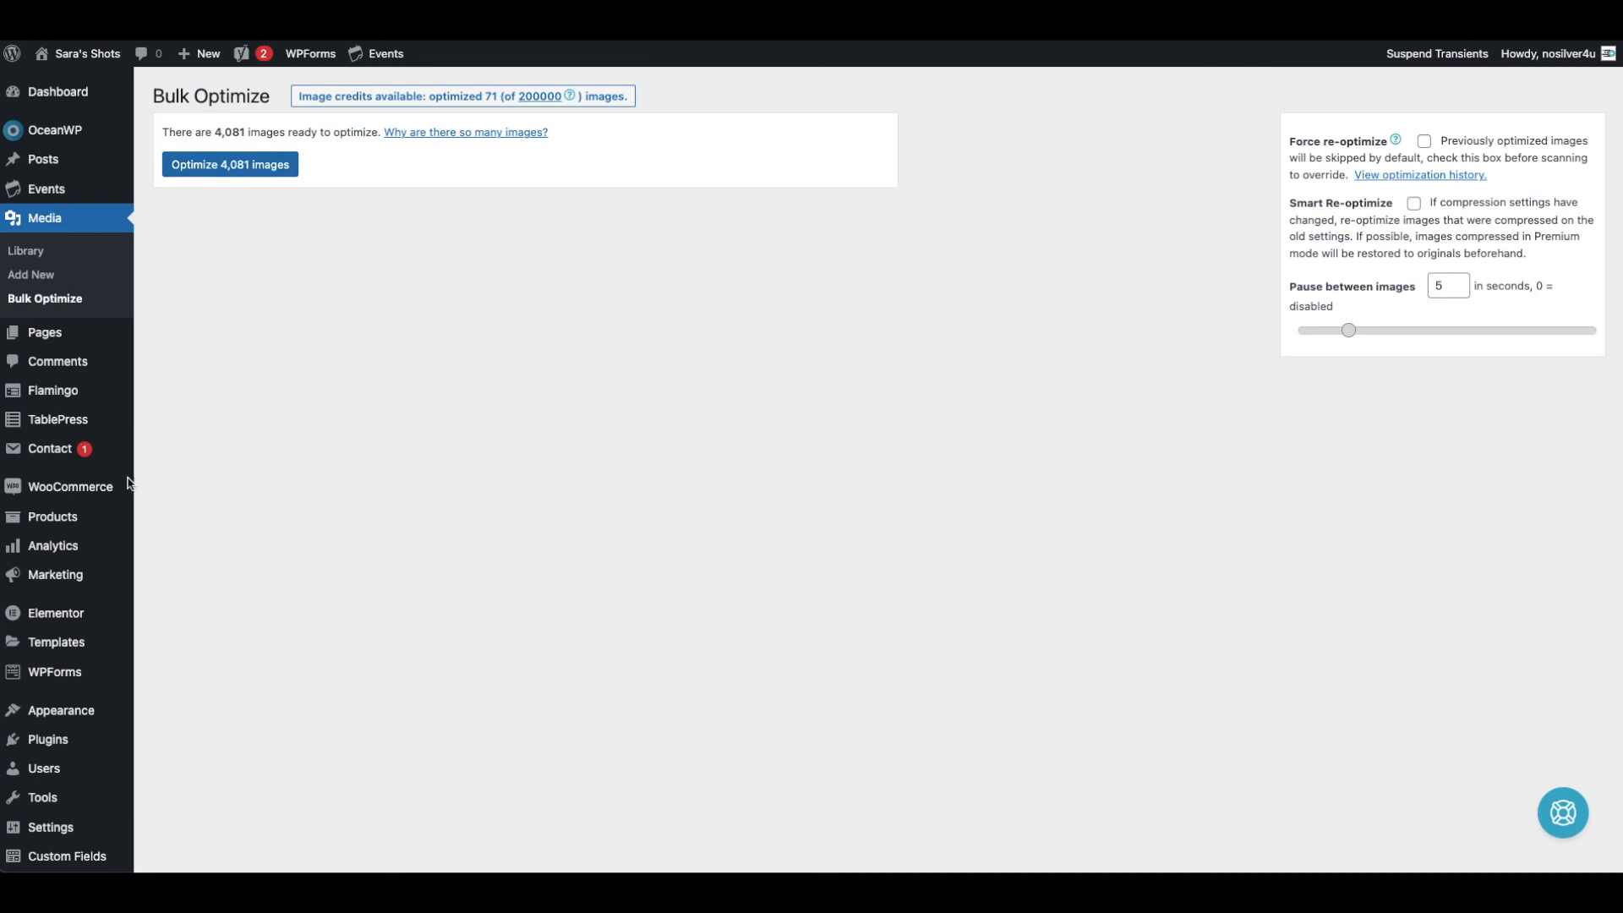
mouse_move(321, 593)
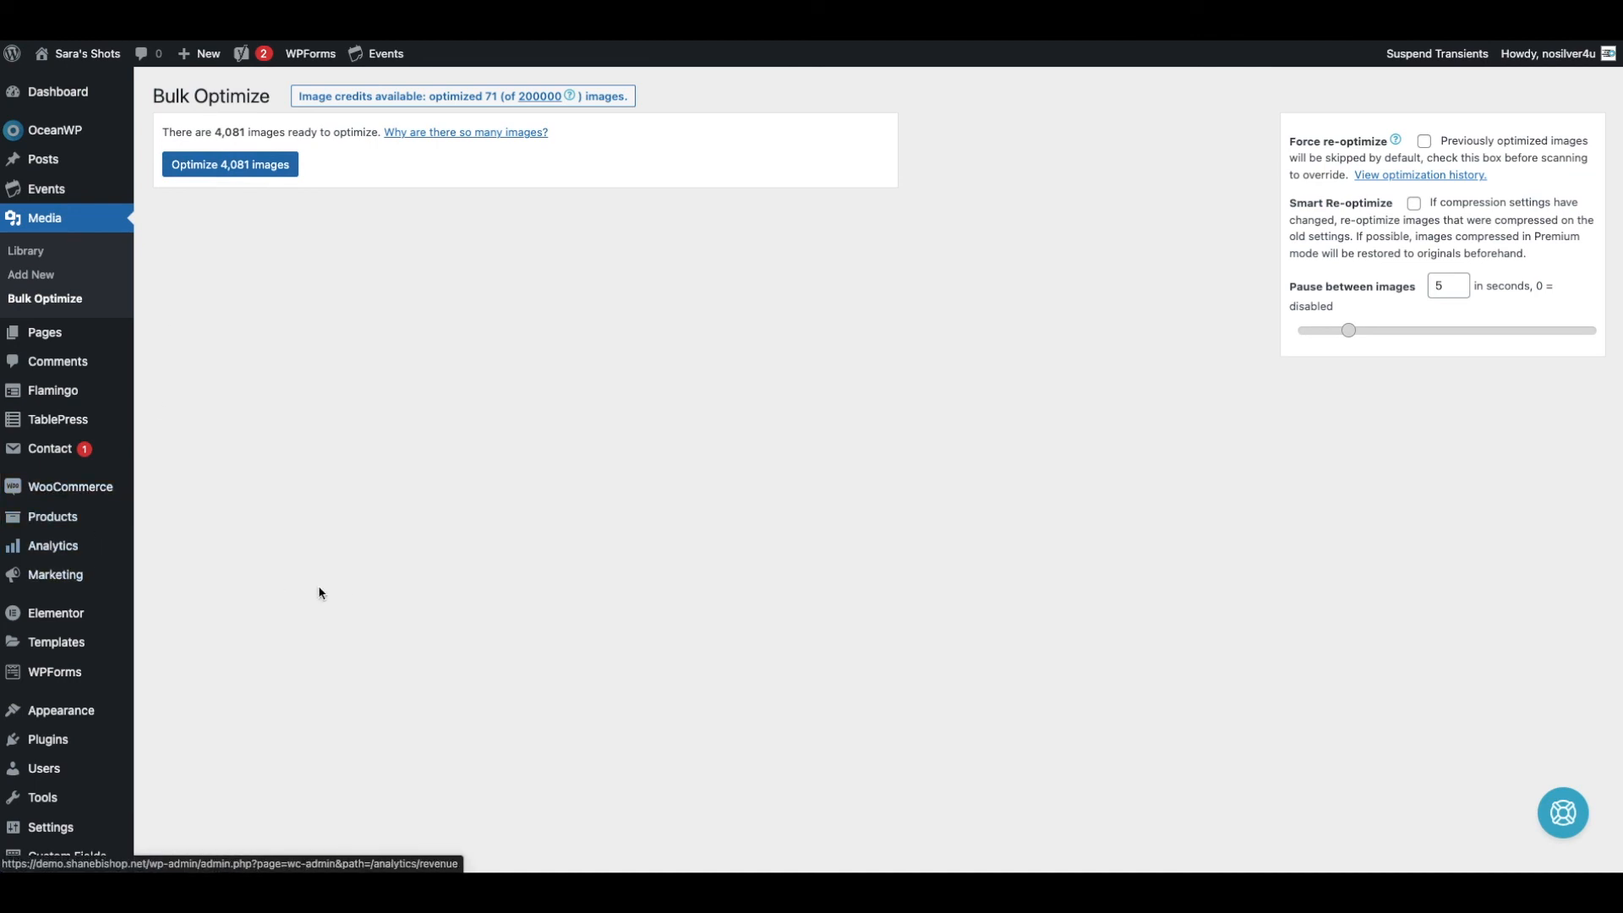
mouse_move(51, 827)
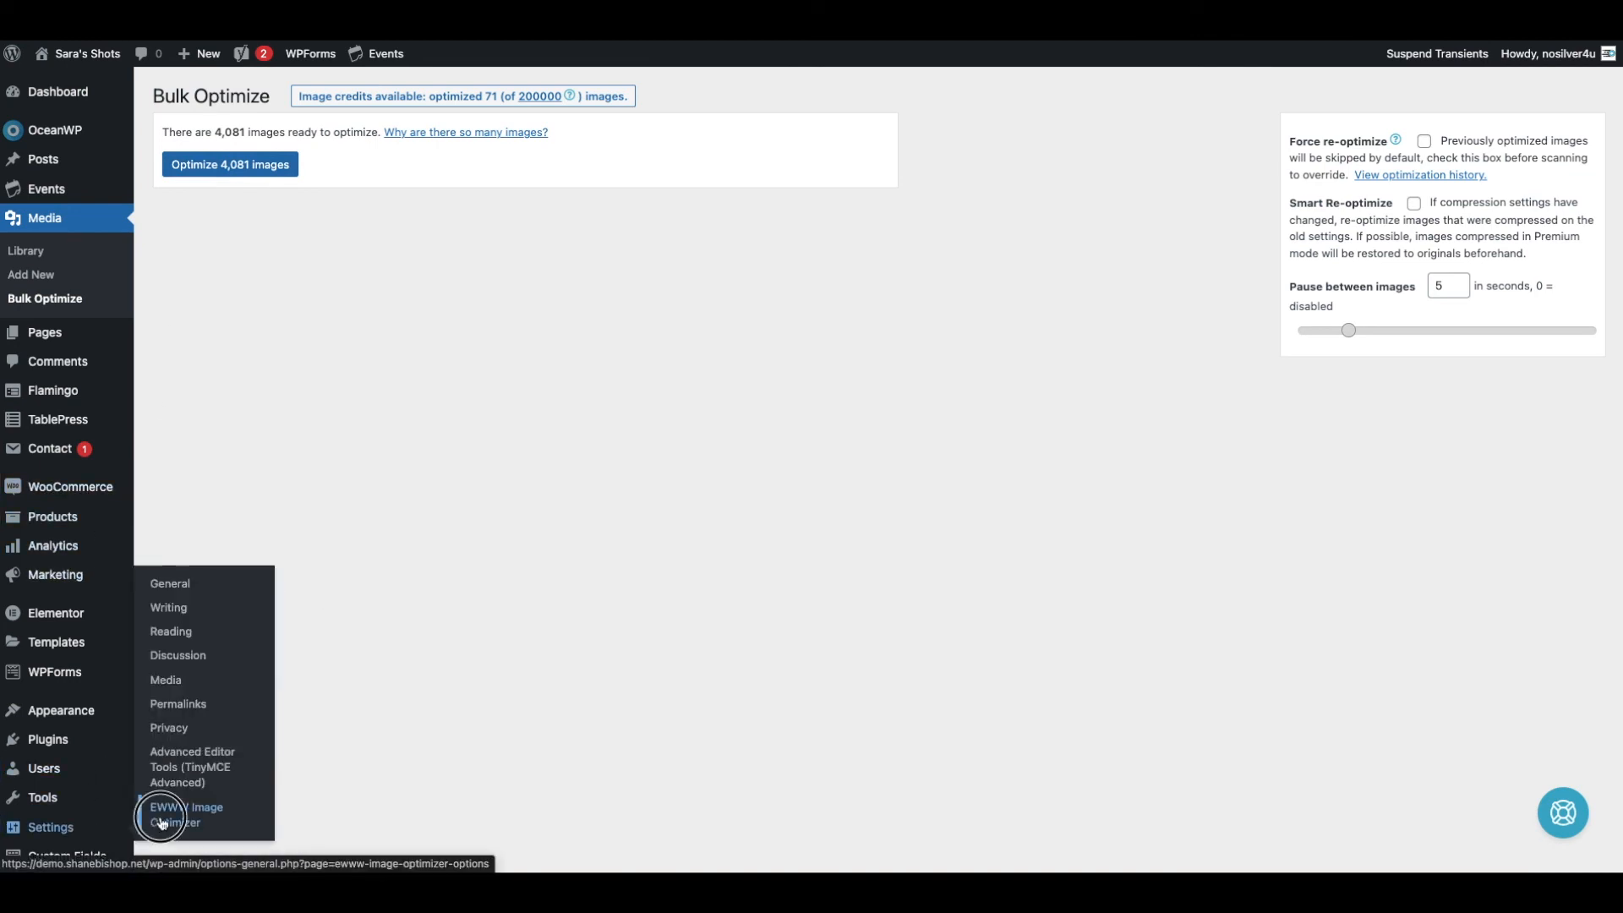
- Return to Settings > EWWW Image Optimizer showing the verified key and active Easy IO
left_click(165, 813)
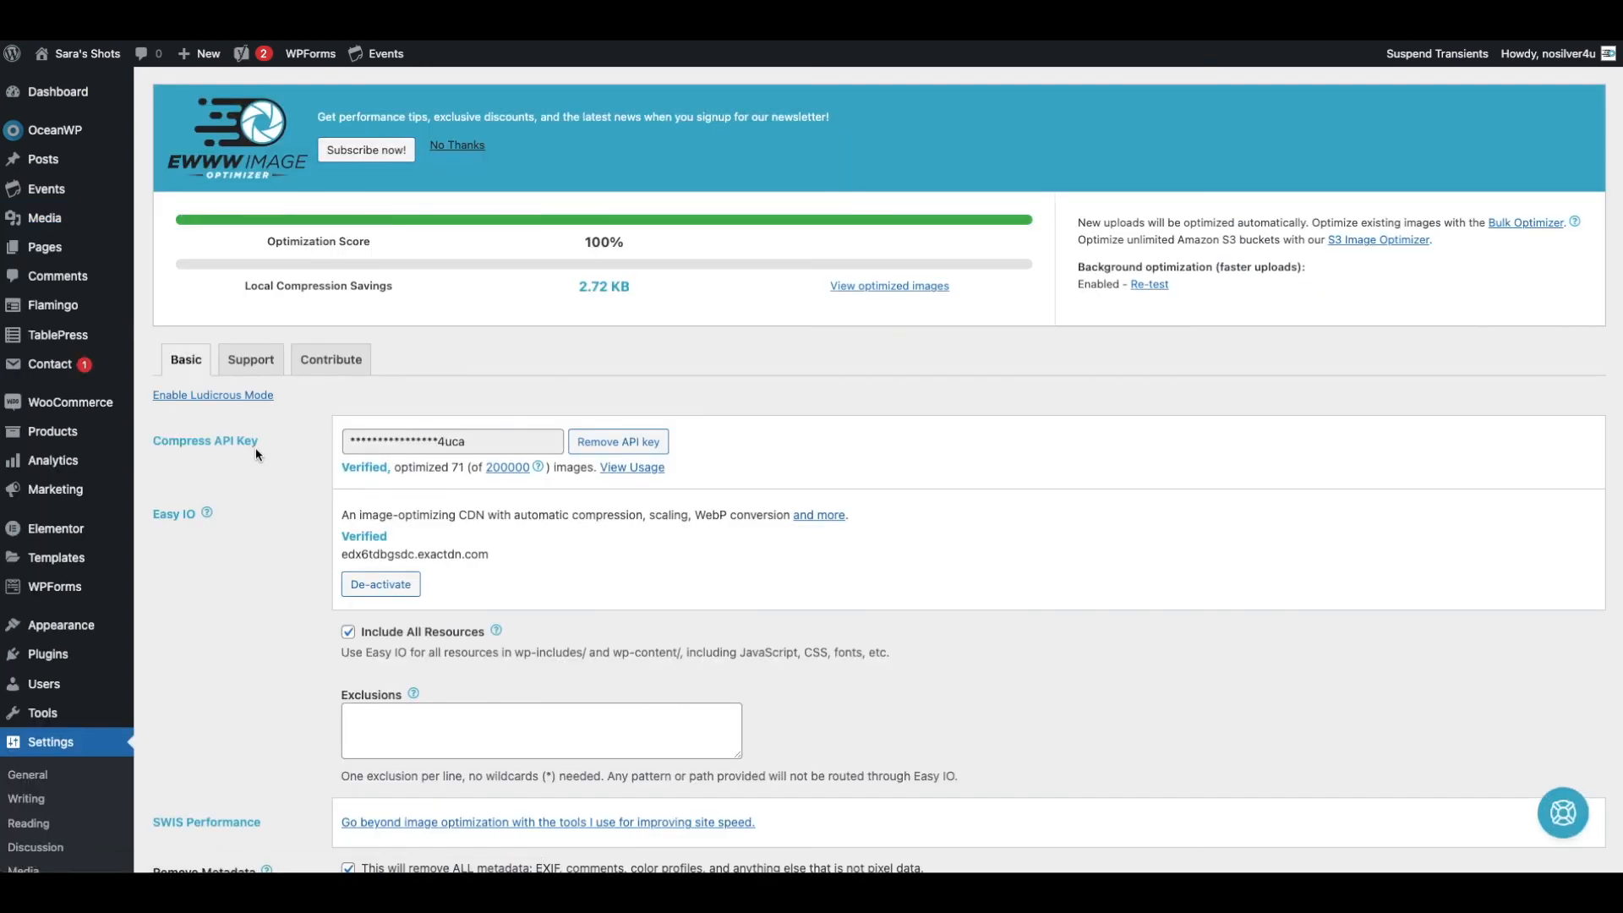
mouse_move(184, 520)
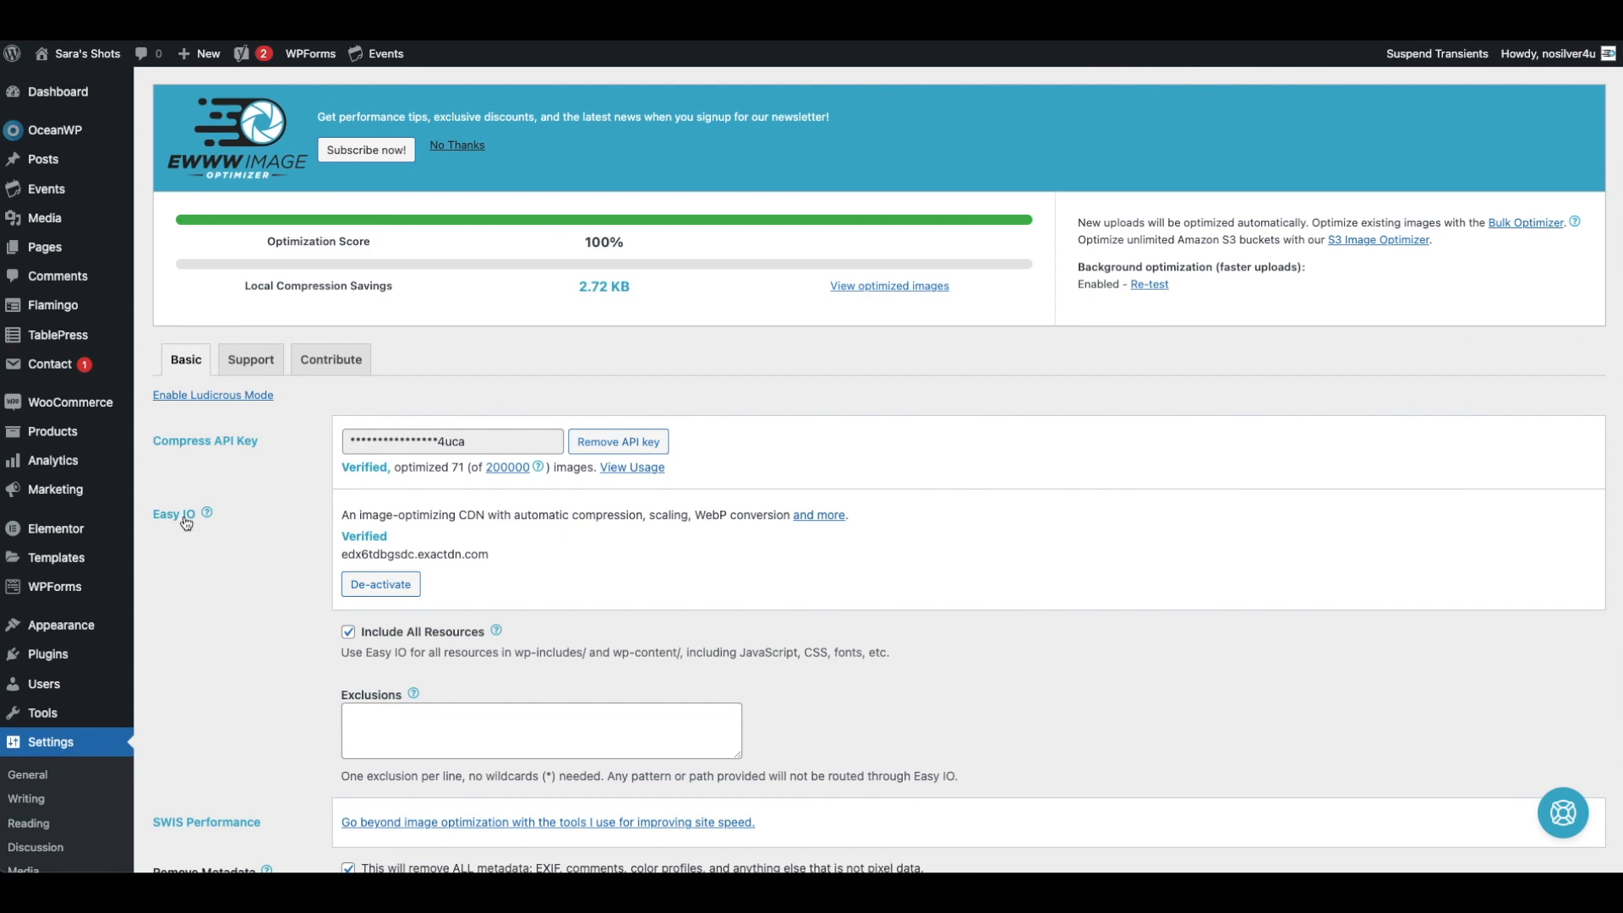
mouse_move(317, 741)
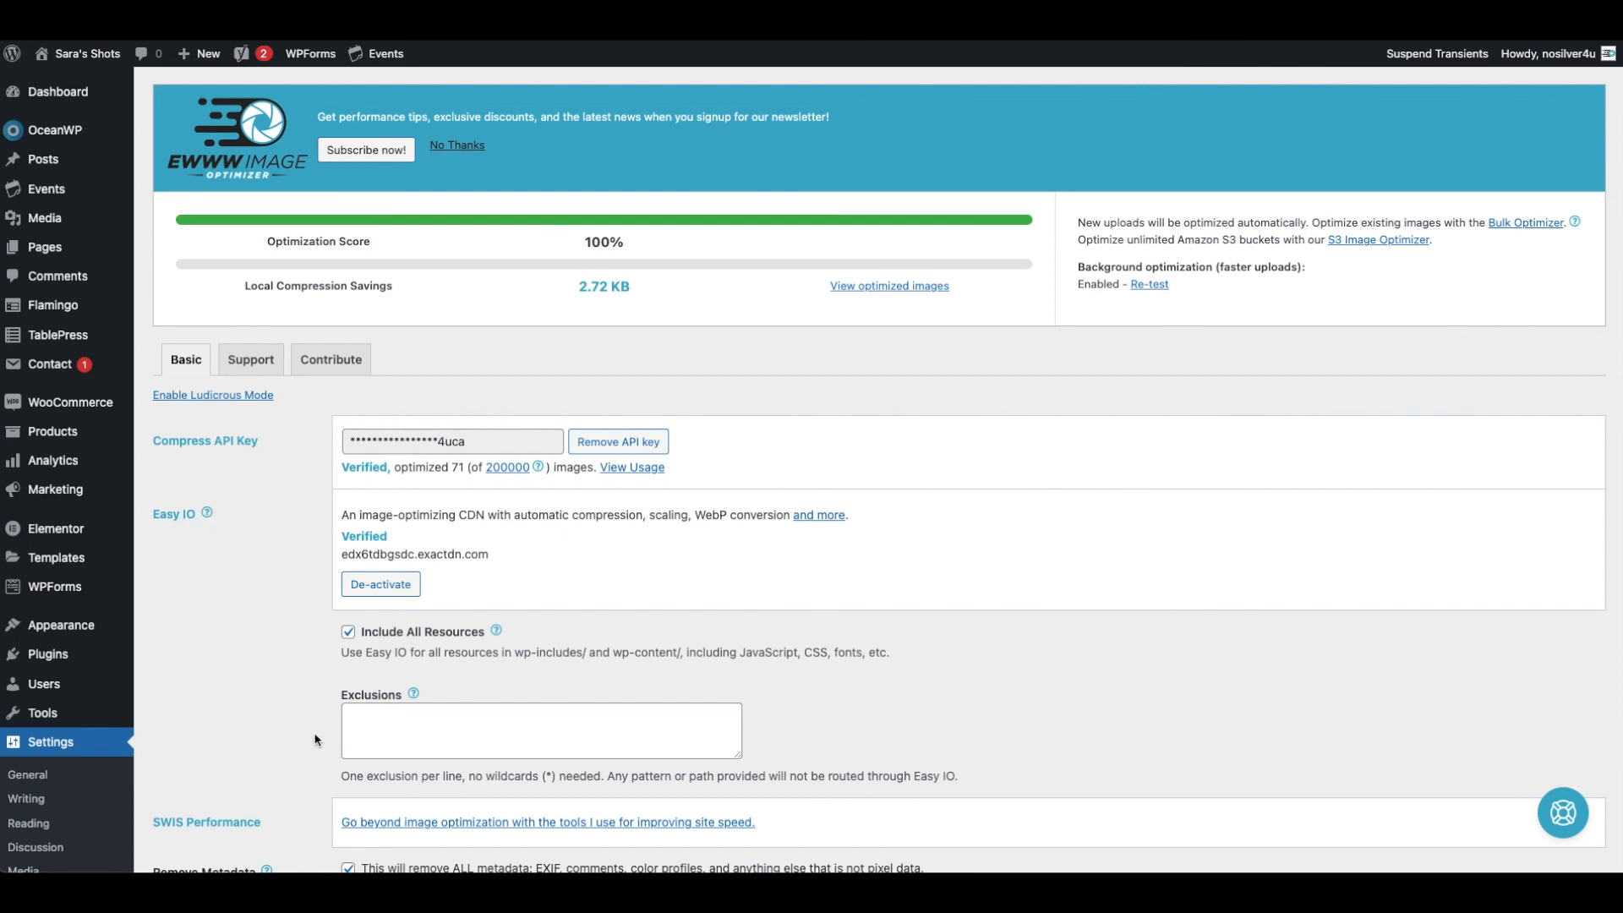